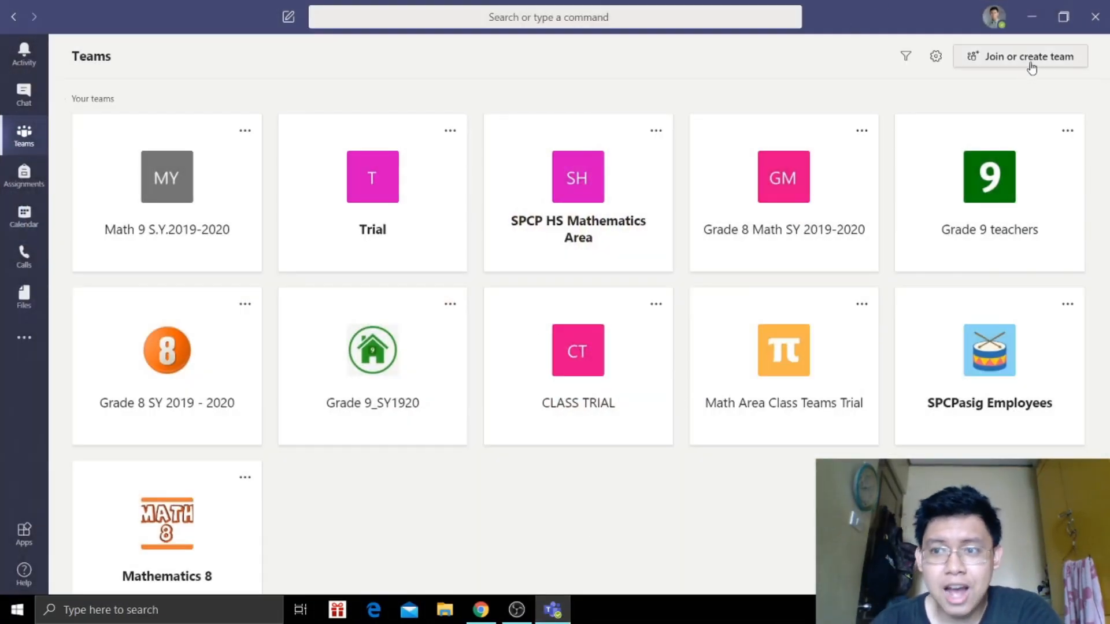
- Start a new Class-type team named MATHEMATICS TRIAL CLASS and continue past the description
click(1027, 56)
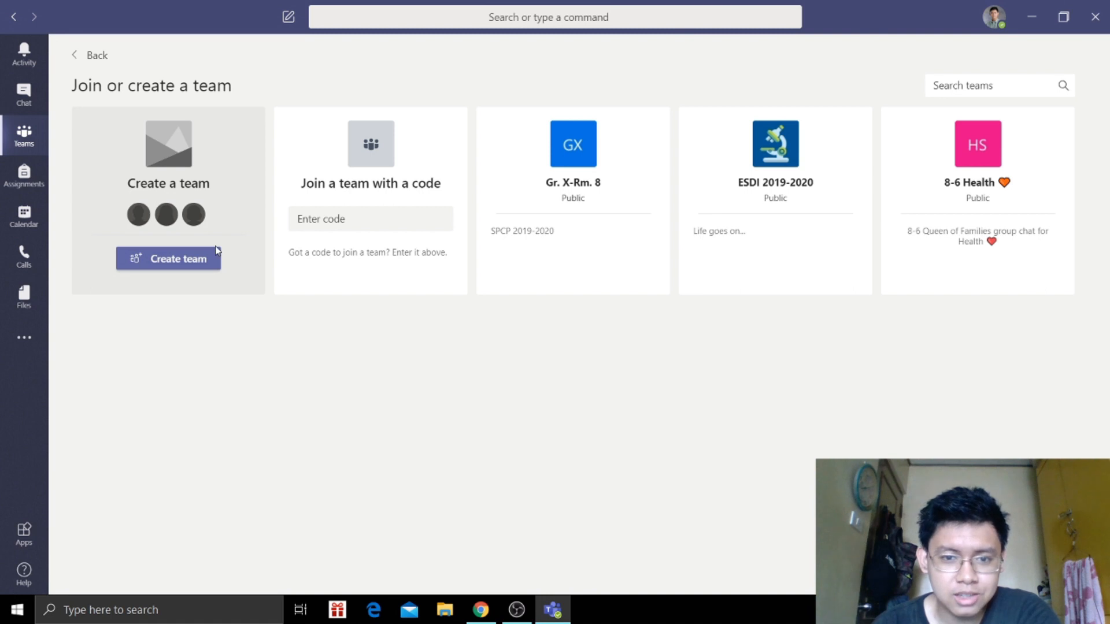
click(169, 258)
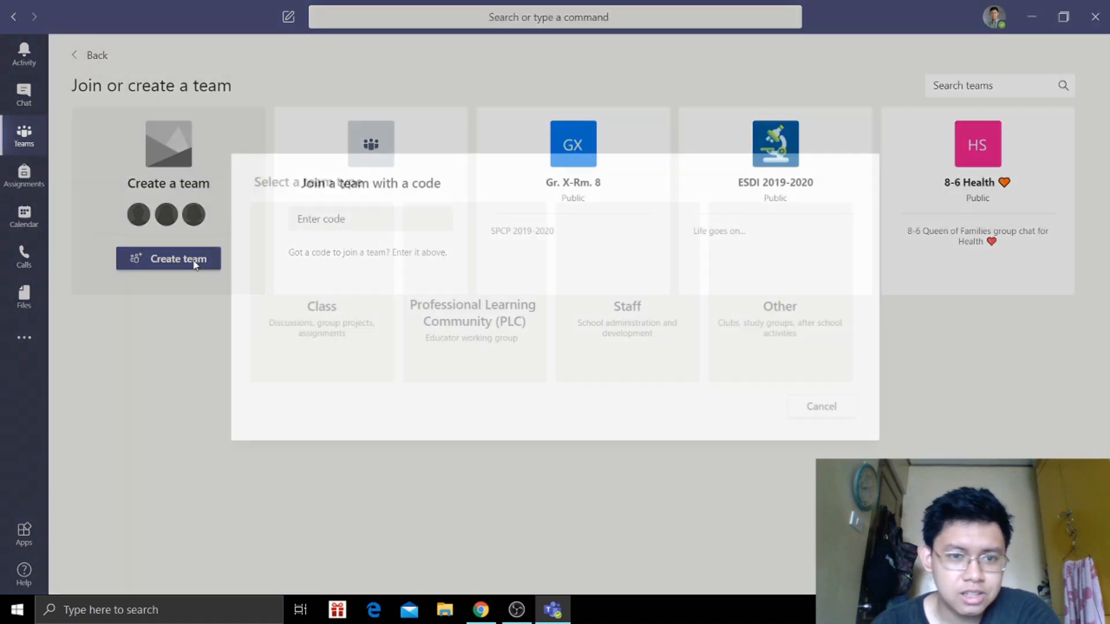
click(167, 258)
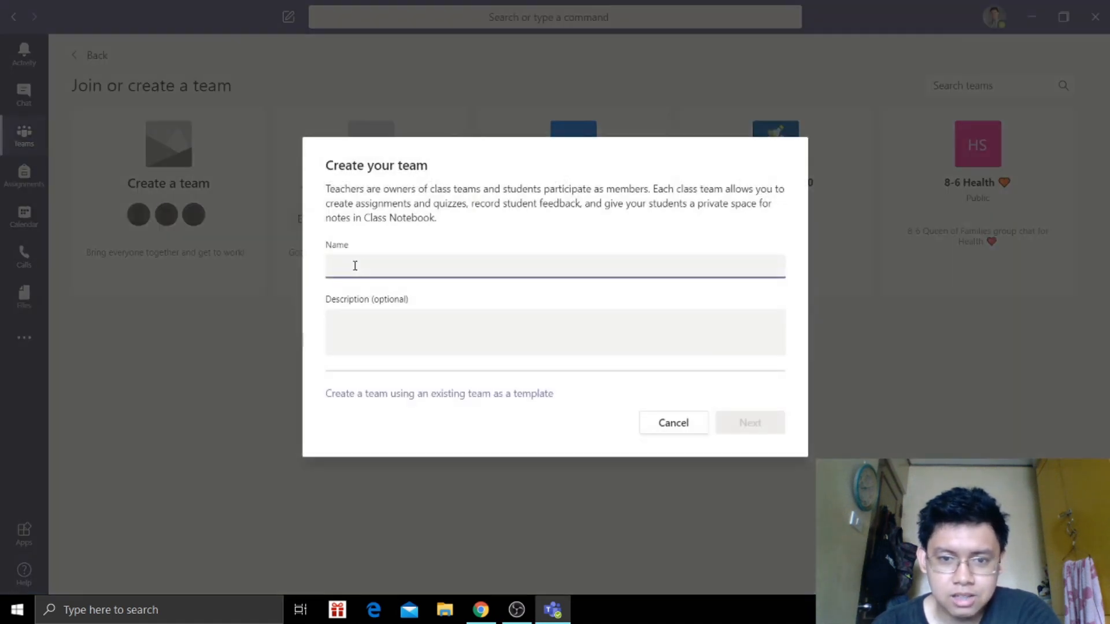
text(Ma)
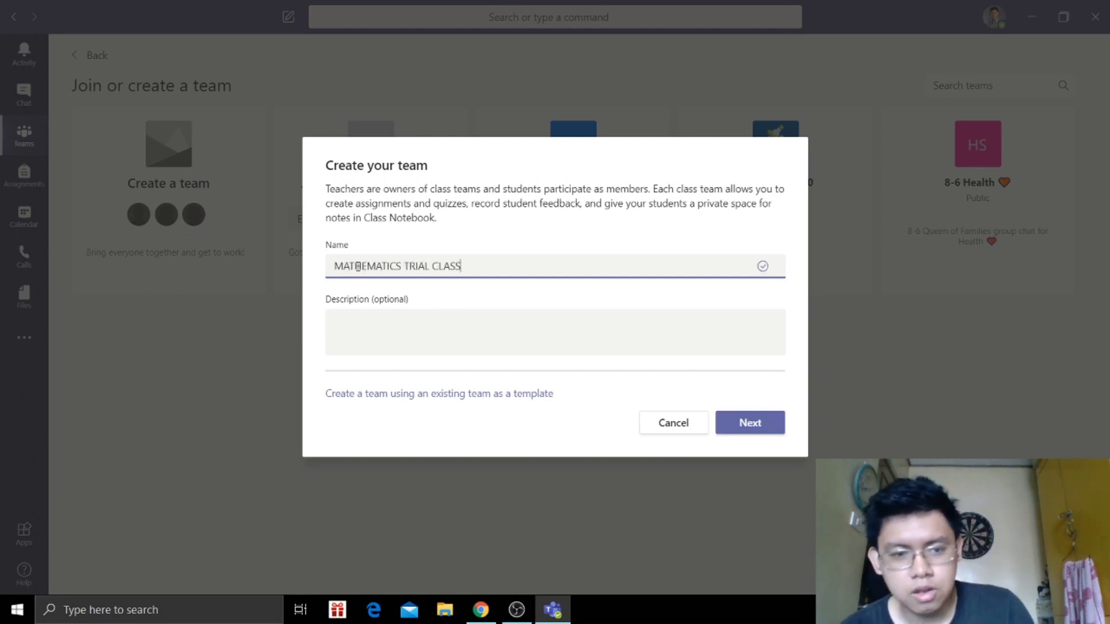
click(554, 332)
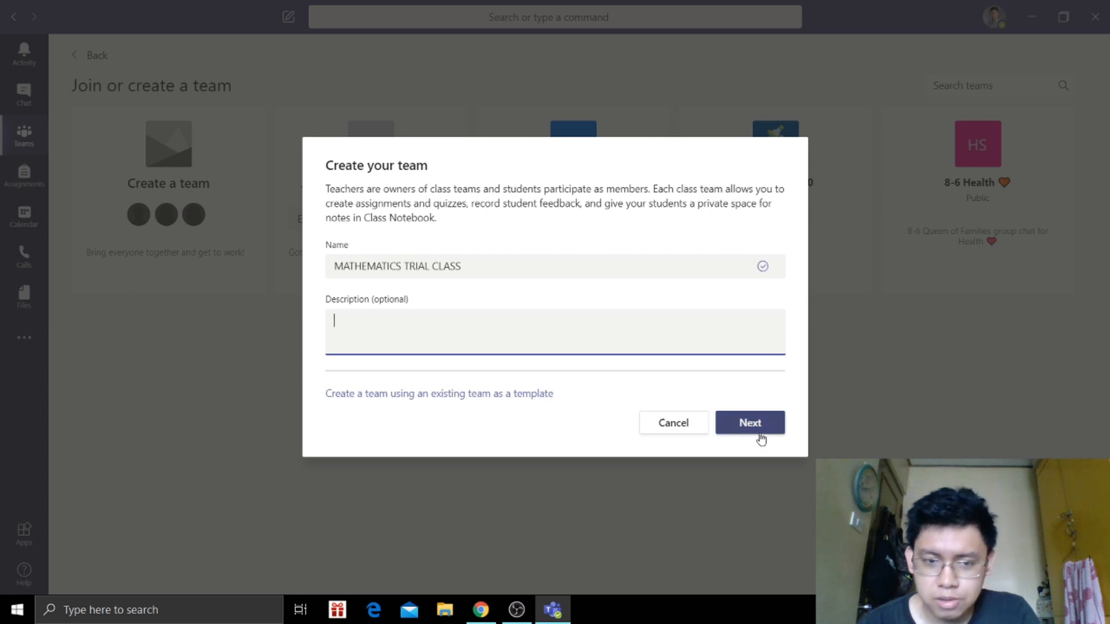
click(749, 423)
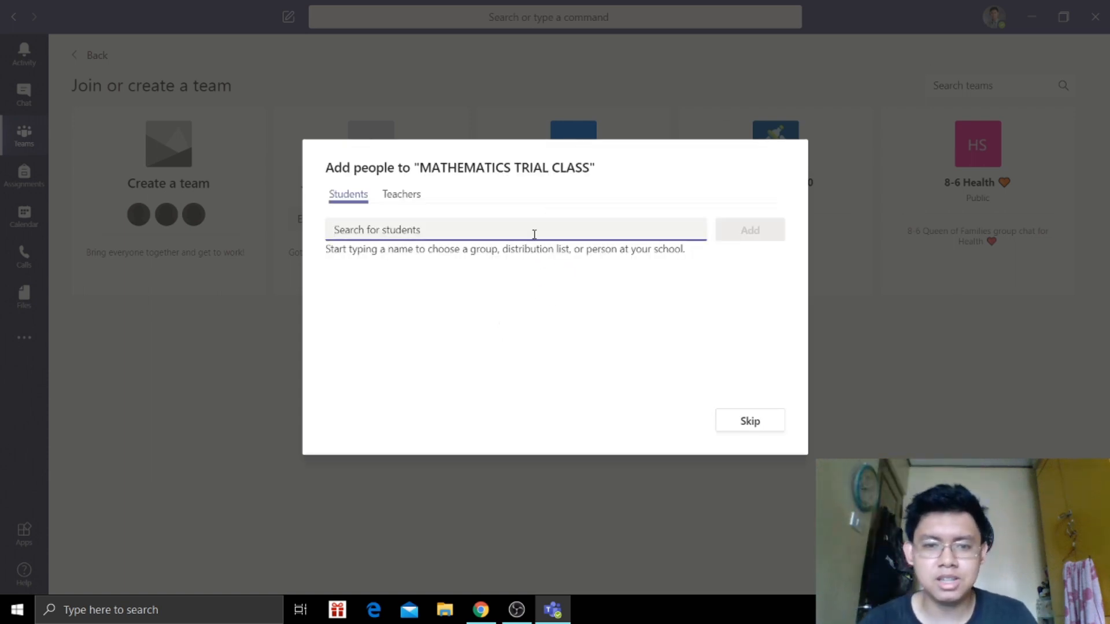
- Skip adding students and teachers to finish creating the team
click(402, 194)
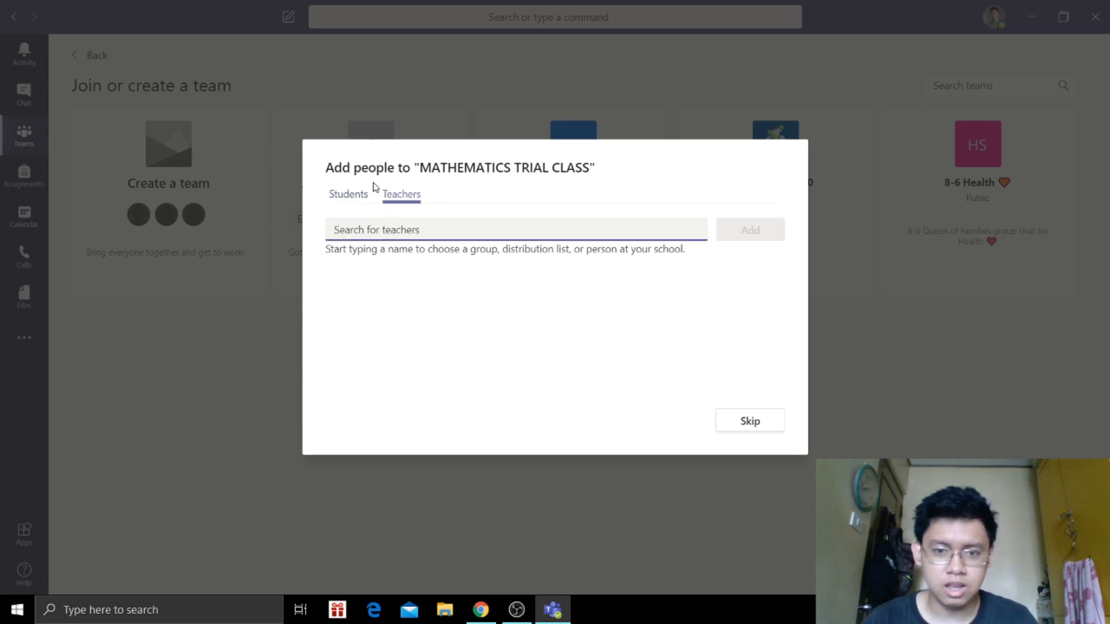
click(348, 194)
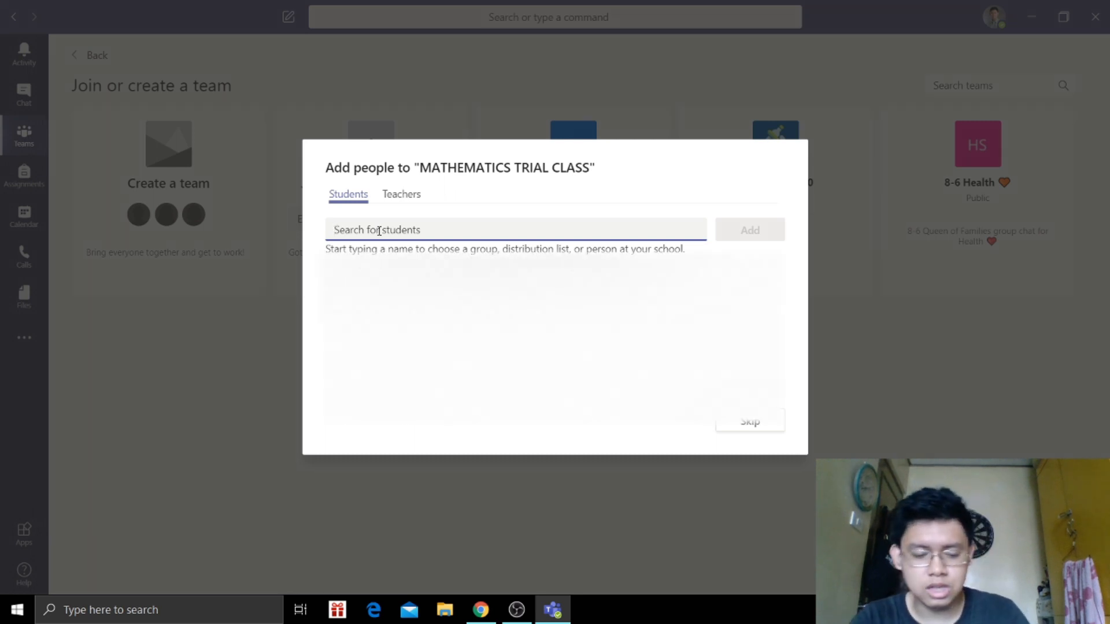
click(748, 421)
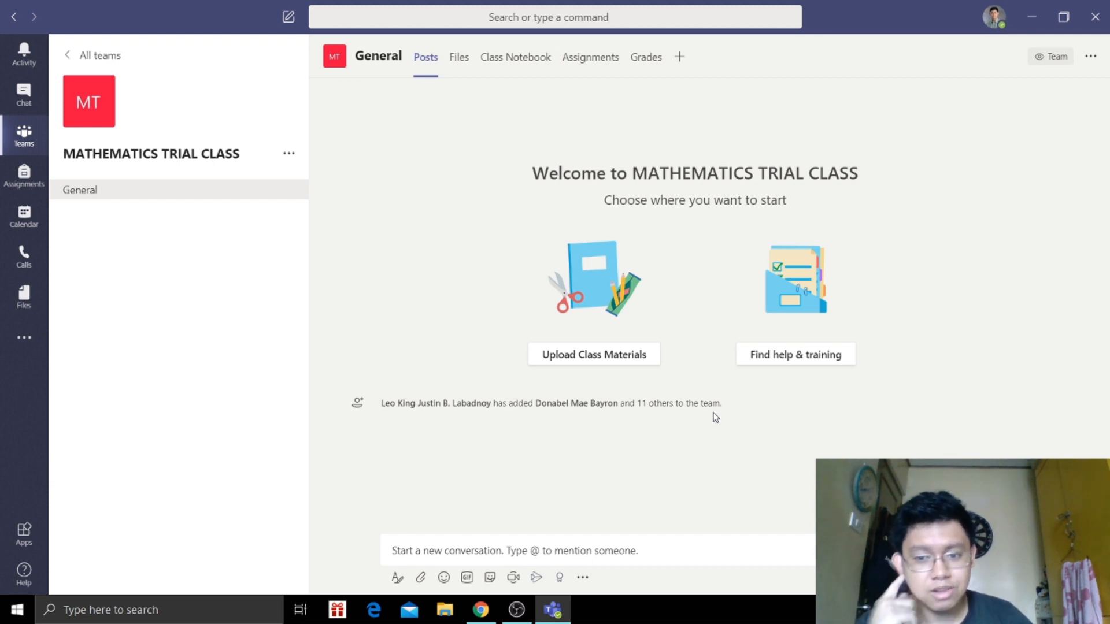
mouse_move(252, 200)
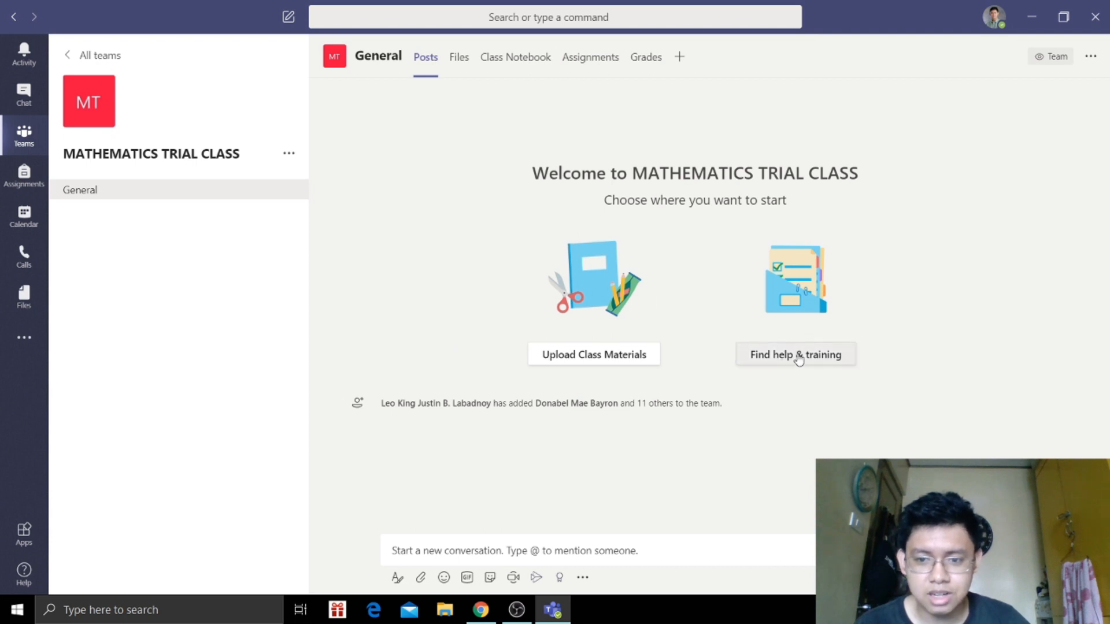
mouse_move(548, 421)
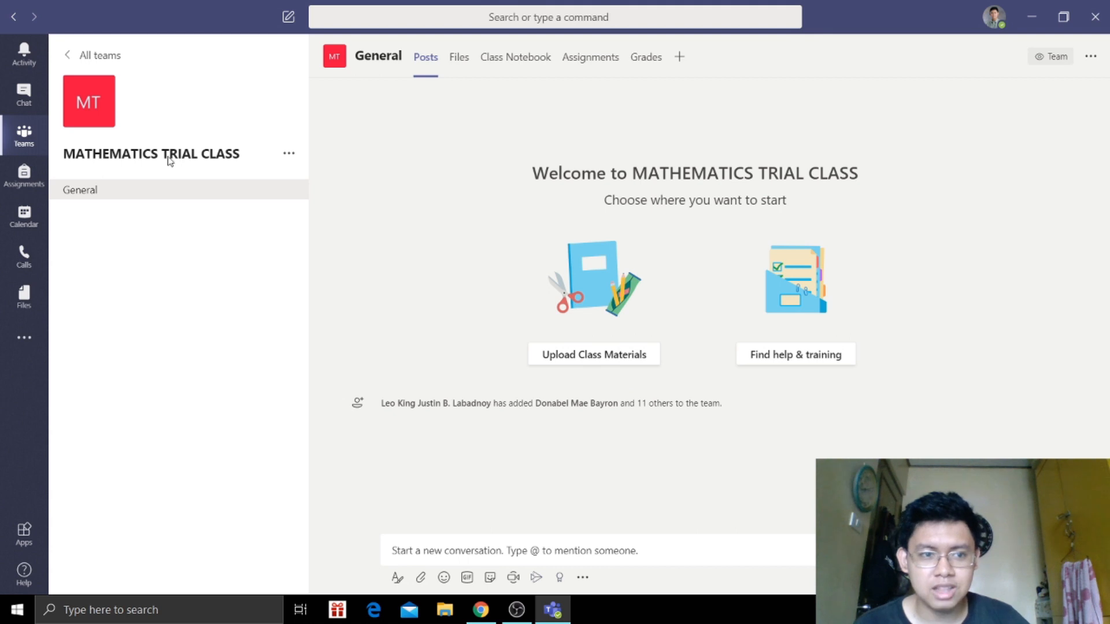
mouse_move(259, 159)
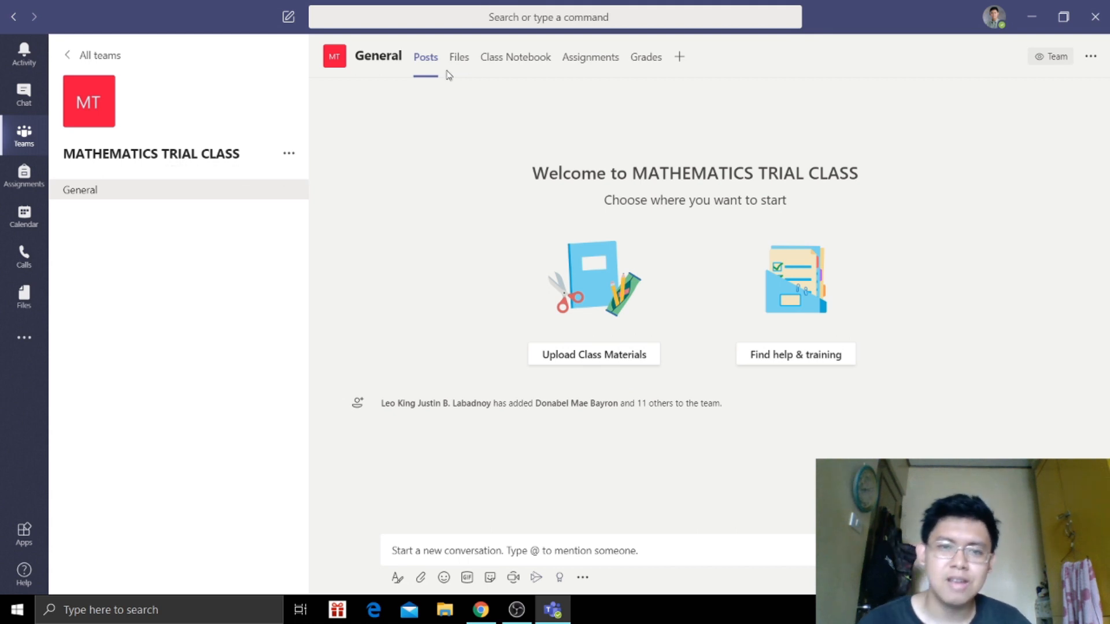
mouse_move(515, 57)
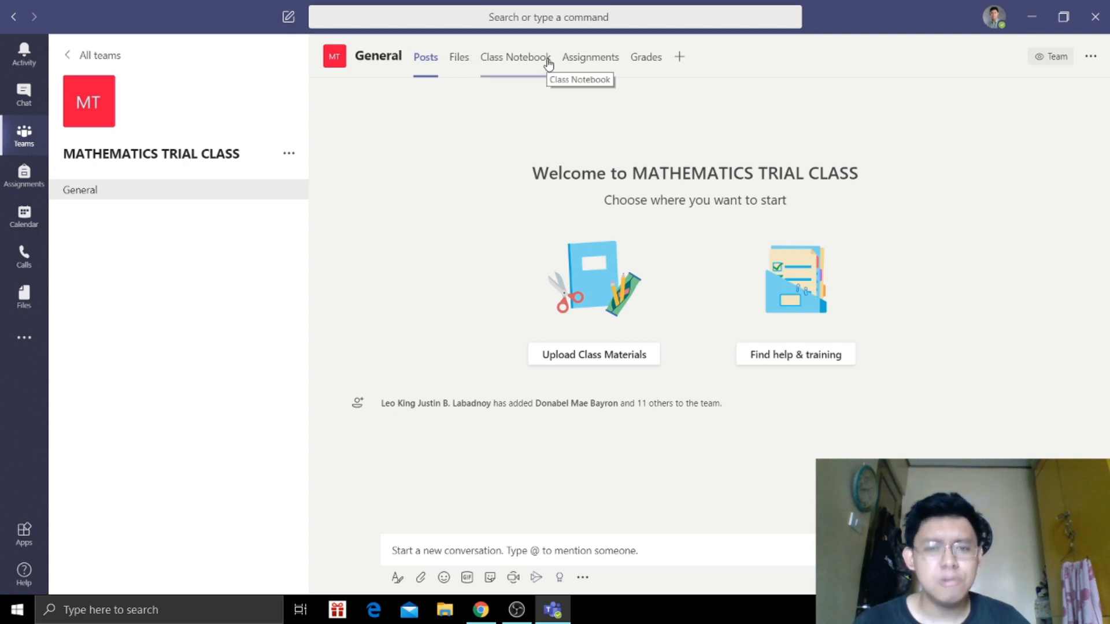
mouse_move(547, 66)
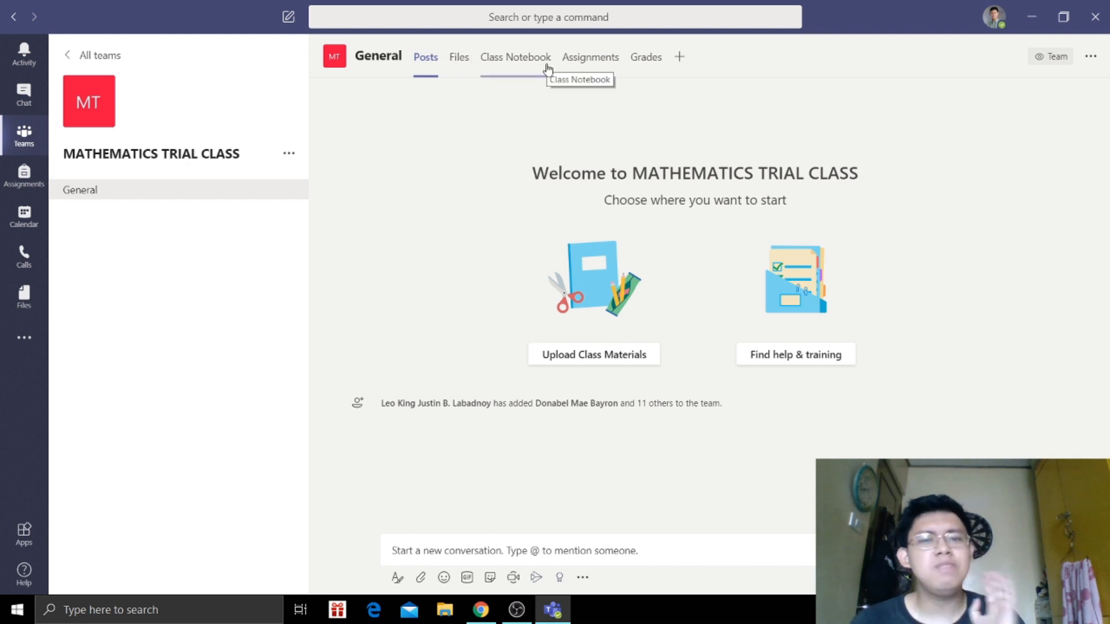
mouse_move(562, 66)
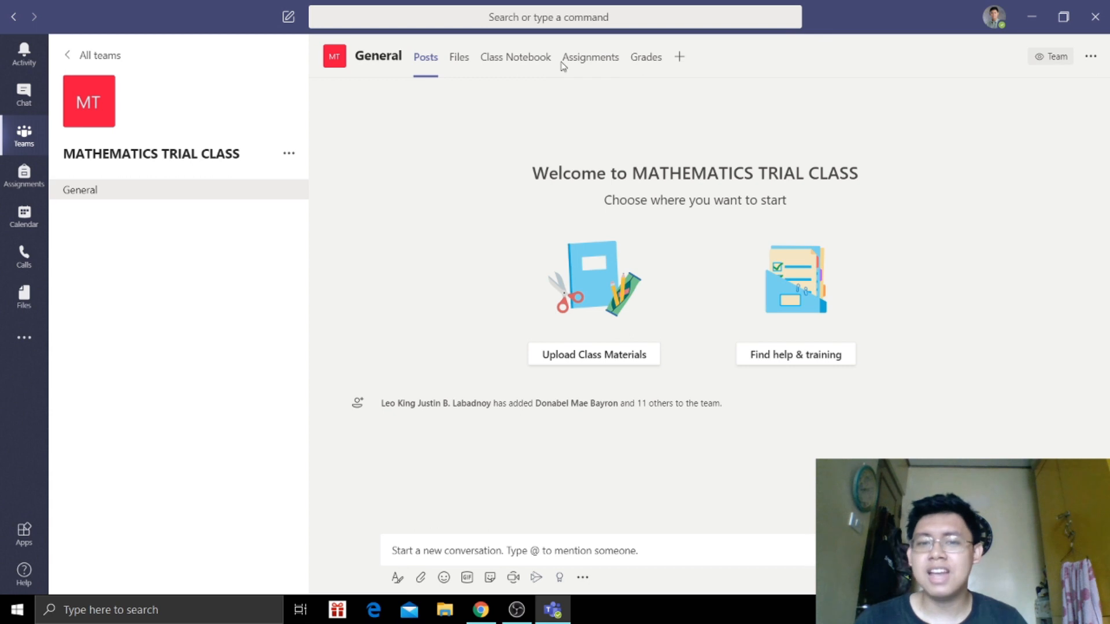
mouse_move(590, 57)
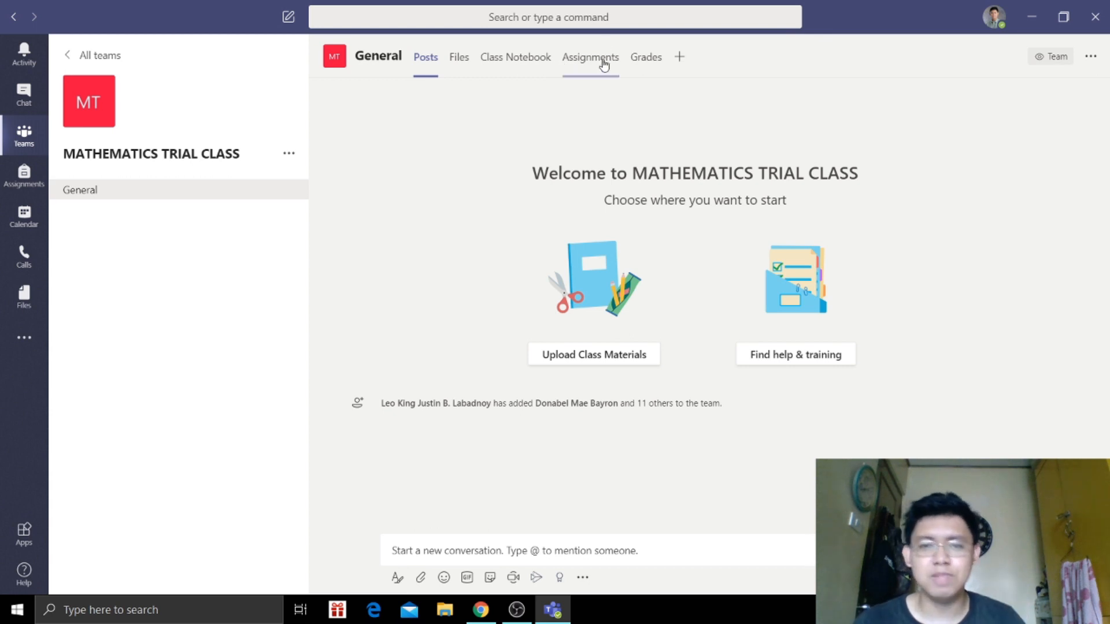
- Go to the Assignments tab of the team's General channel
click(590, 57)
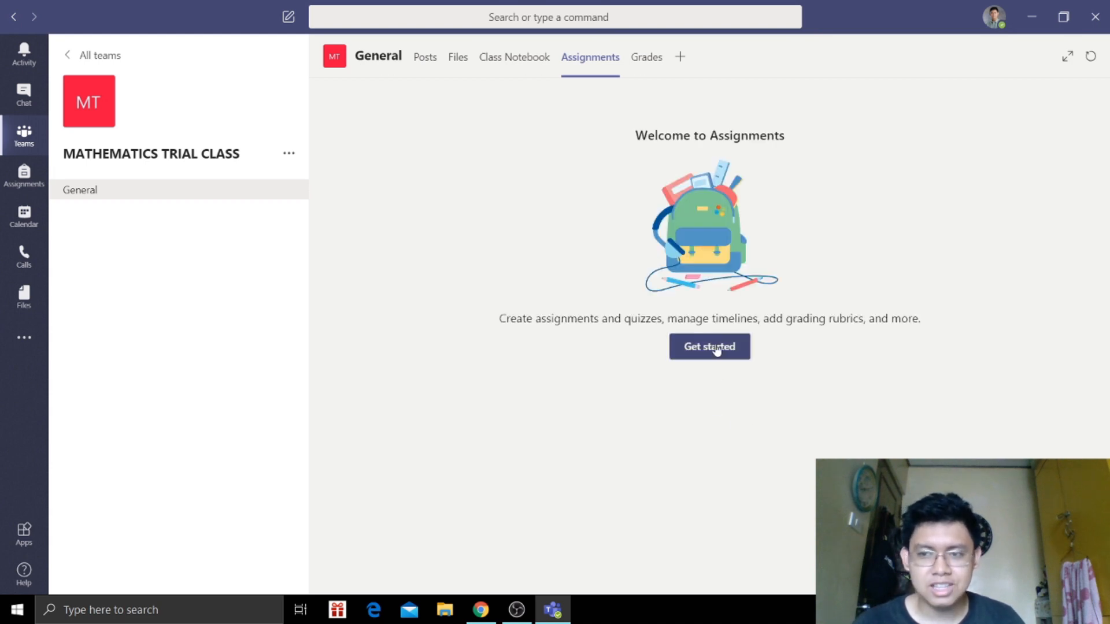
- Get started with assignments and choose Quiz from the Create menu
click(709, 347)
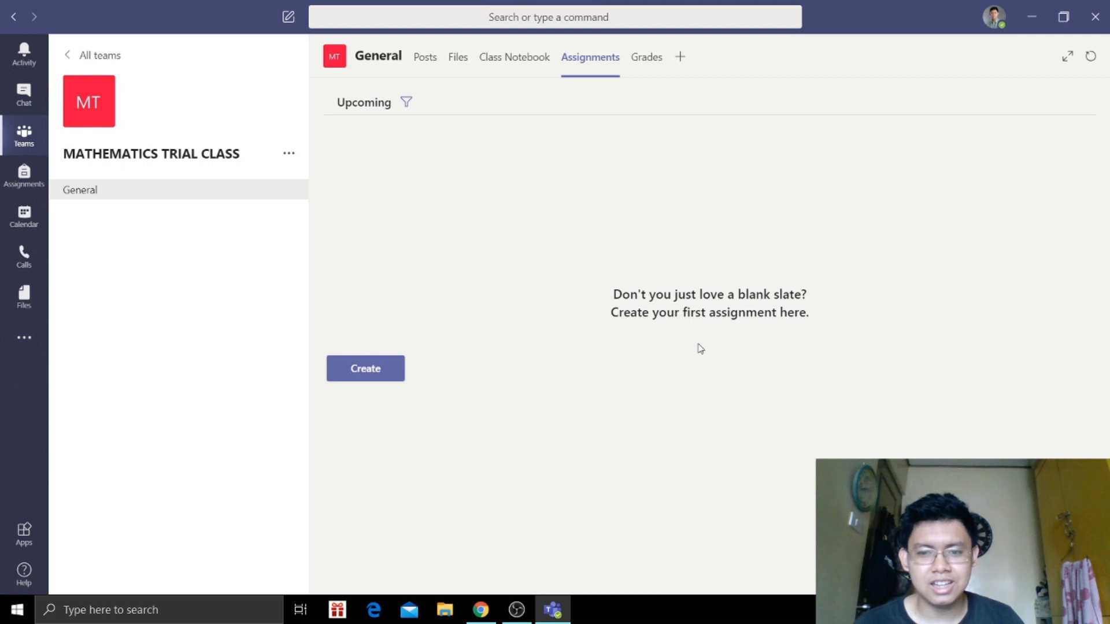
click(366, 368)
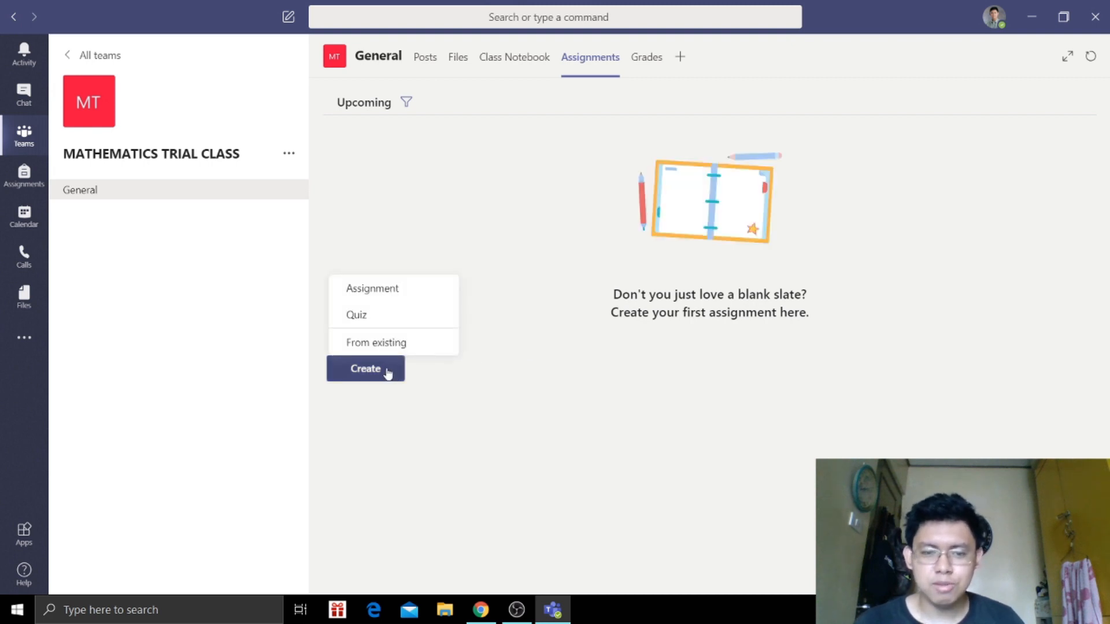
mouse_move(393, 314)
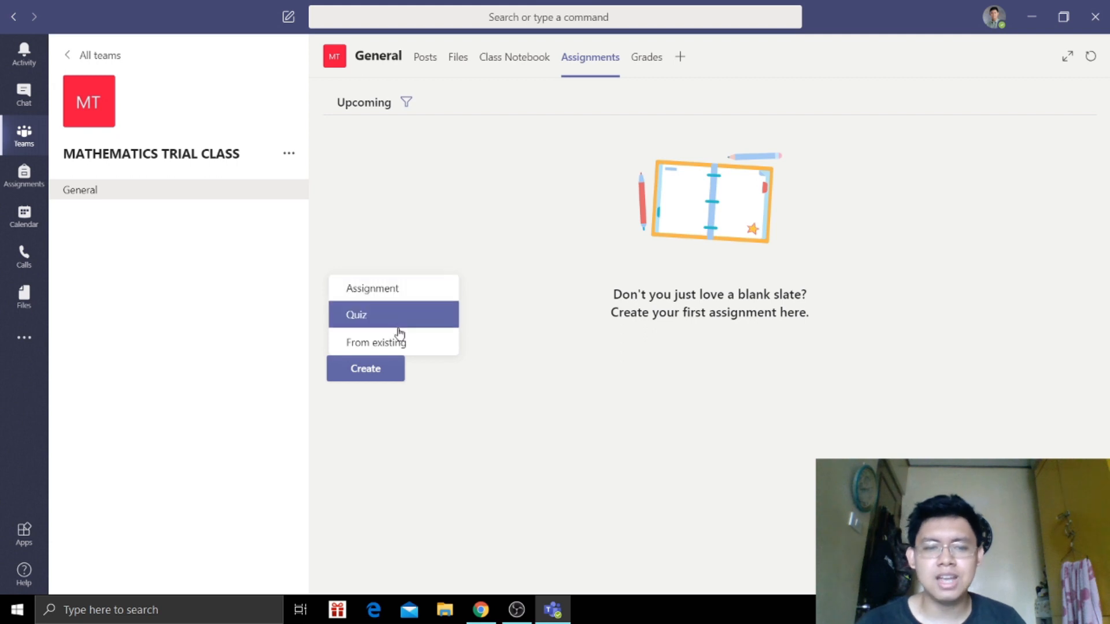
mouse_move(394, 342)
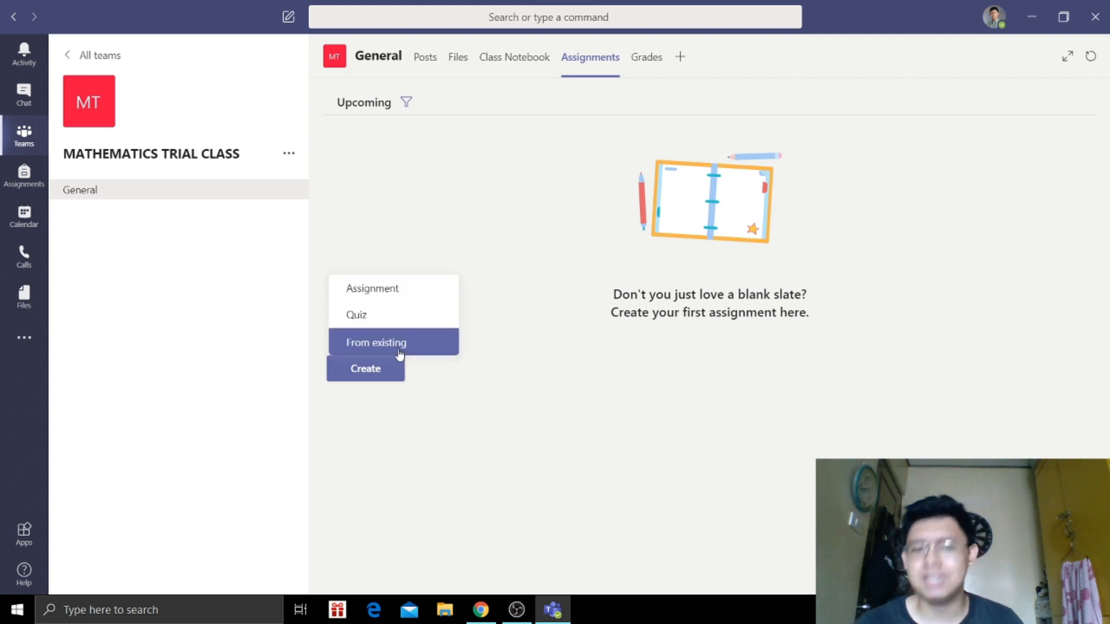
mouse_move(371, 288)
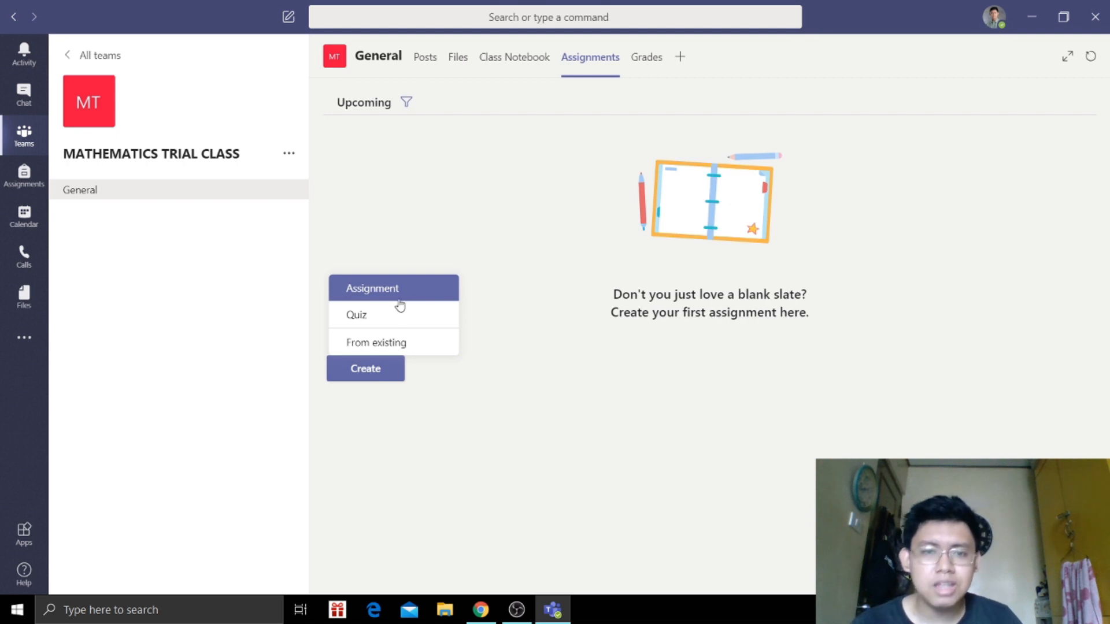
mouse_move(392, 314)
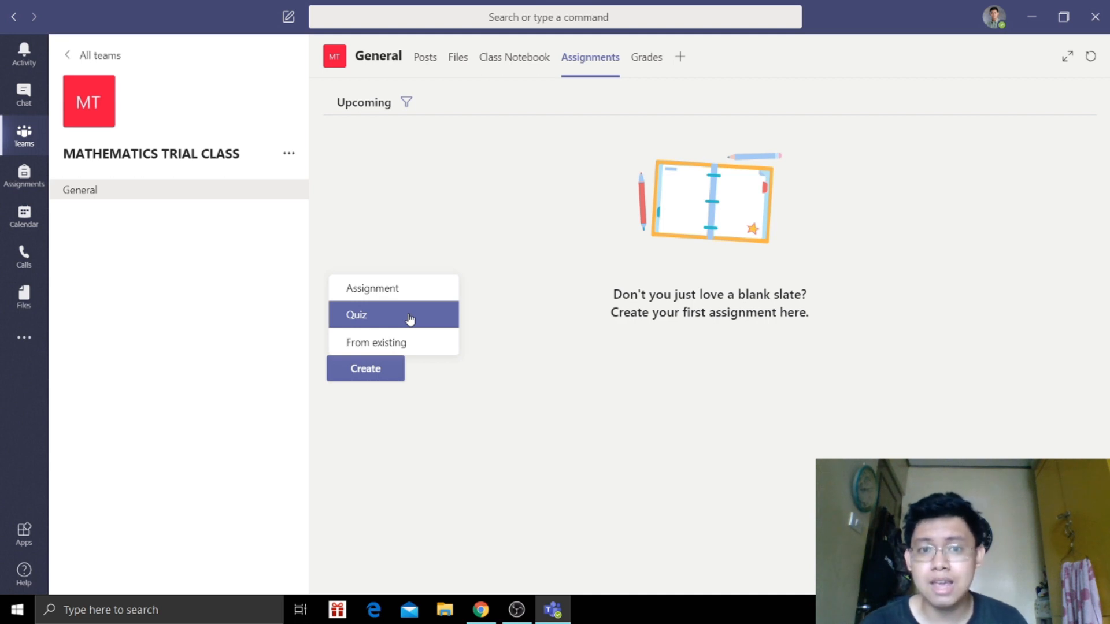
mouse_move(393, 342)
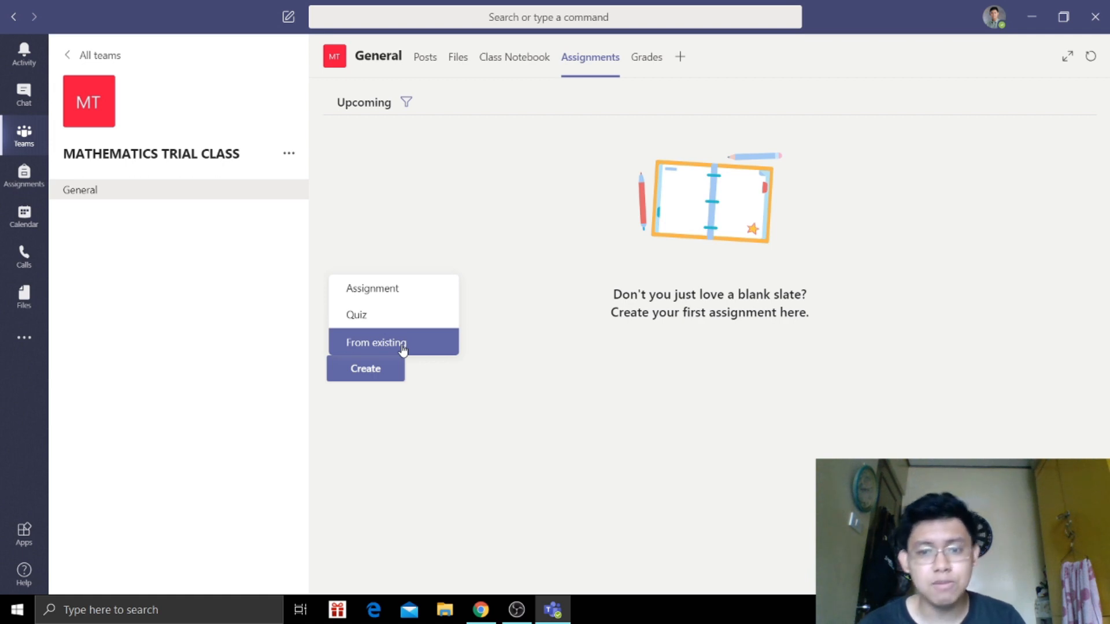
mouse_move(393, 288)
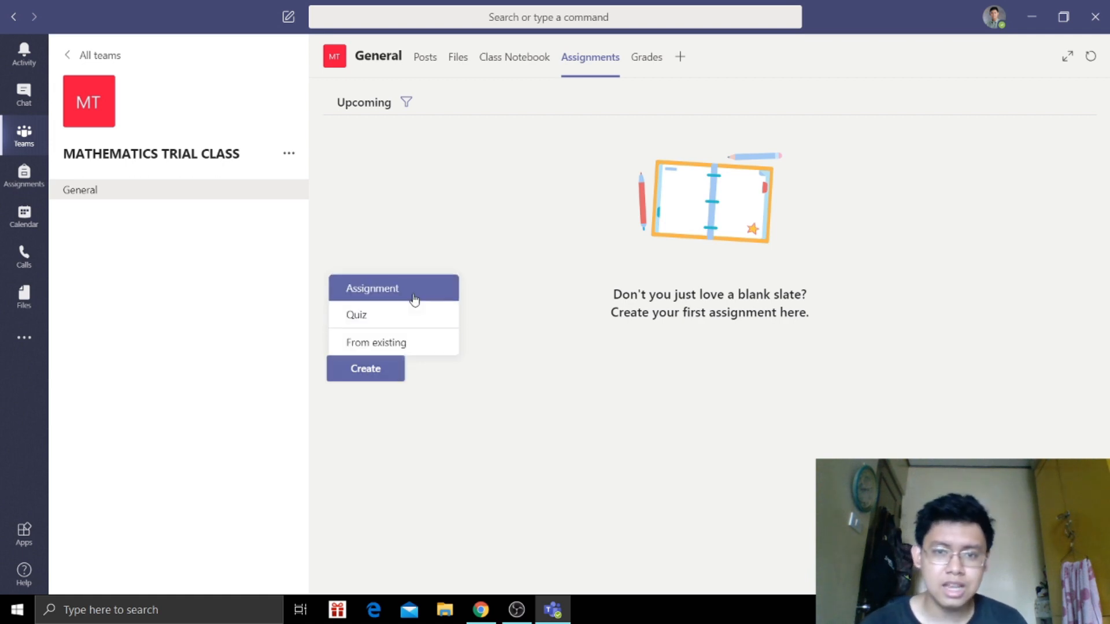
mouse_move(393, 315)
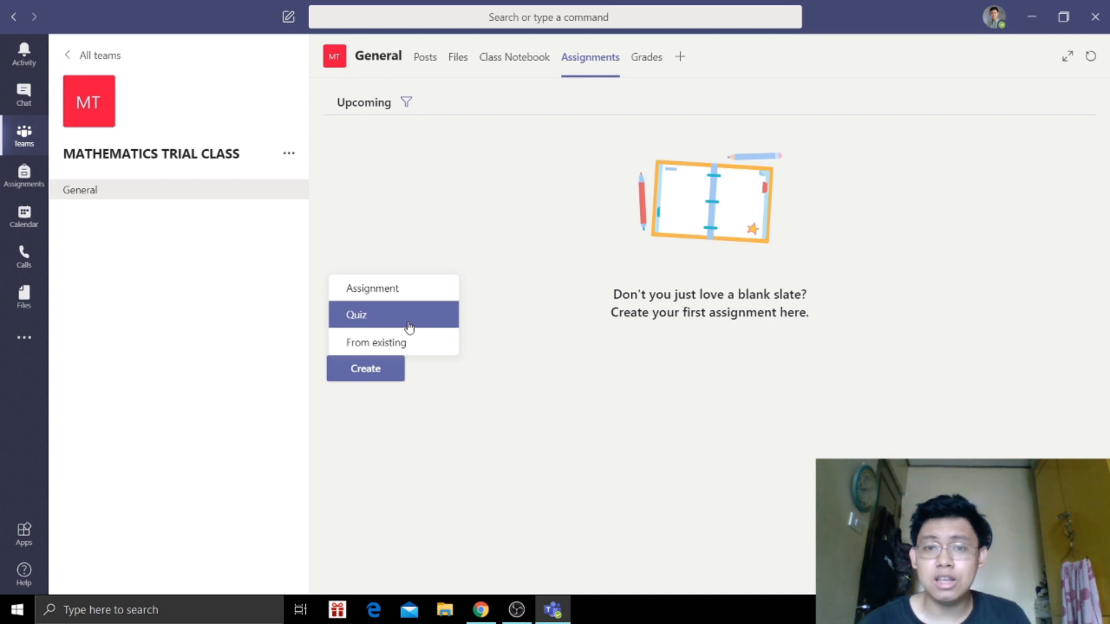
click(356, 315)
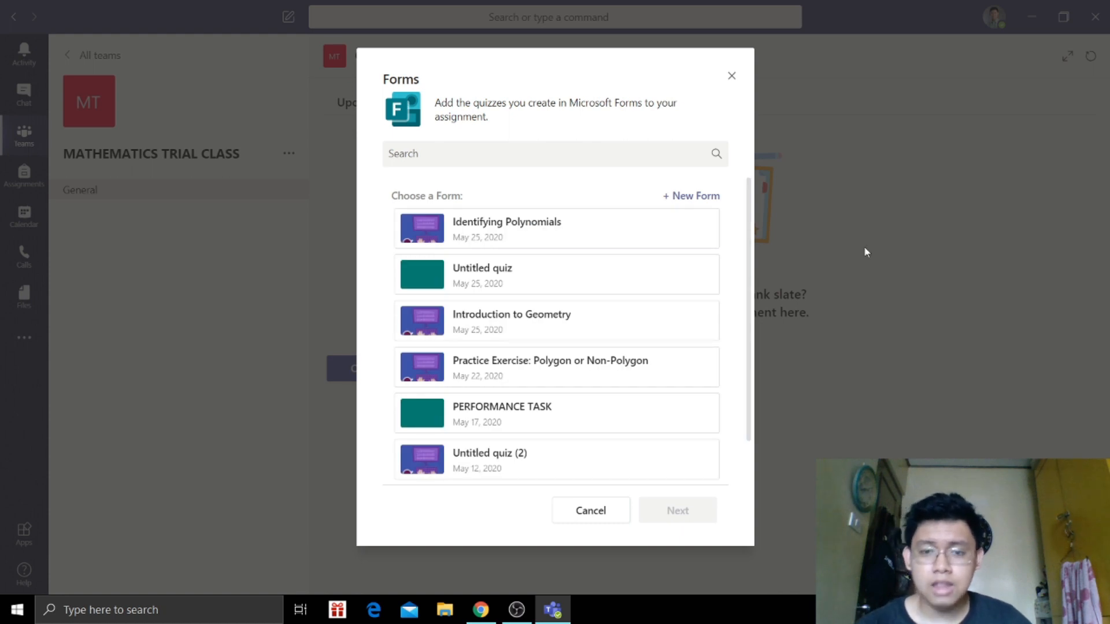
- Select the Introduction to Geometry form and proceed to the new assignment draft
scroll(down, 3)
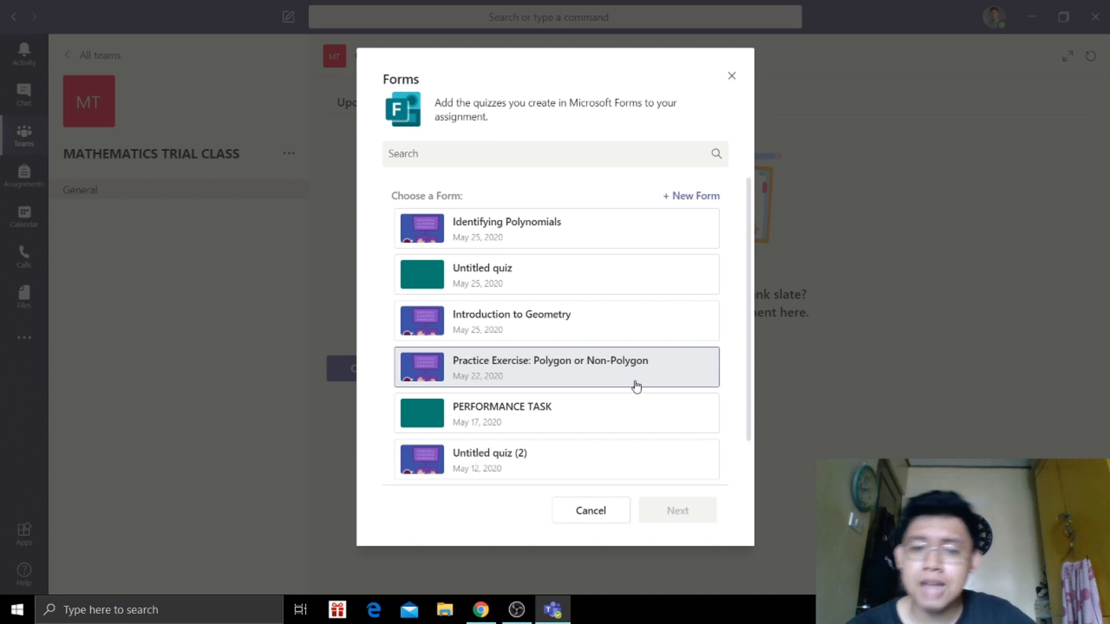
mouse_move(548, 321)
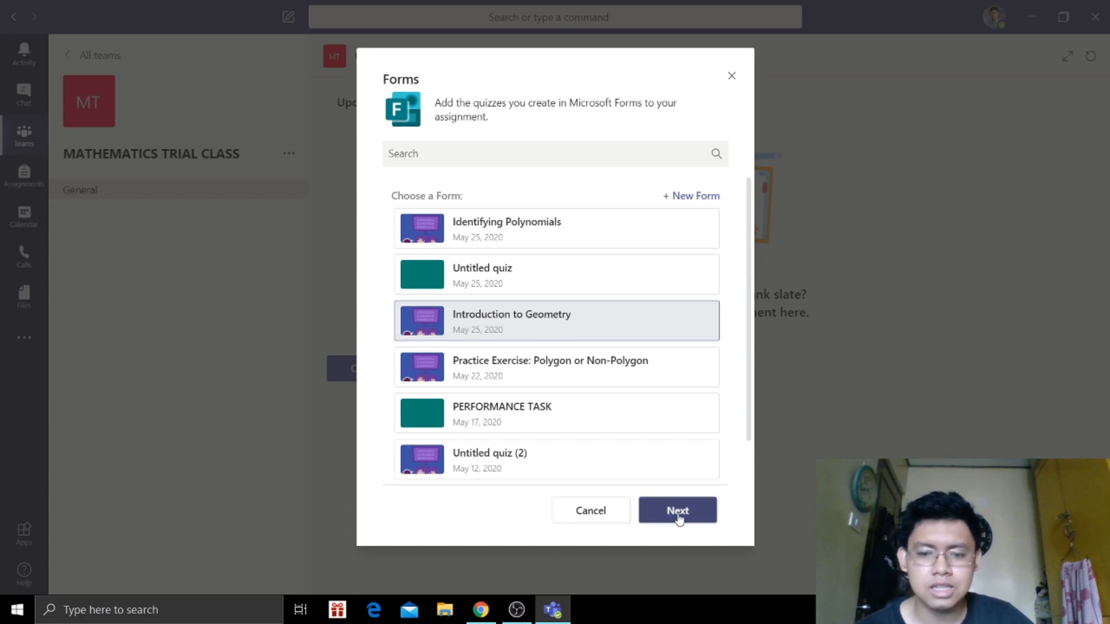
click(676, 510)
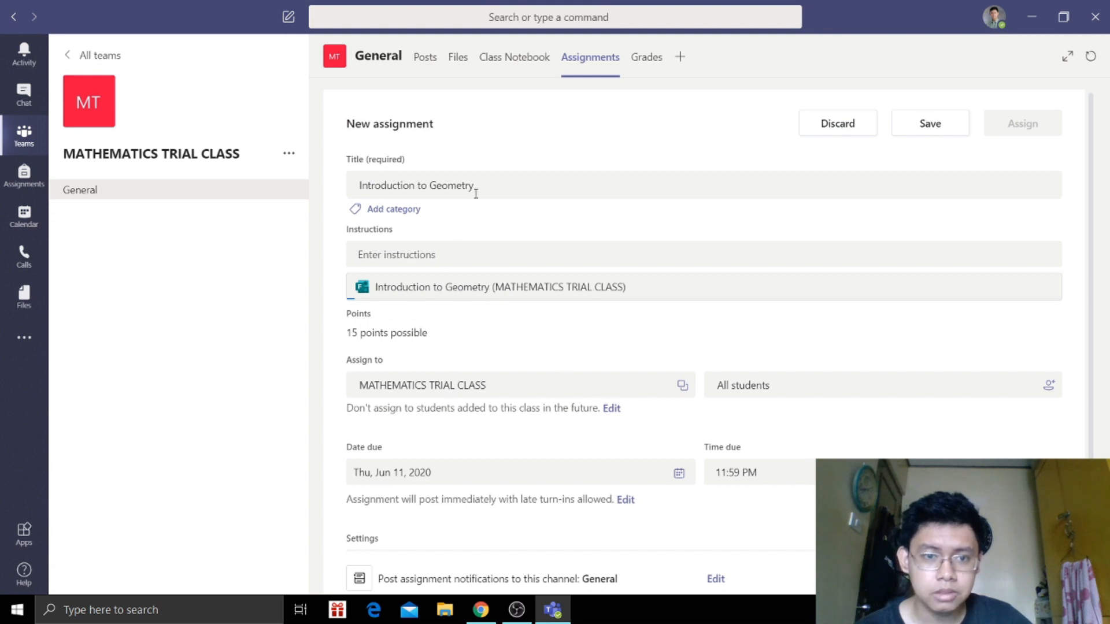
mouse_move(548, 139)
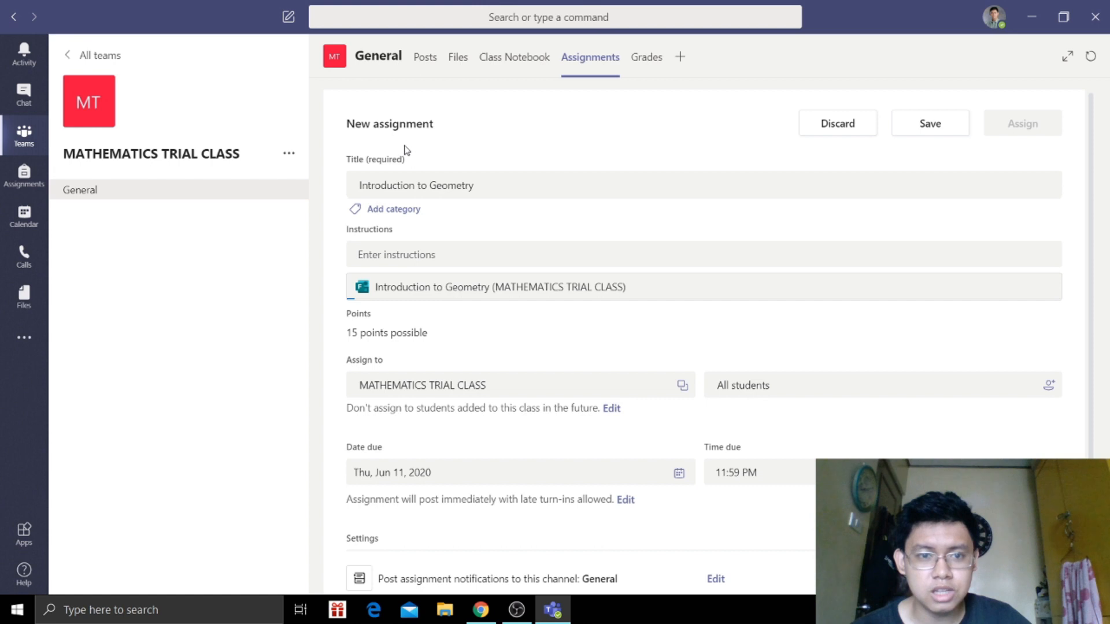
mouse_move(361, 172)
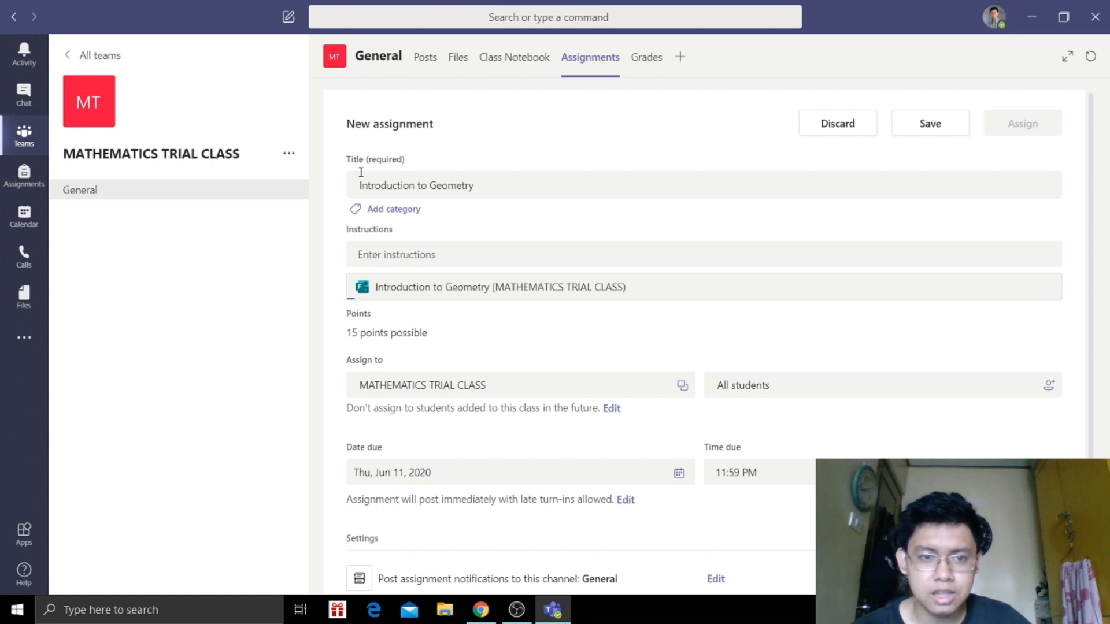
- Prefix the title with 'Practice Exercise: ' before Introduction to Geometry
click(368, 185)
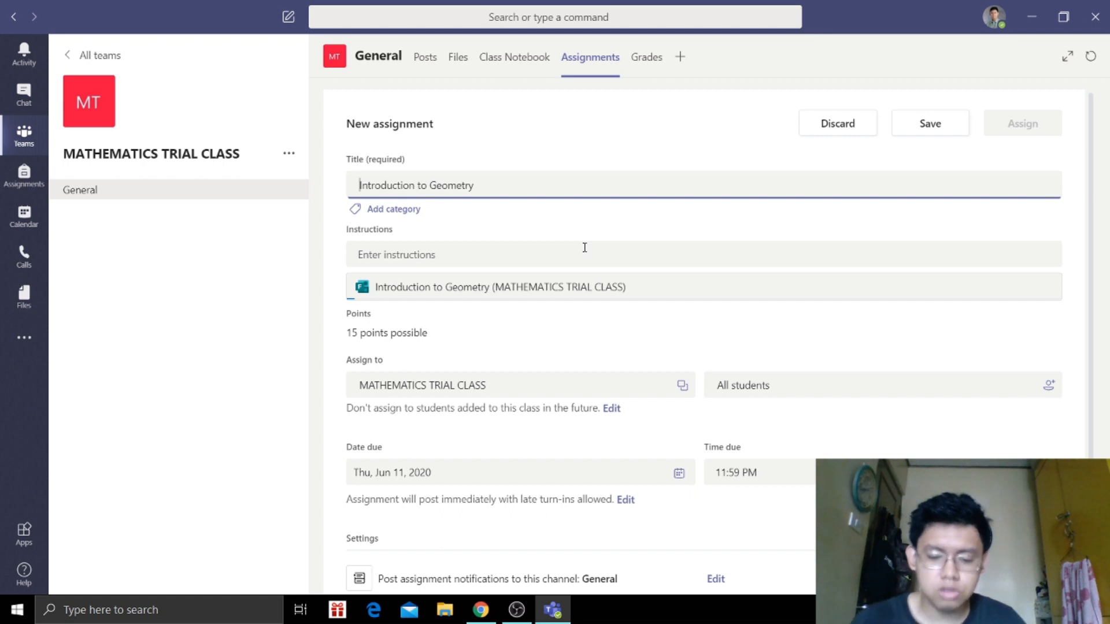
text(Pe)
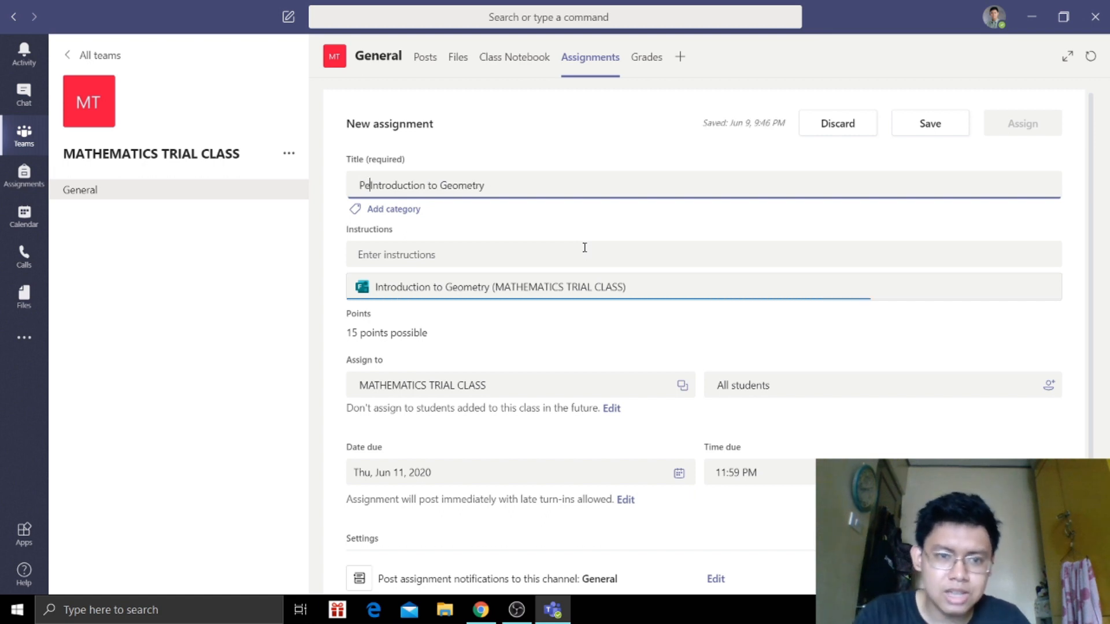
text(rac)
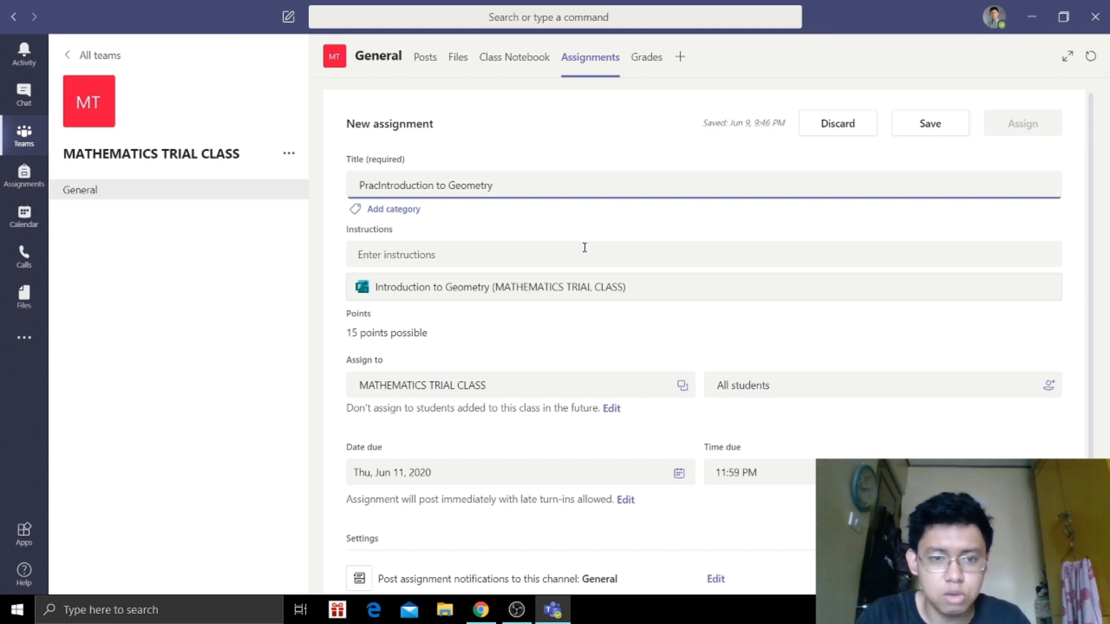
- Add a 'Practice Exercise' category to the assignment
click(393, 210)
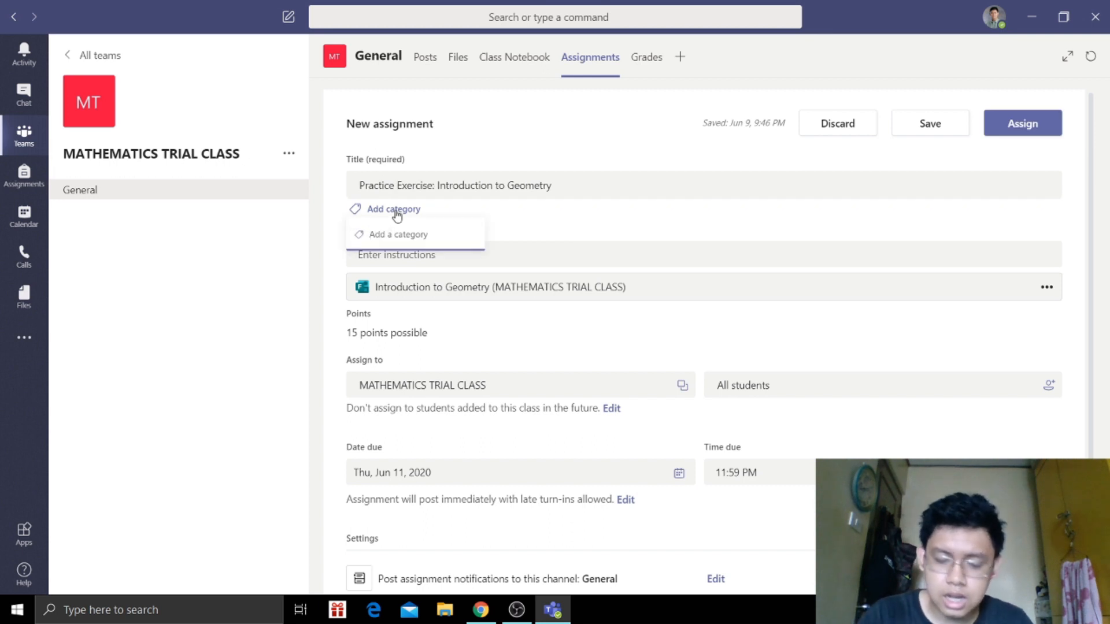
text(Practice Exer)
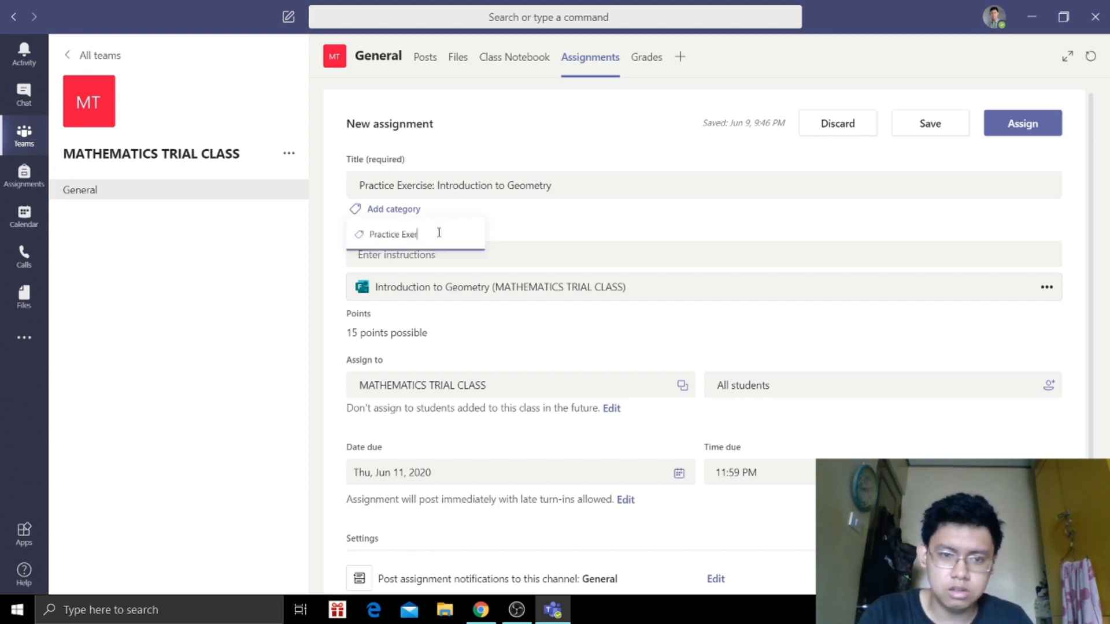
text(cise)
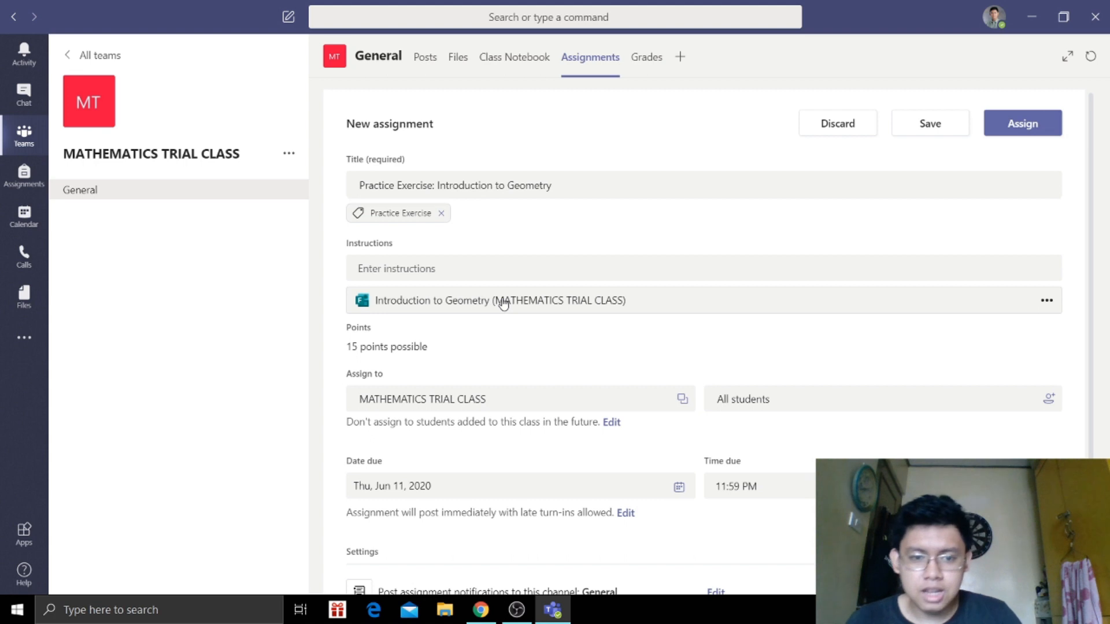
click(499, 300)
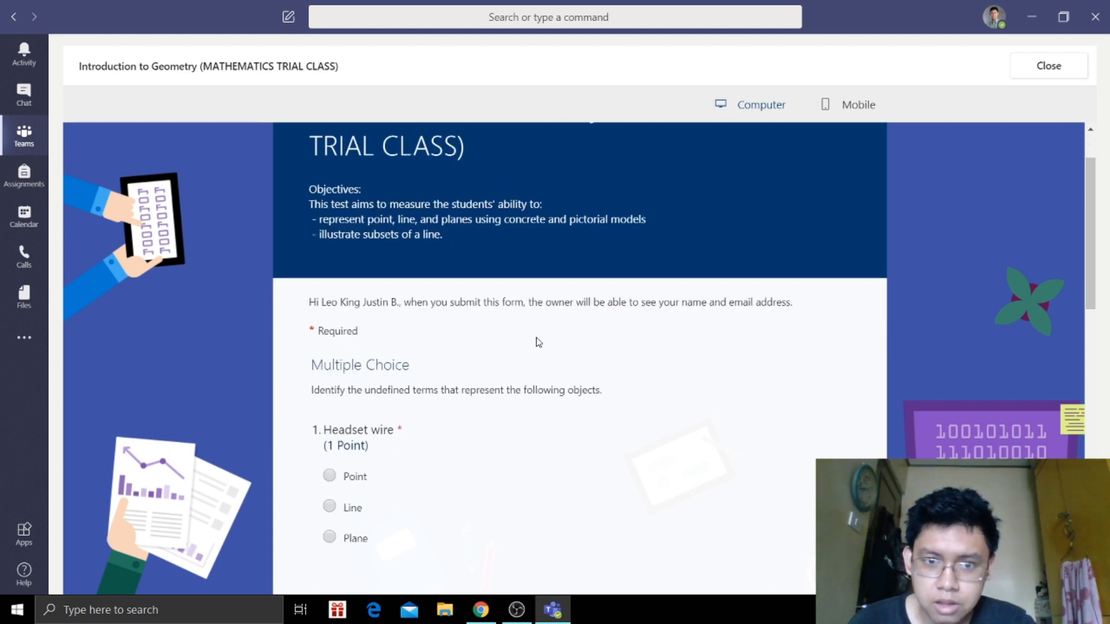
scroll(down, 3)
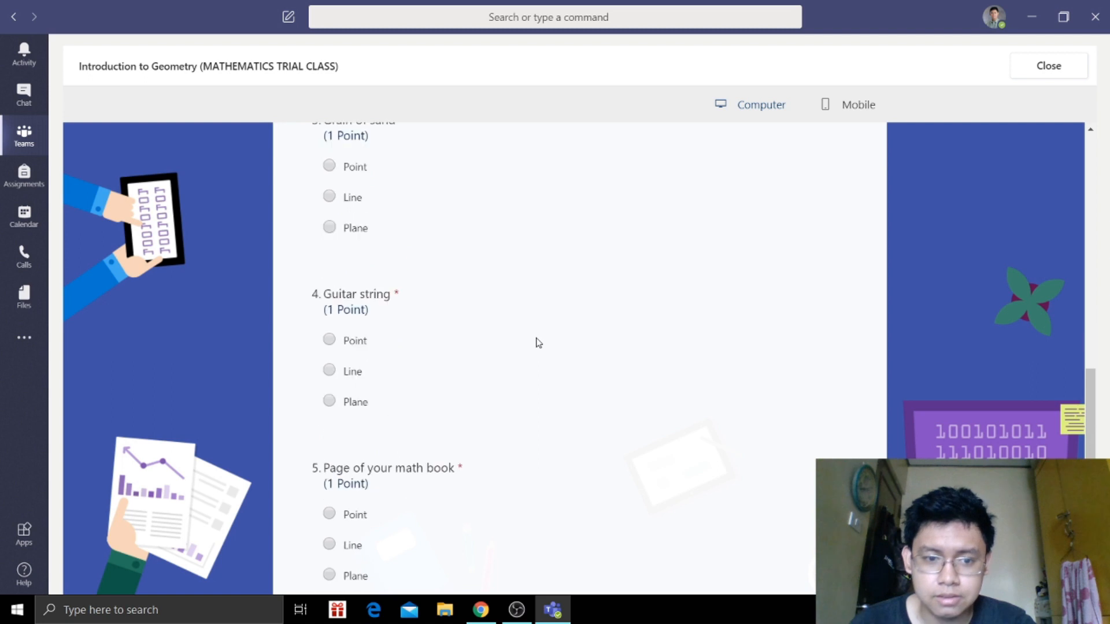
scroll(up, 3)
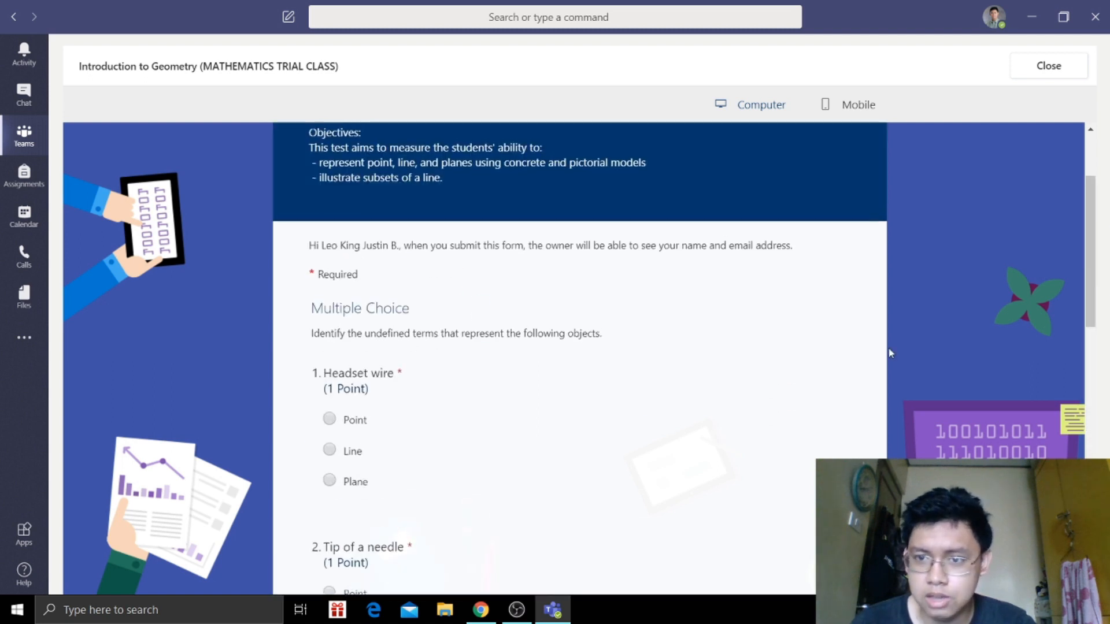
scroll(up, 3)
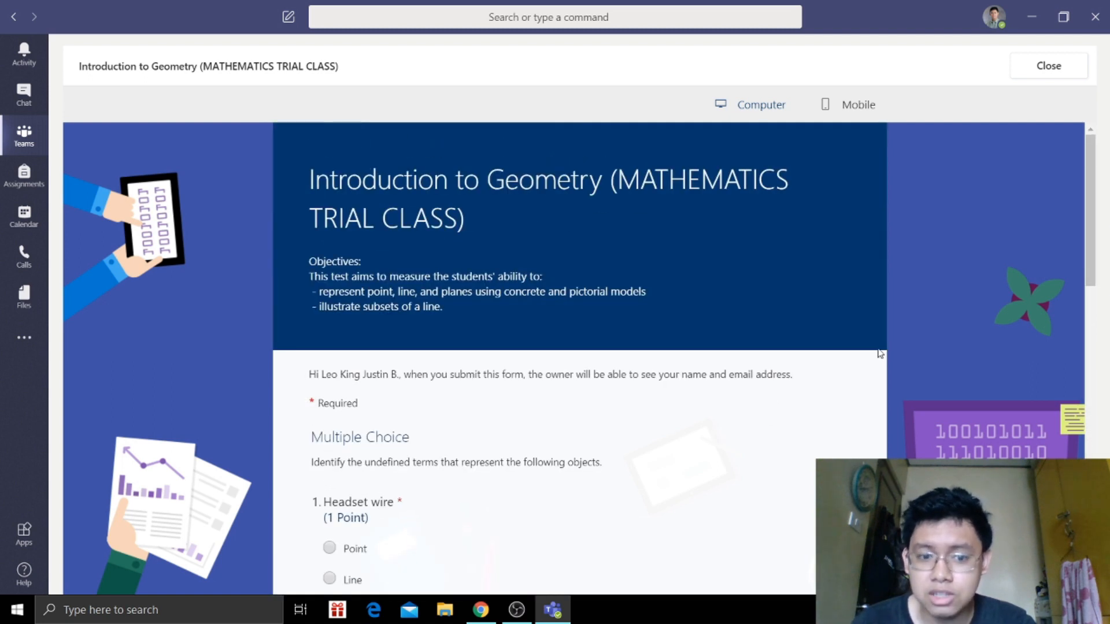
click(1049, 65)
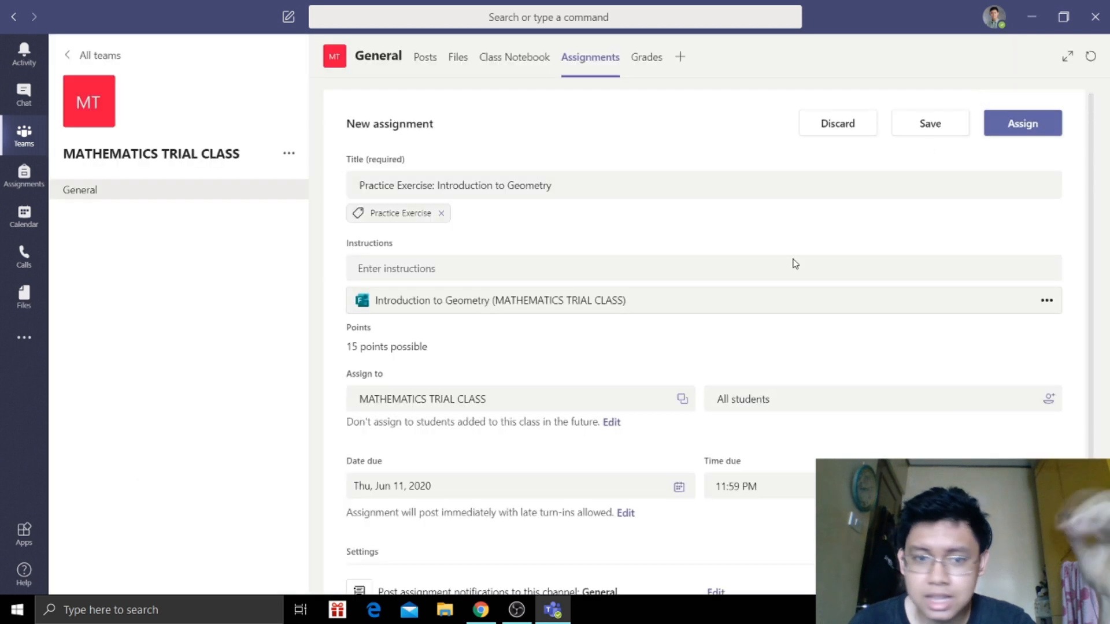
mouse_move(417, 345)
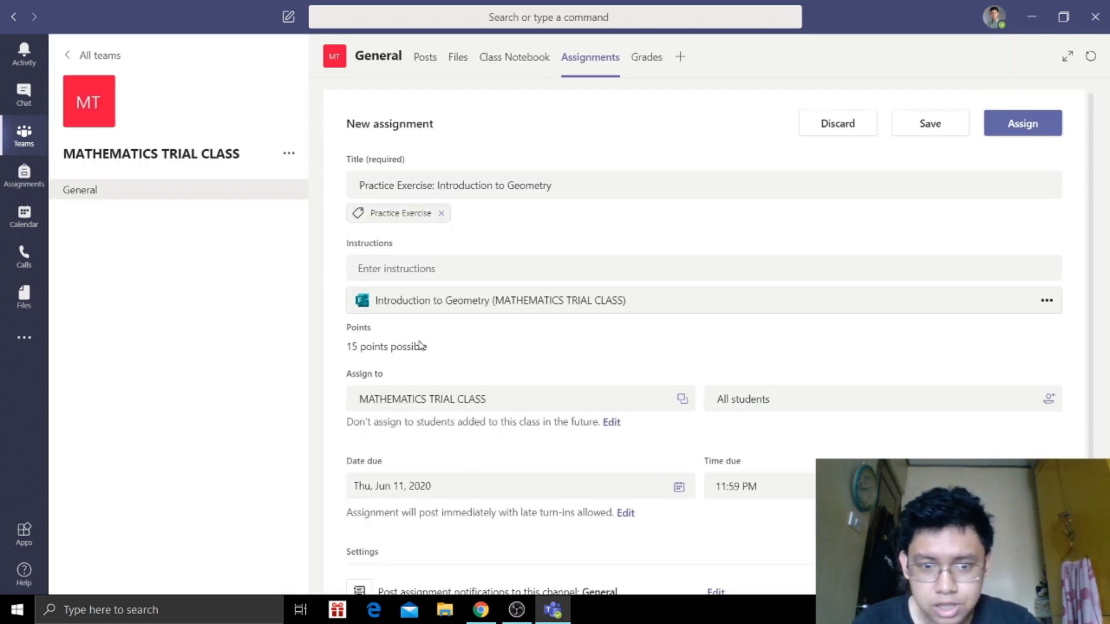
mouse_move(384, 353)
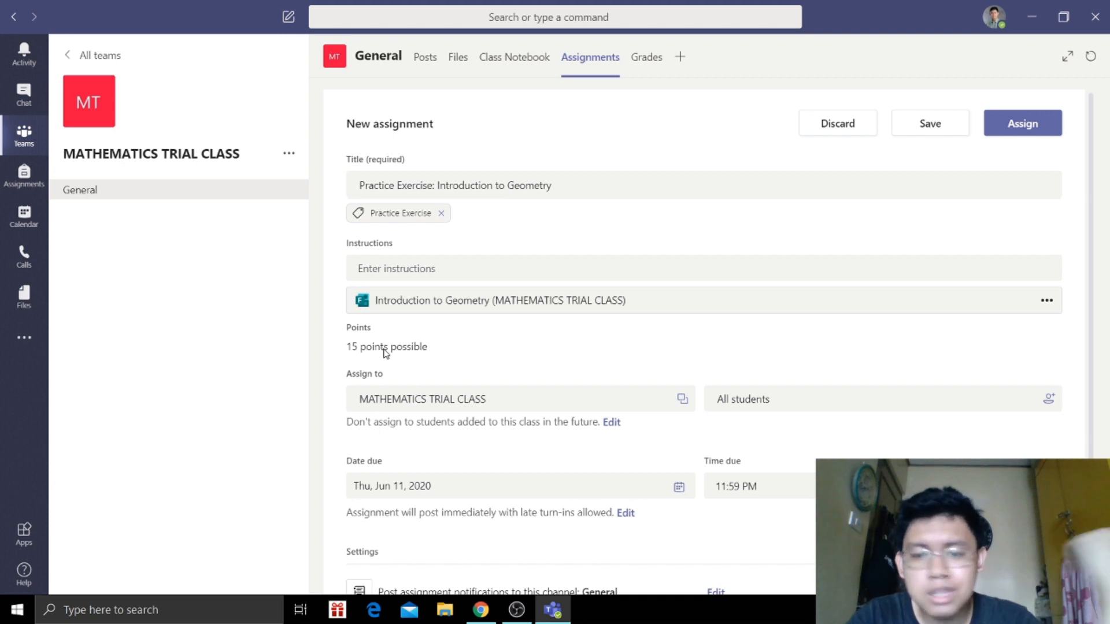
mouse_move(409, 407)
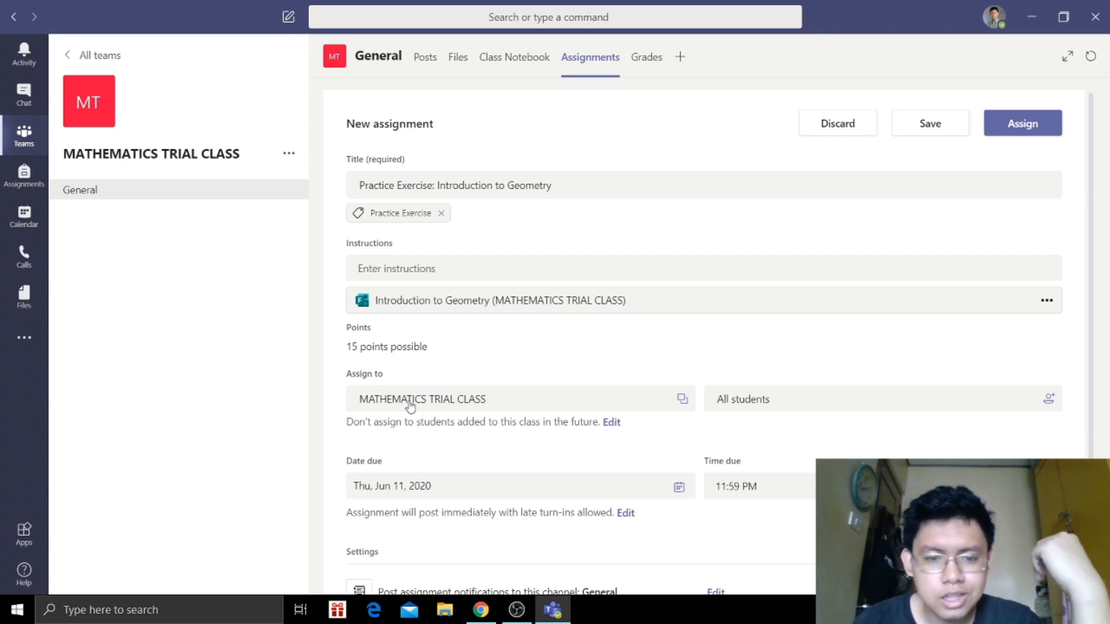
click(421, 398)
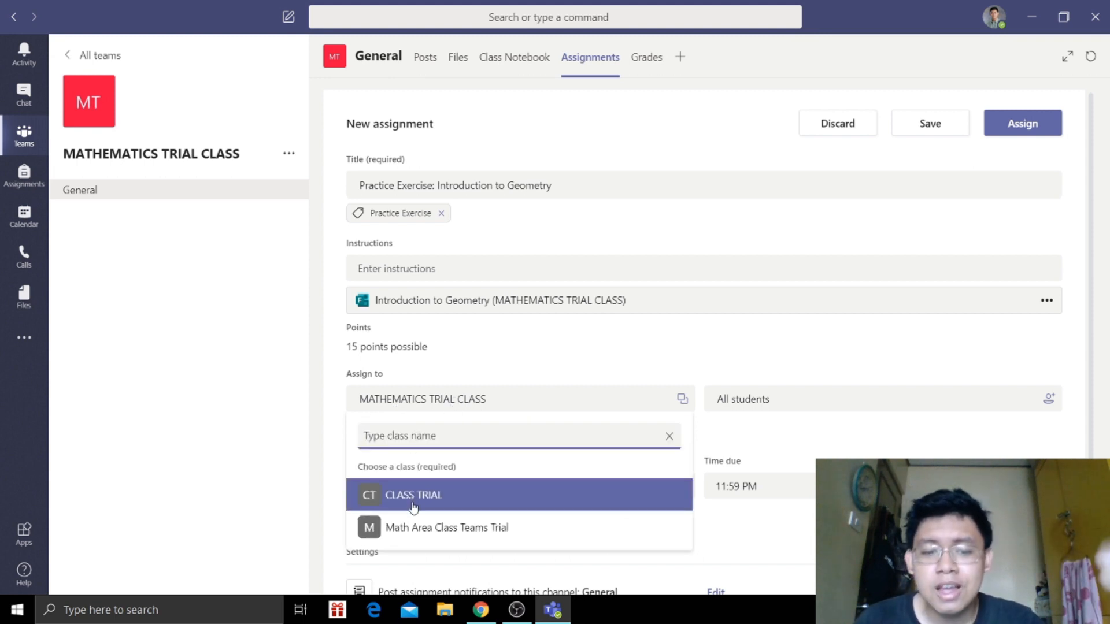
mouse_move(437, 528)
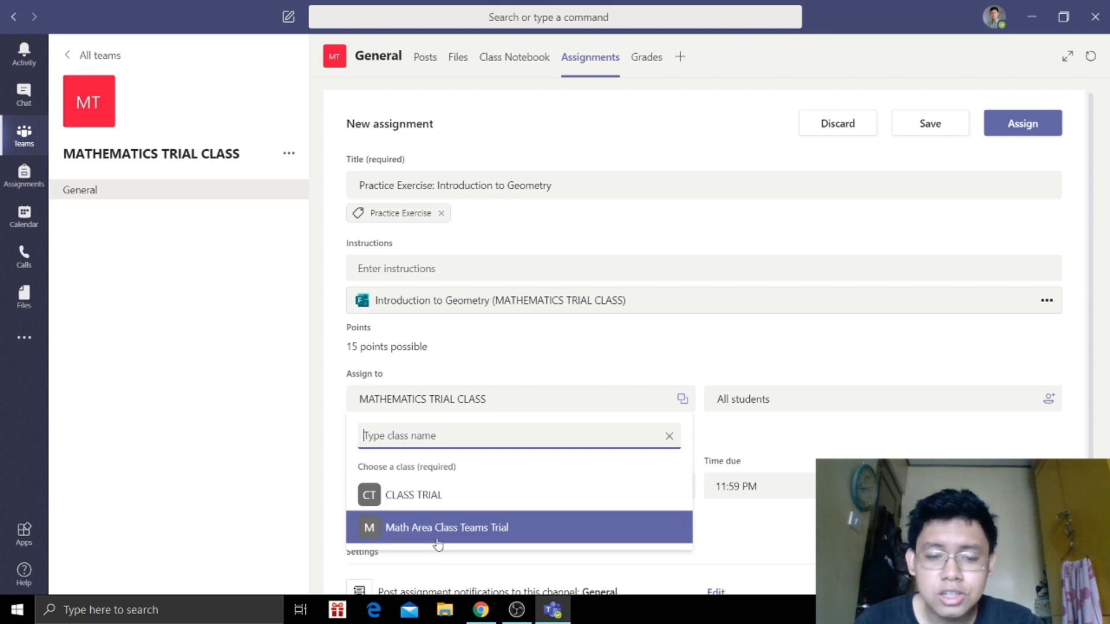
mouse_move(439, 495)
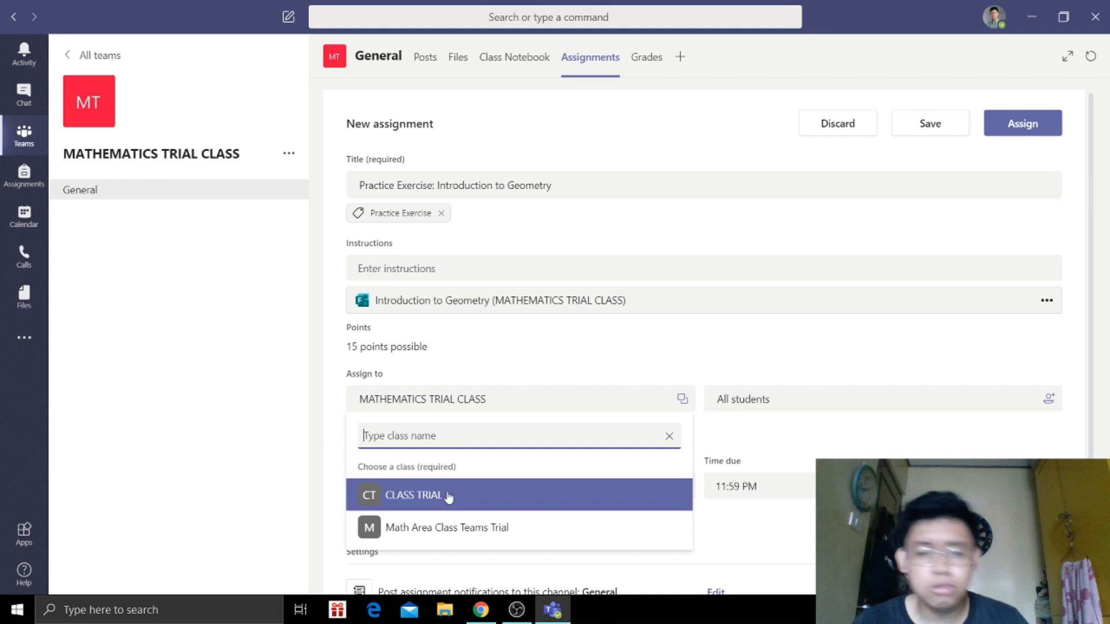
mouse_move(489, 501)
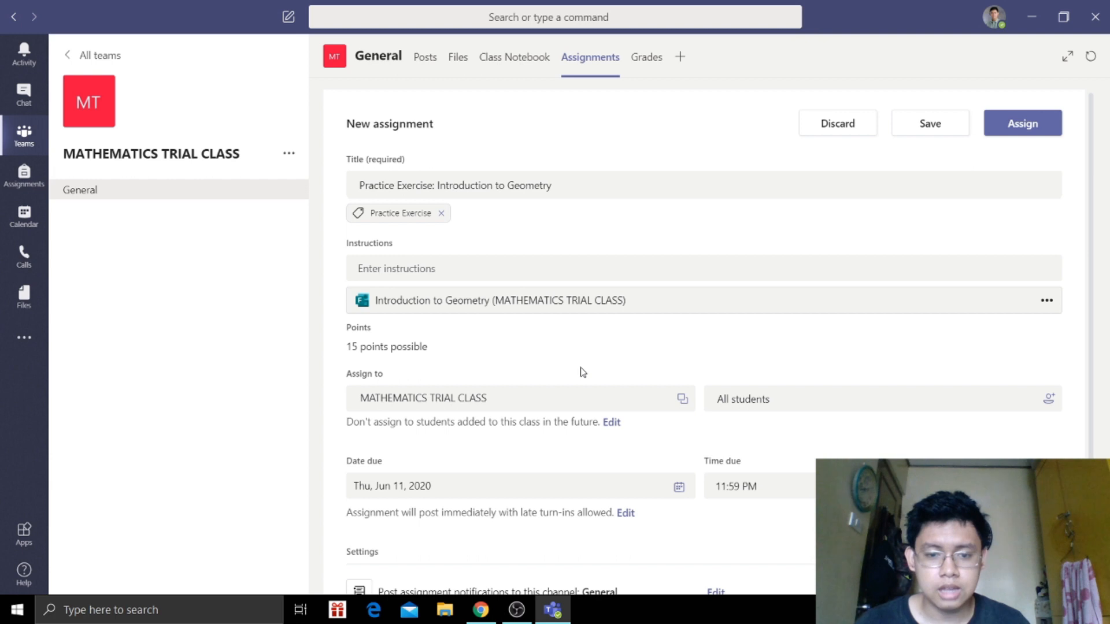
scroll(down, 3)
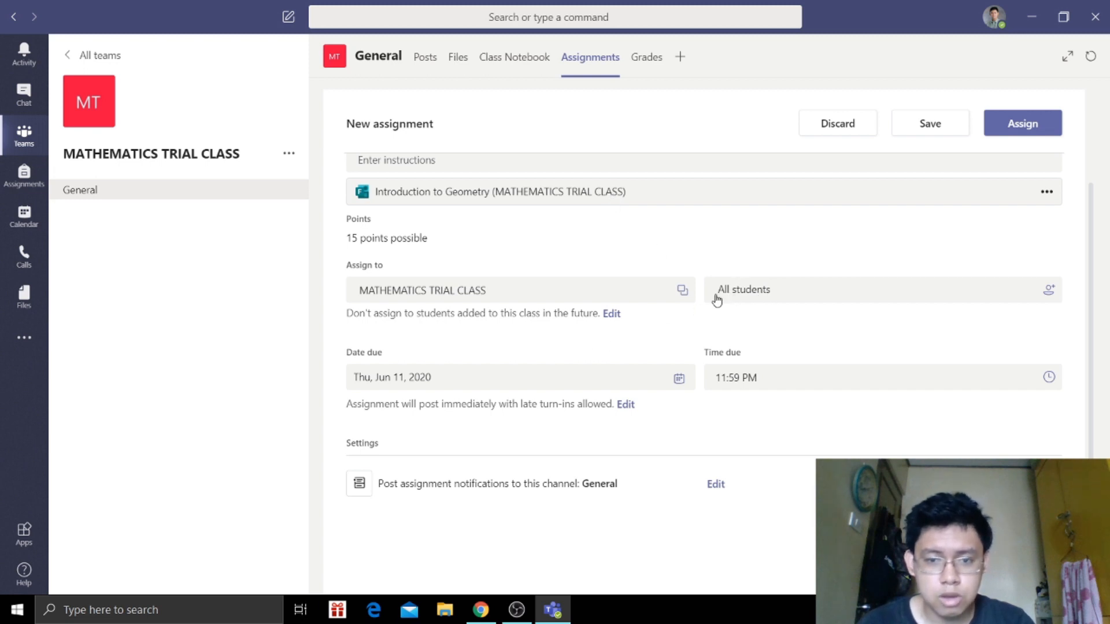
mouse_move(741, 318)
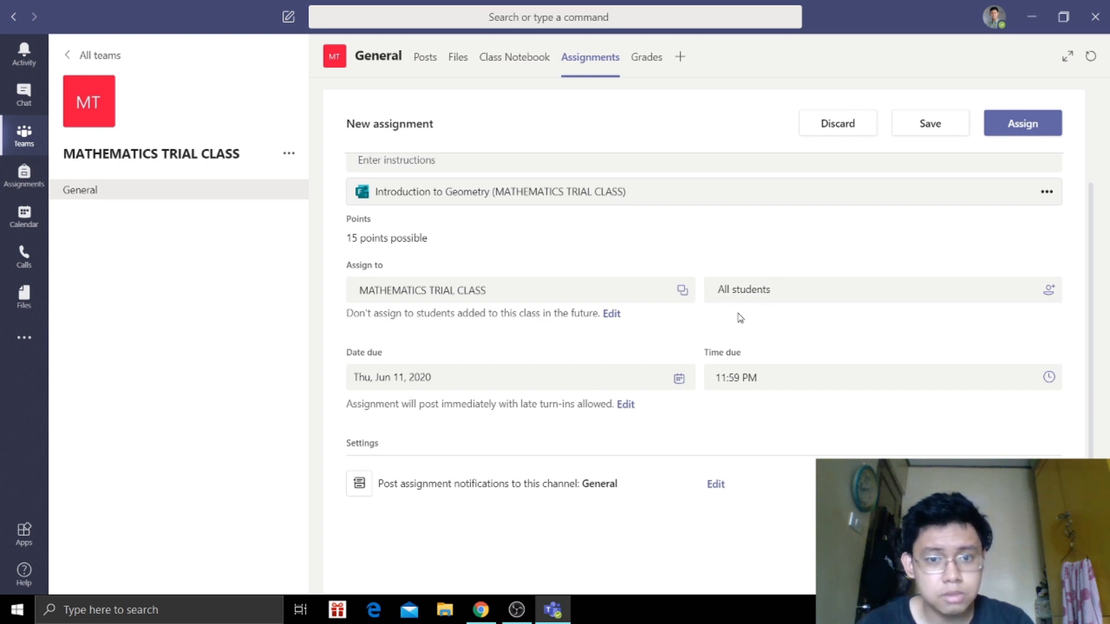
mouse_move(477, 457)
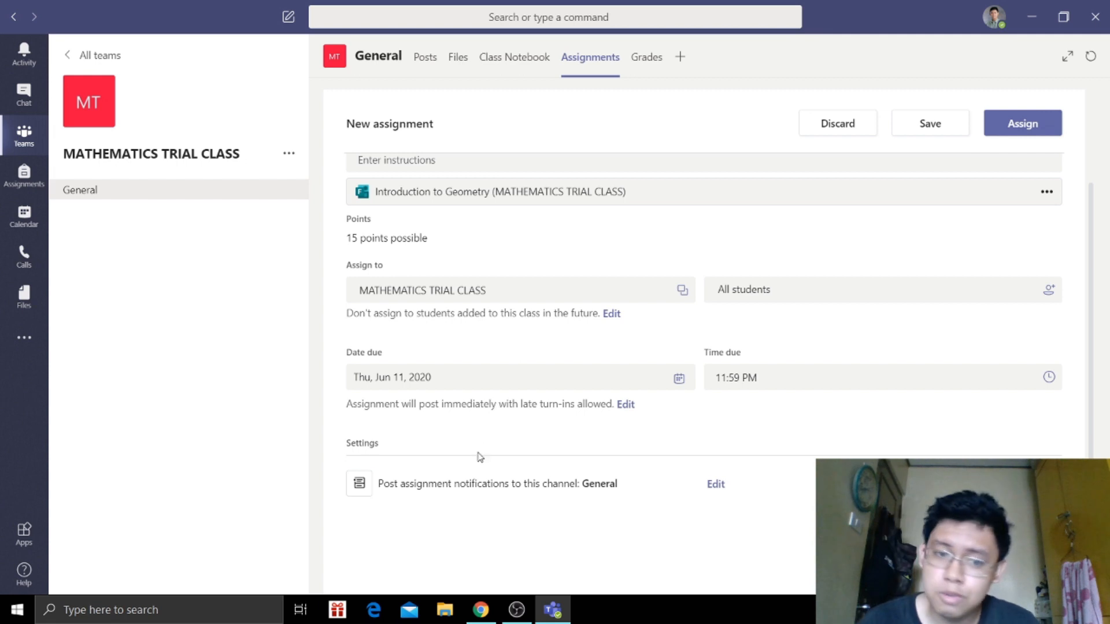
mouse_move(626, 408)
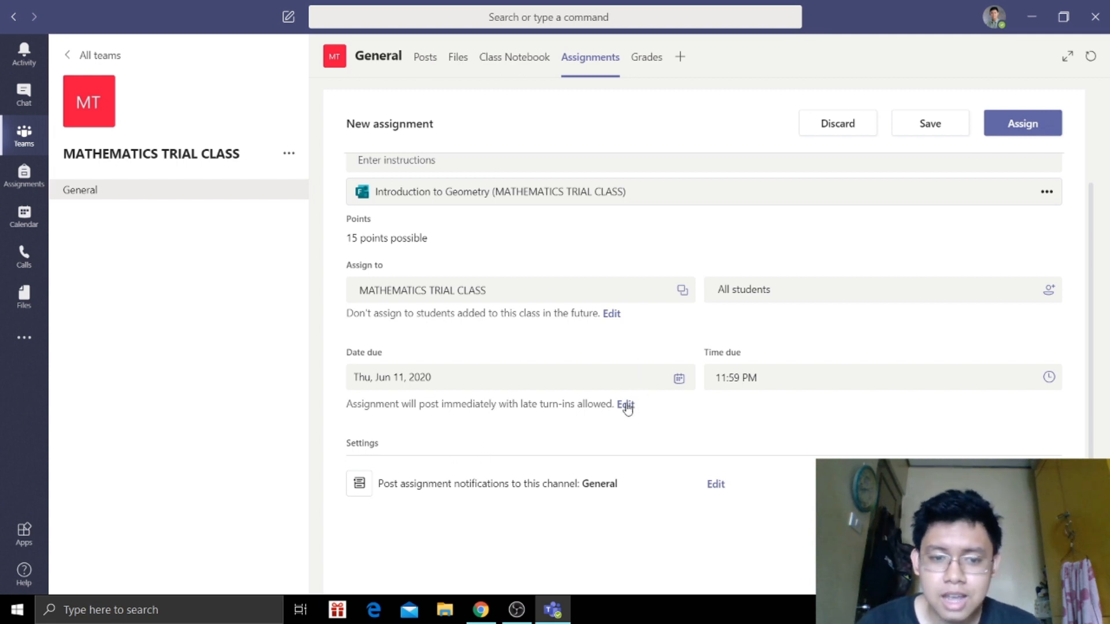
- Set the timeline to post June 10 at 2:00, due June 12, closing June 13, and confirm
click(624, 404)
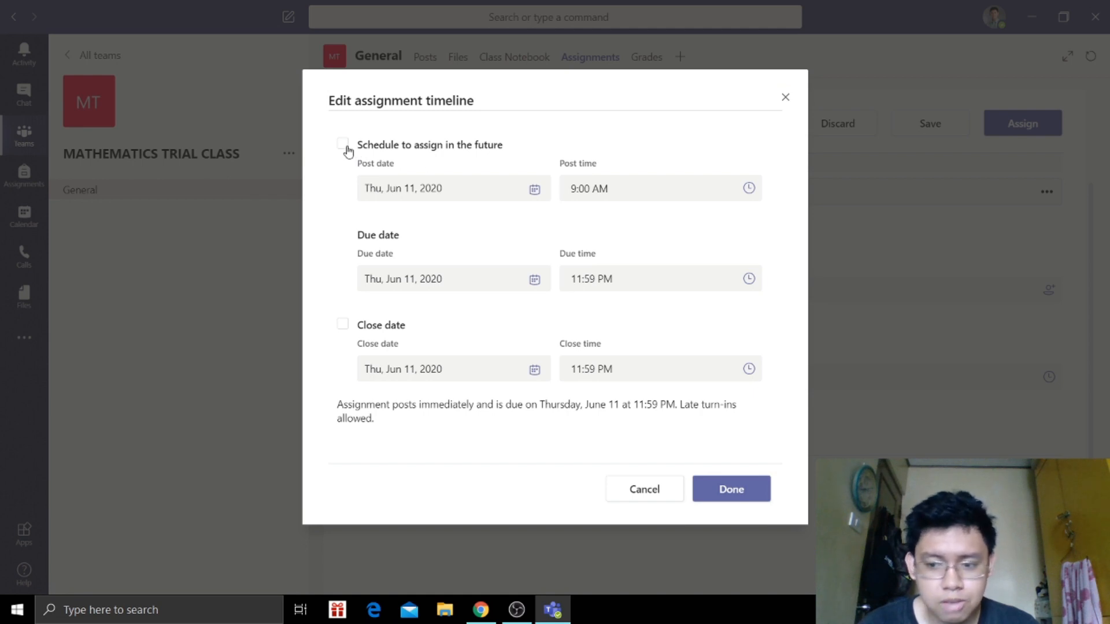
click(342, 143)
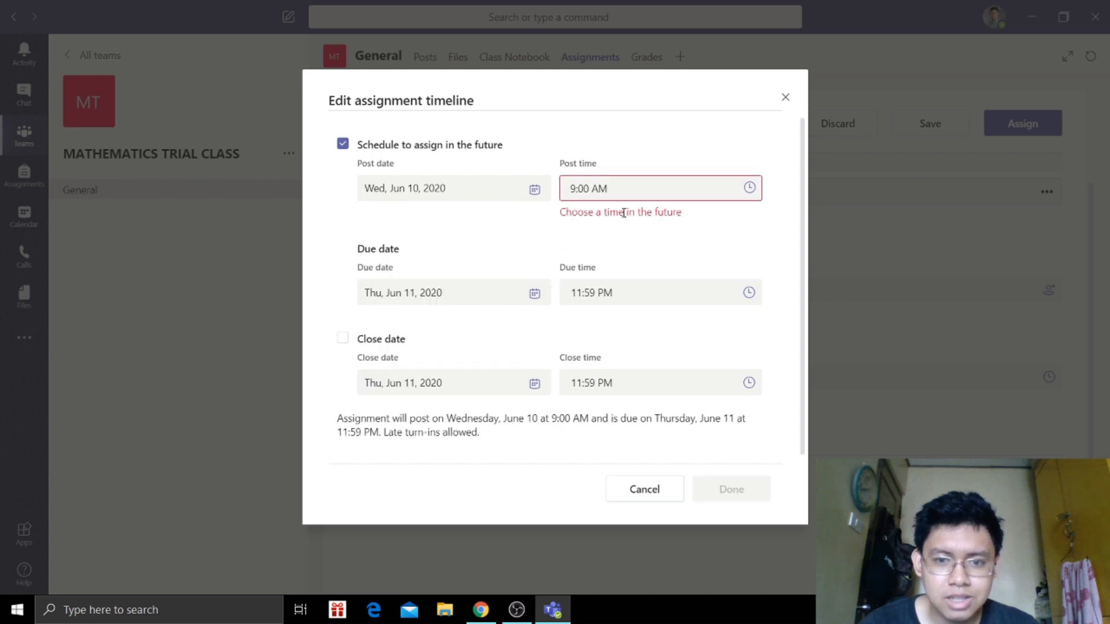
click(637, 189)
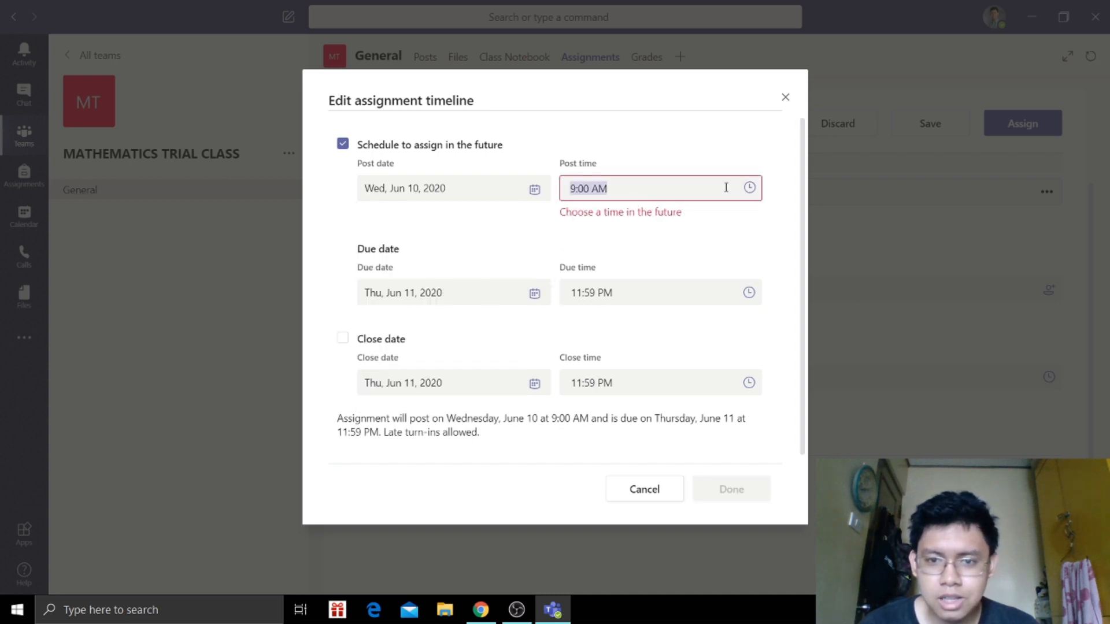
text(2:00 AM)
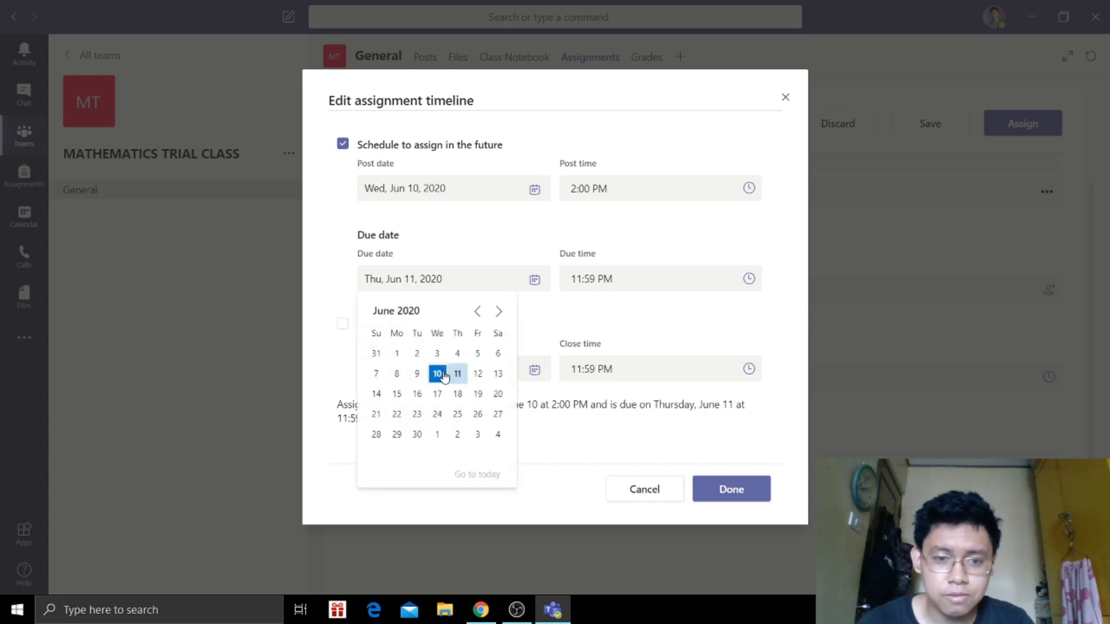
click(458, 374)
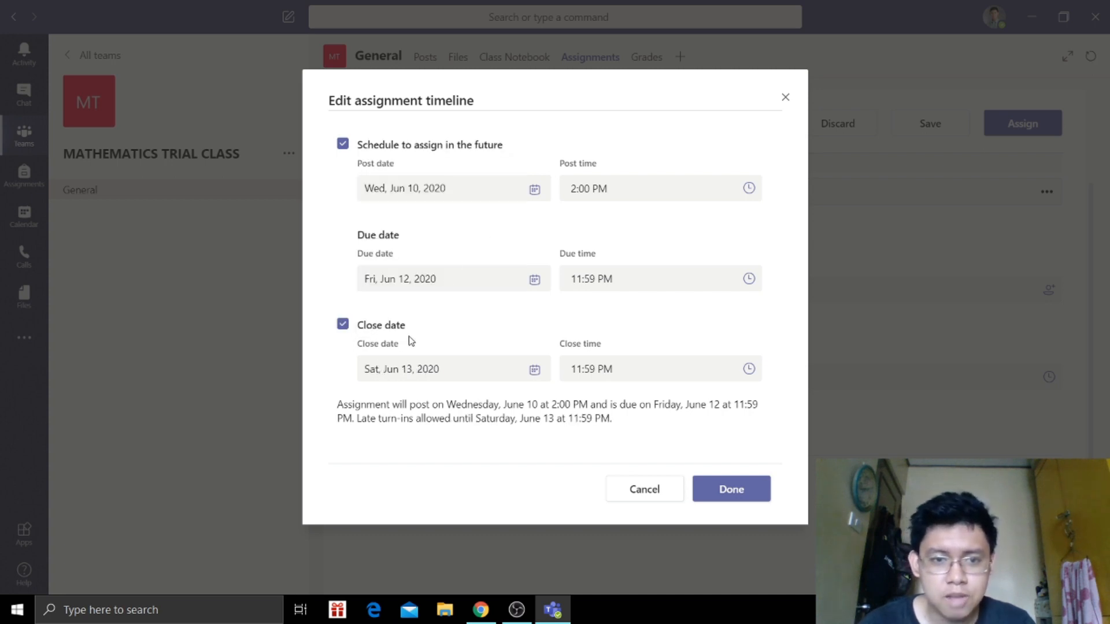
mouse_move(644, 490)
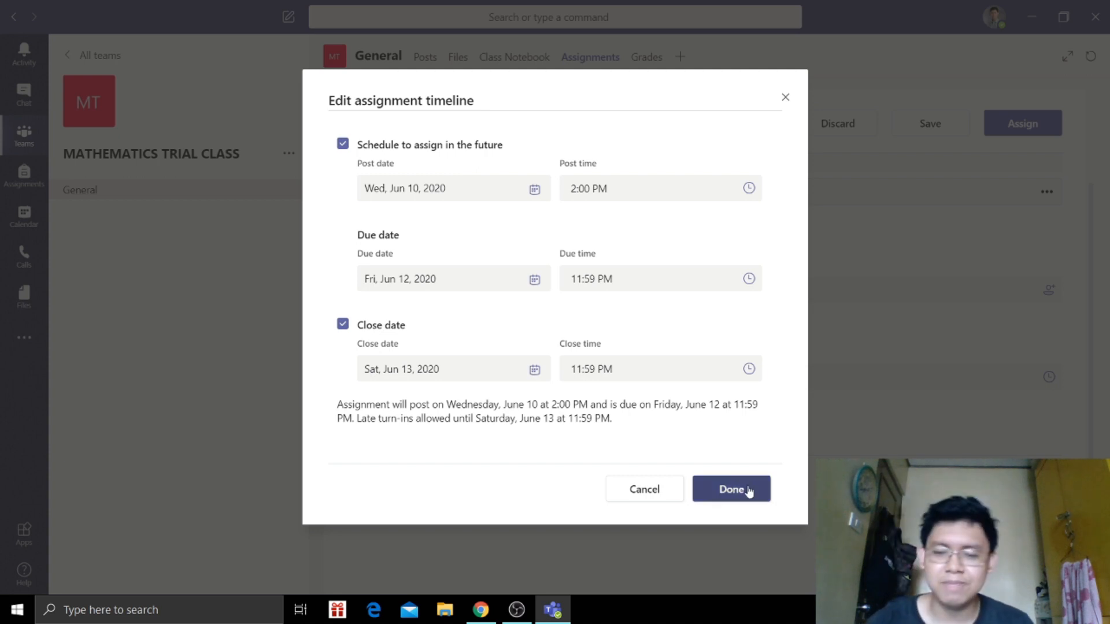
click(731, 489)
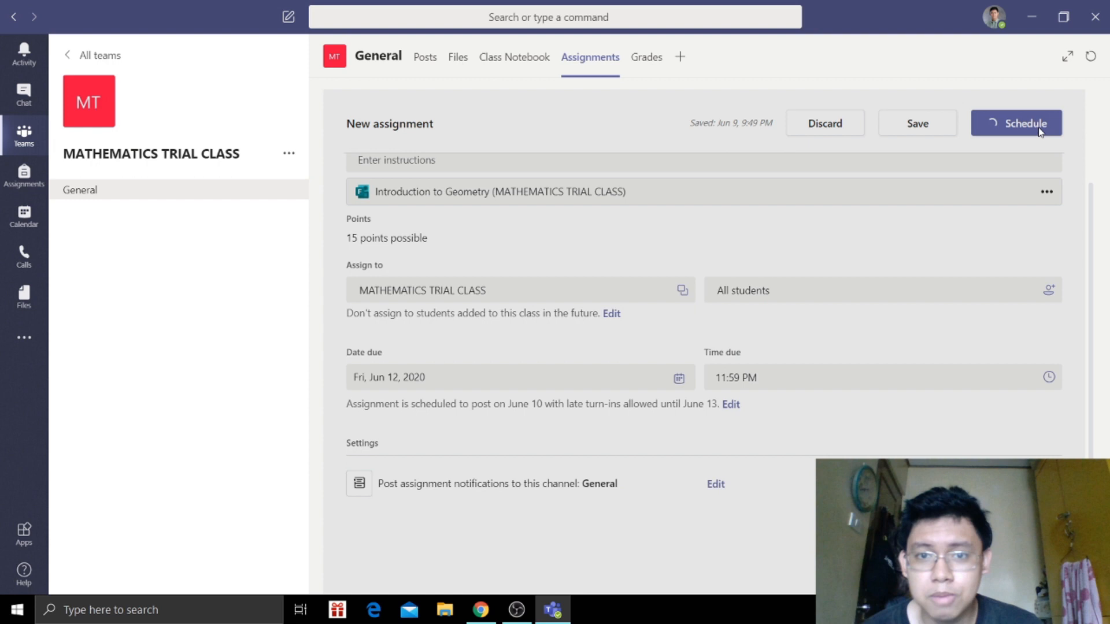
- Schedule the geometry assignment and view the Polygon or Non-Polygon practice exercise
click(1016, 123)
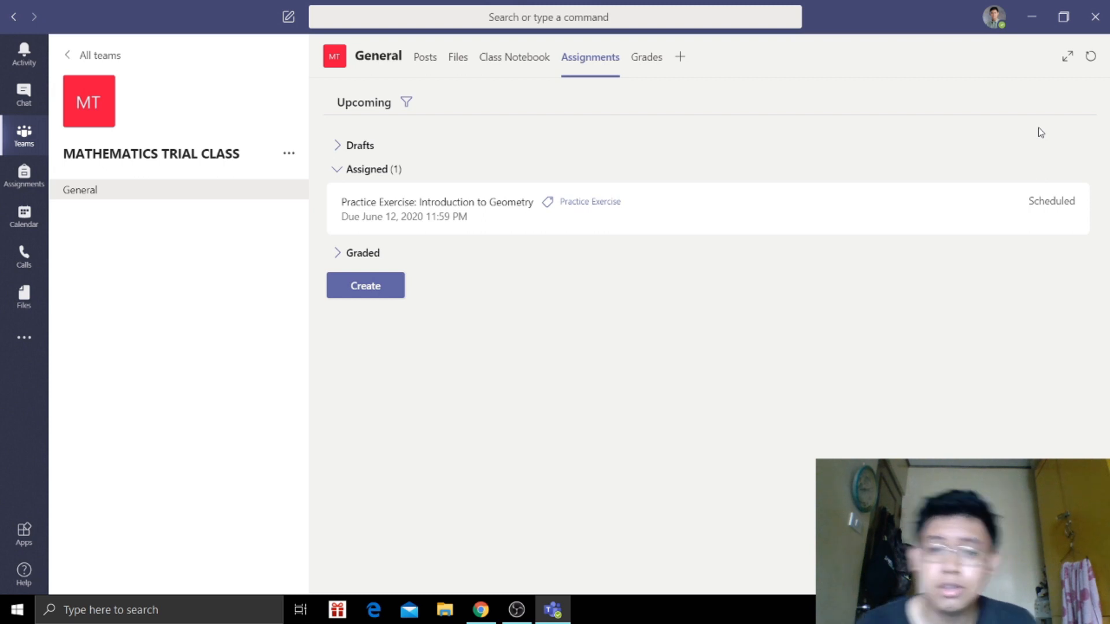
click(437, 201)
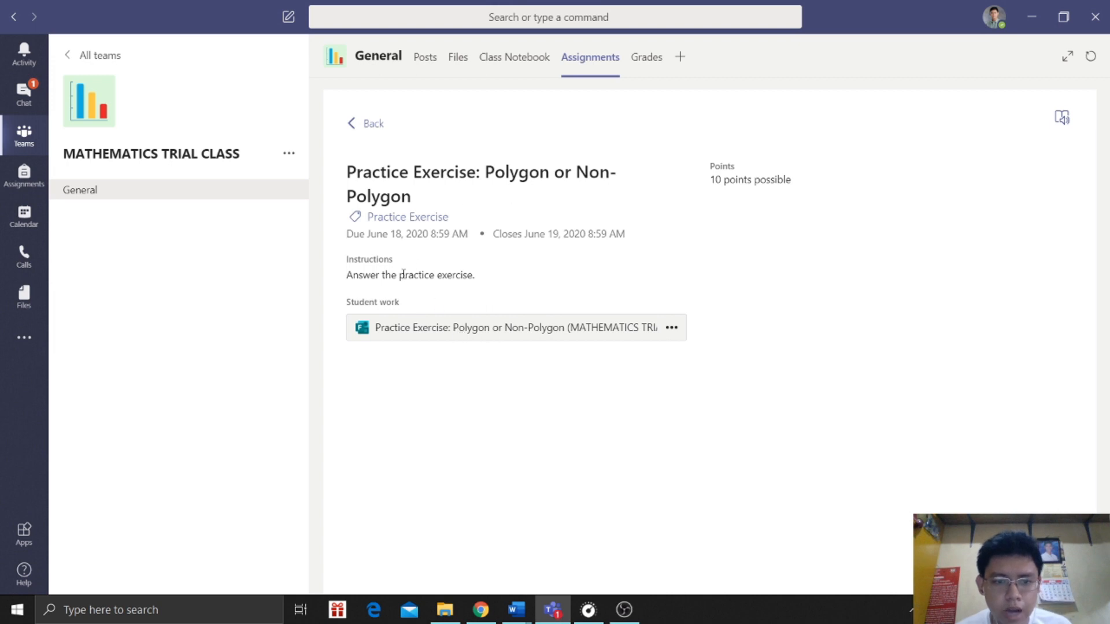
mouse_move(554, 333)
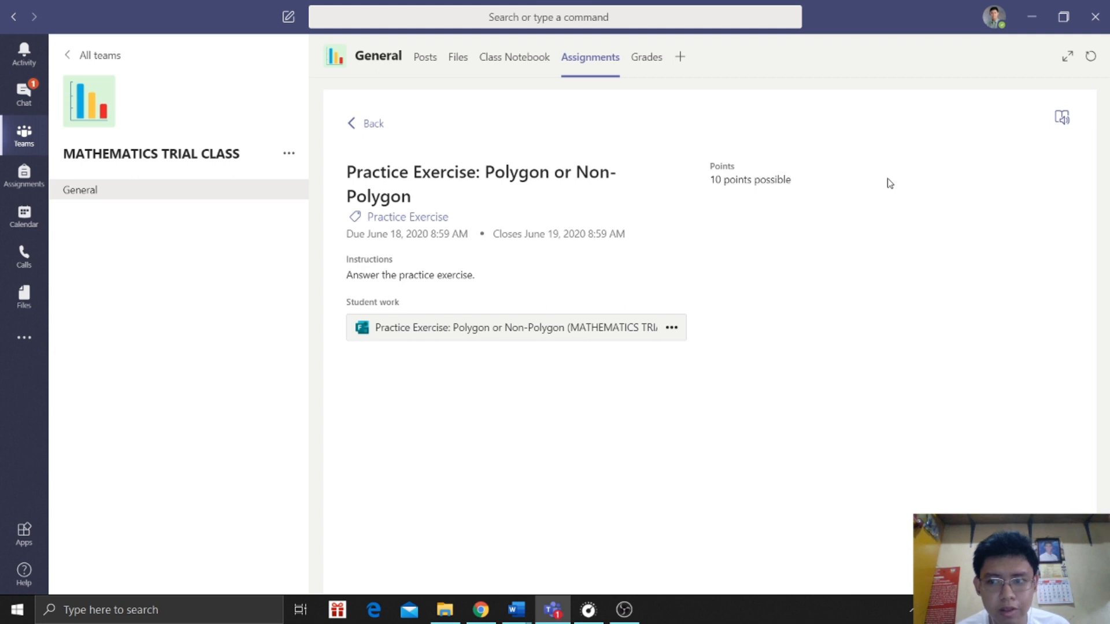
mouse_move(919, 215)
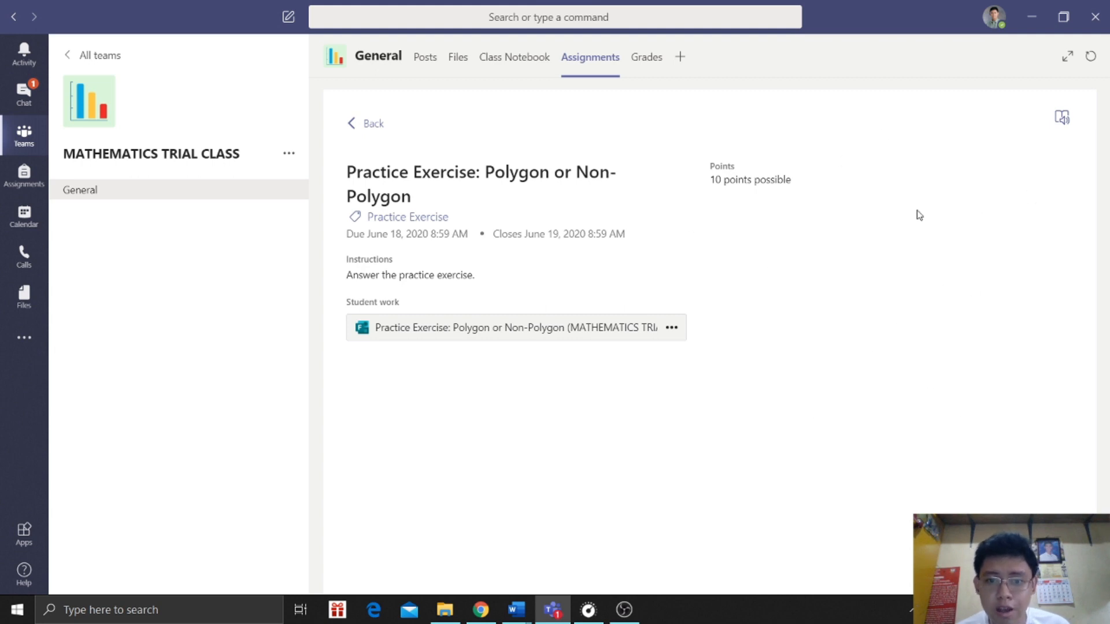
- Return to the Assignments list and create a new blank Assignment
click(23, 174)
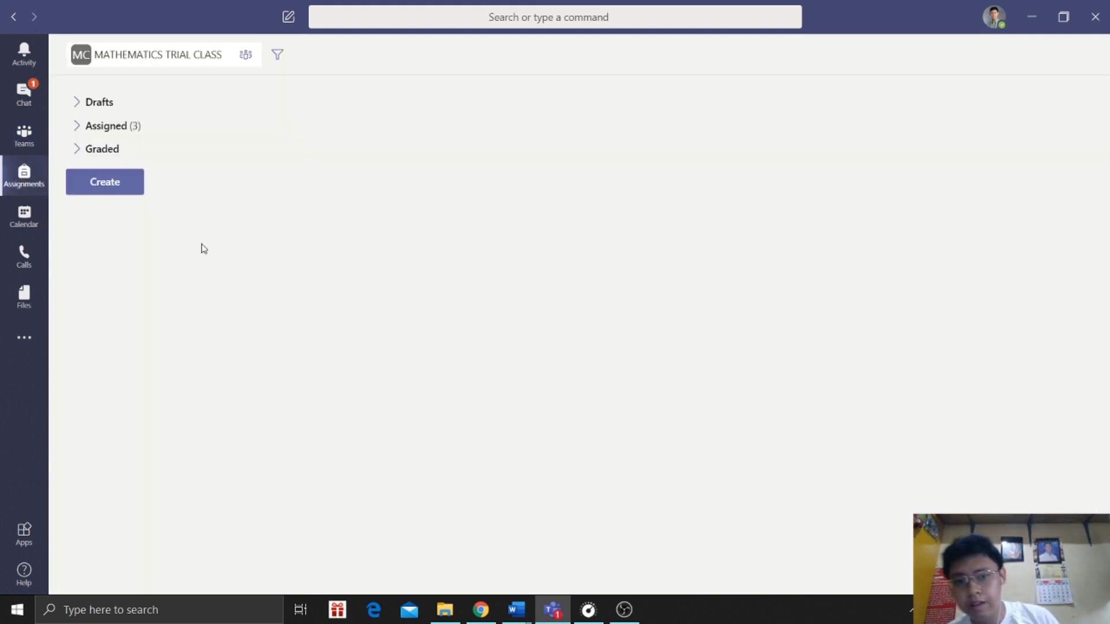
mouse_move(123, 249)
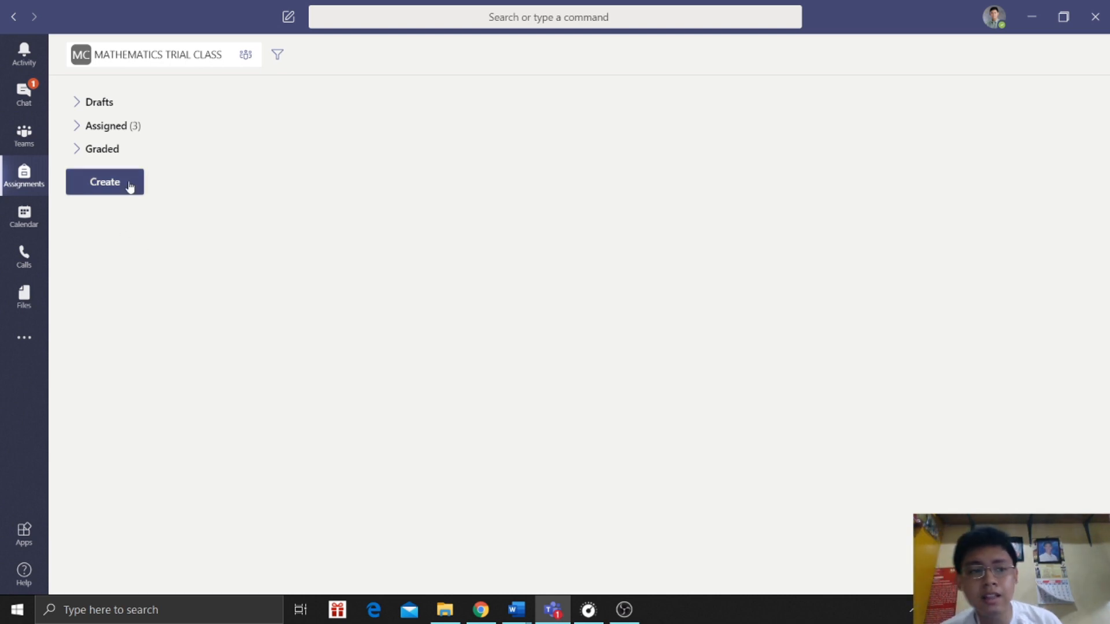
click(104, 181)
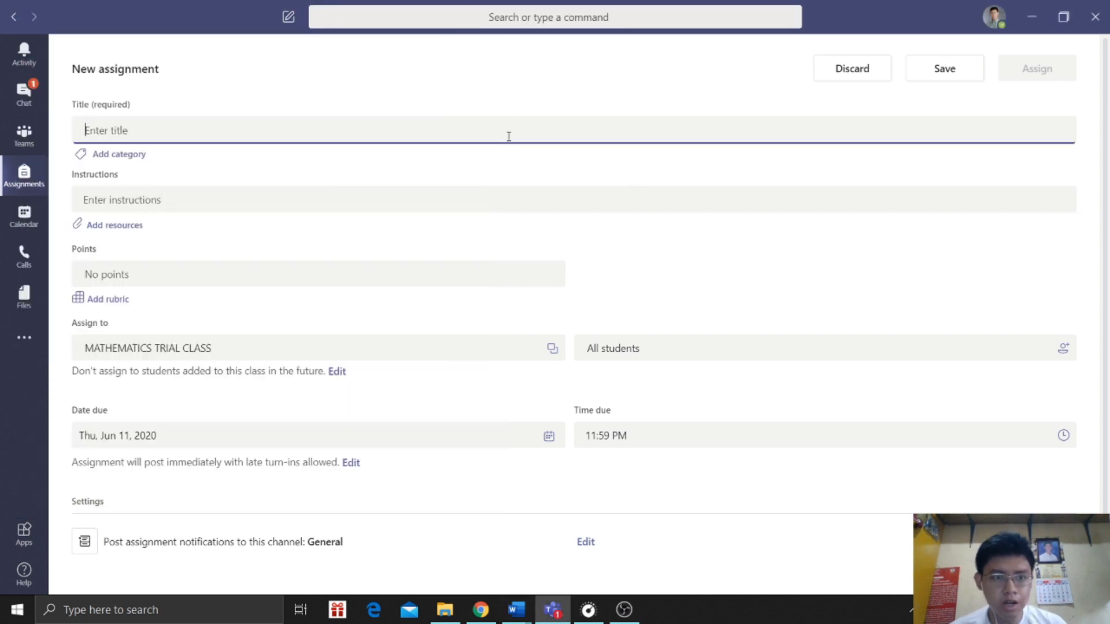
- Title the assignment 'Performance Task #1: Instager' and tag it Performance Task
text(Performance Task #1: Instager)
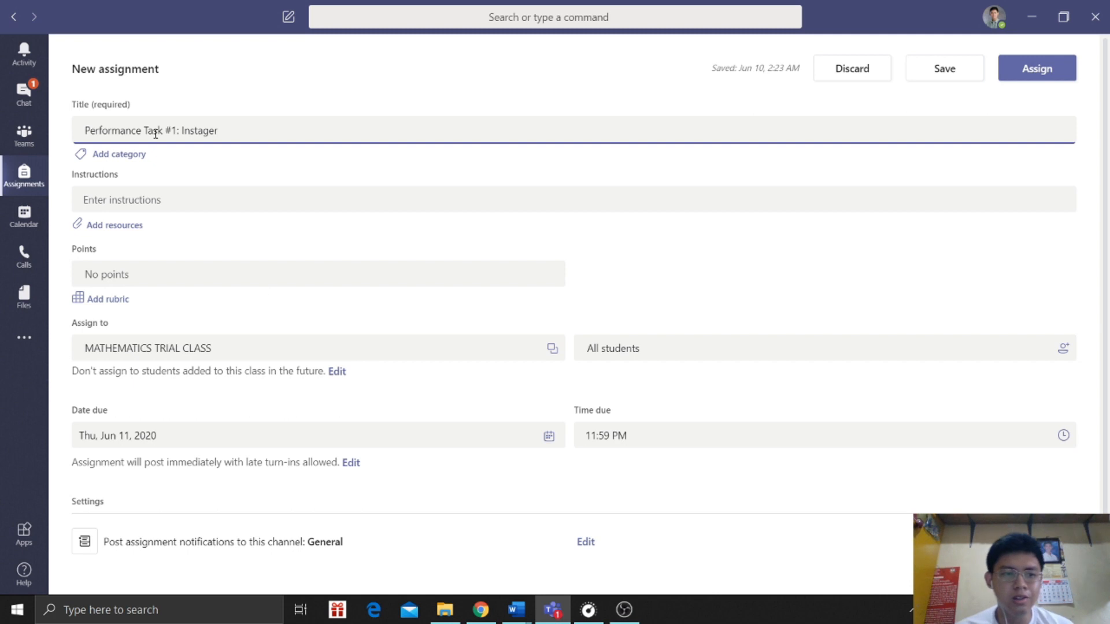
click(118, 154)
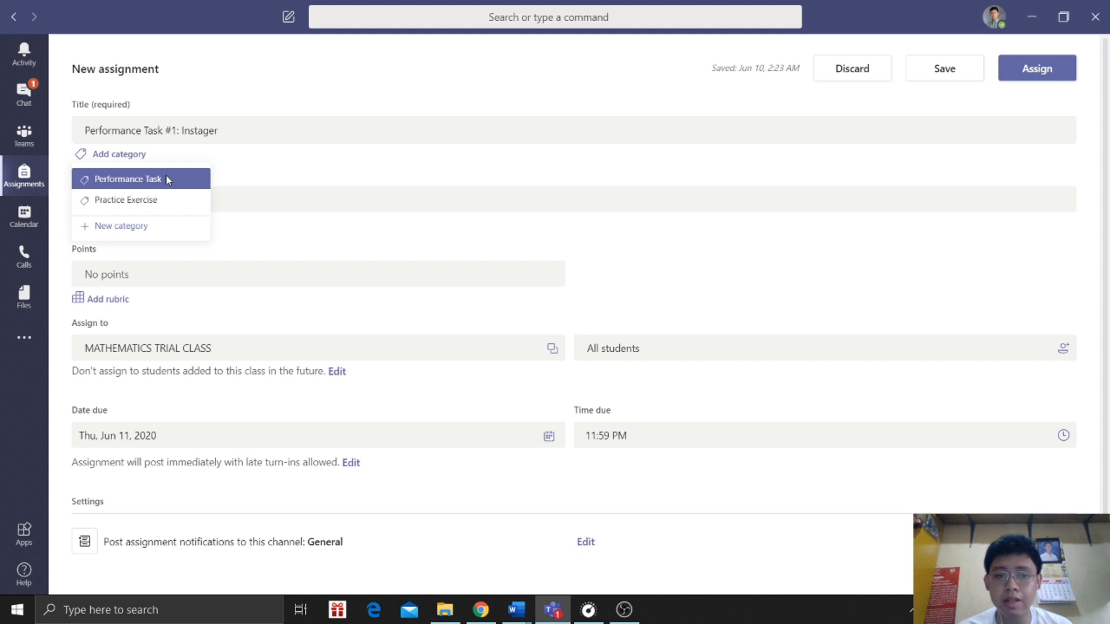
click(128, 178)
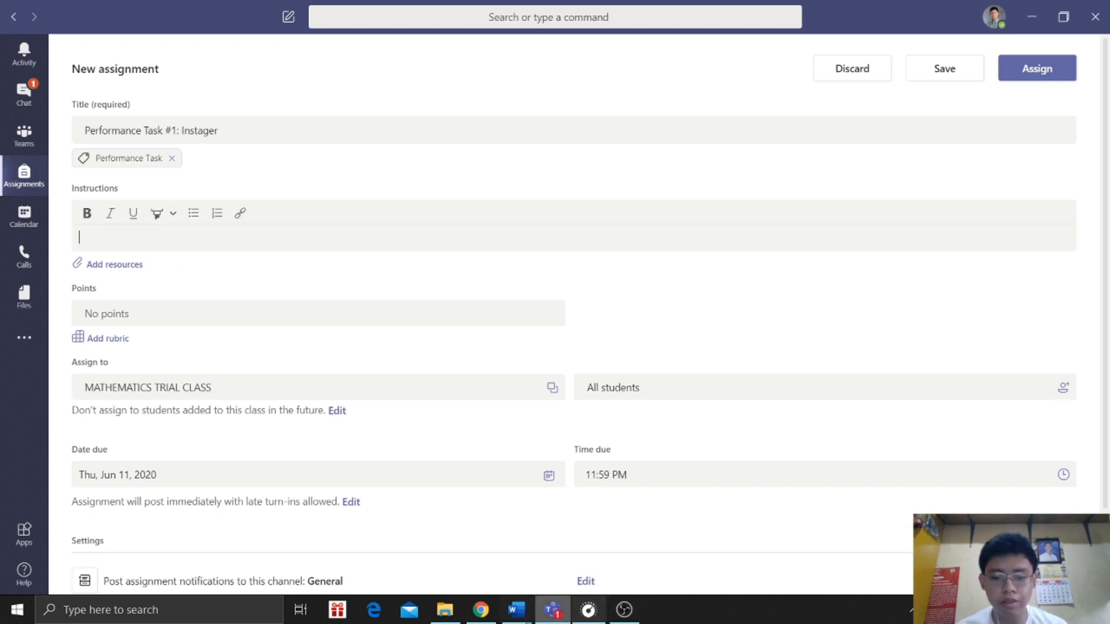
click(515, 609)
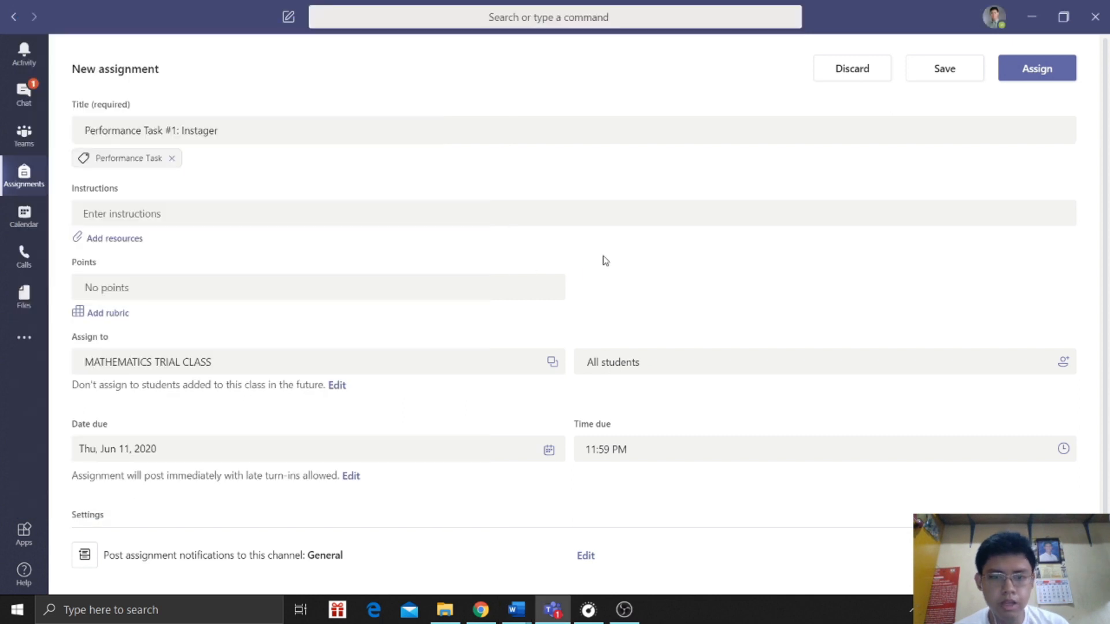
- Write instructions telling students to click the example
click(319, 213)
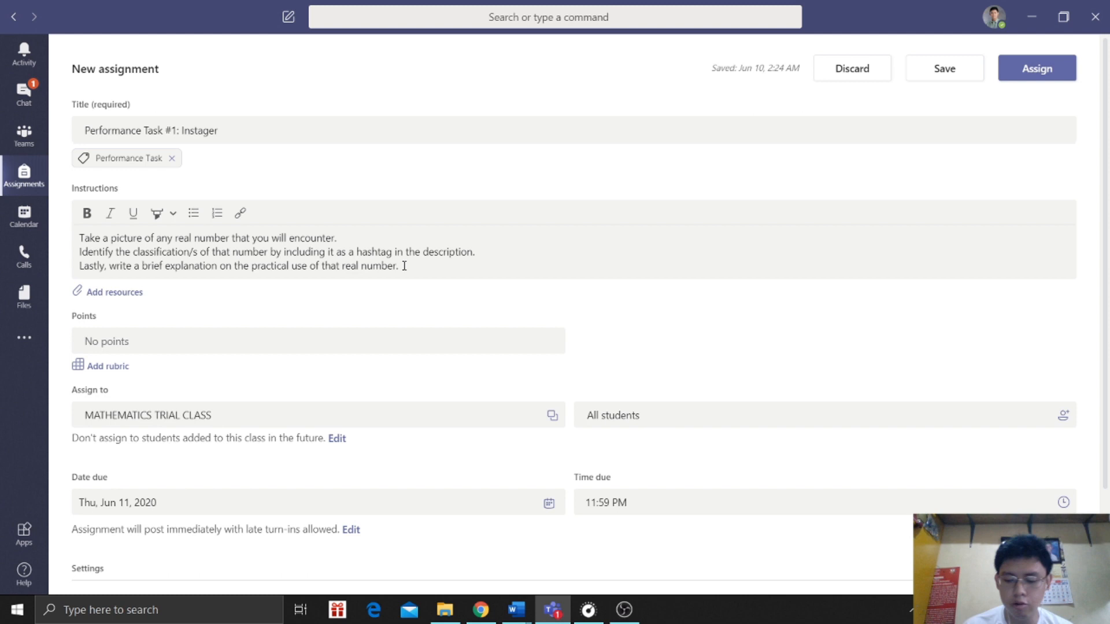
text(c)
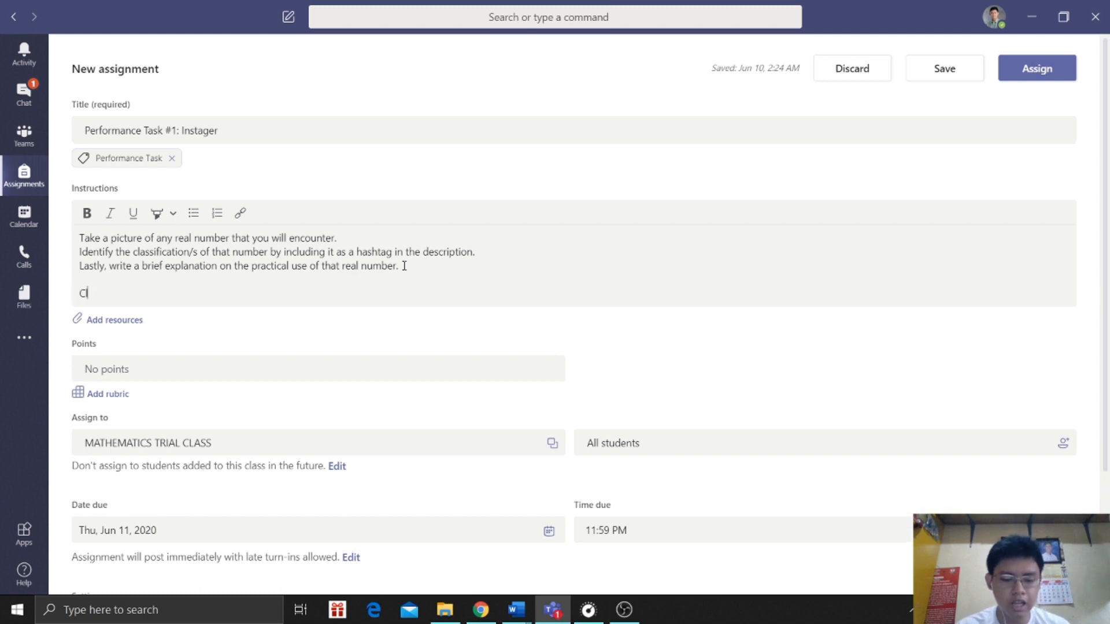
text(lick)
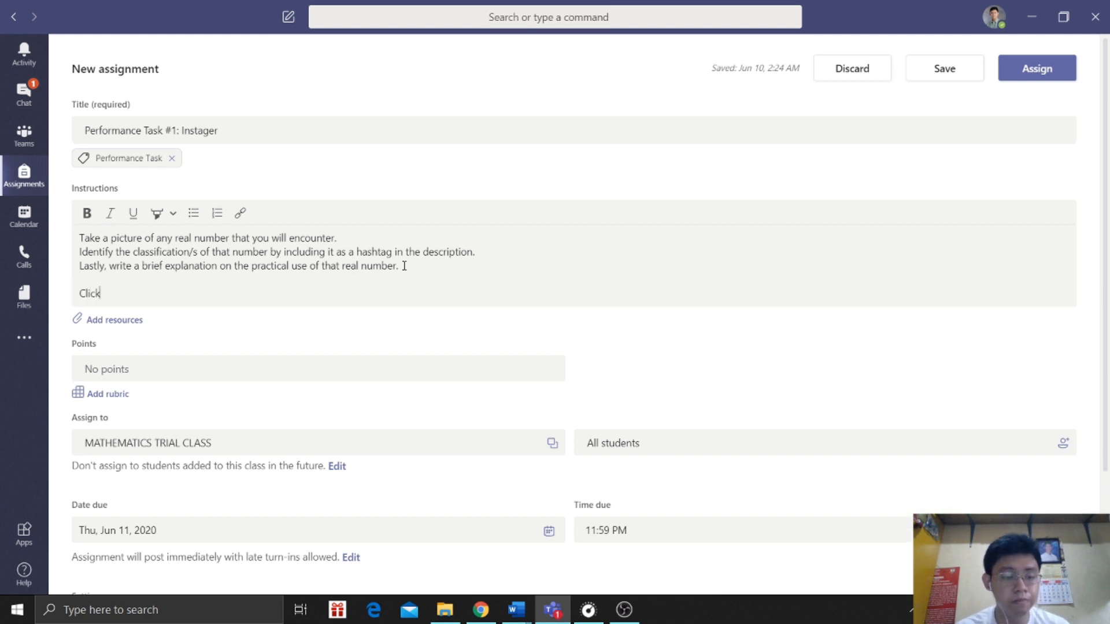
text(the file to see the instruction)
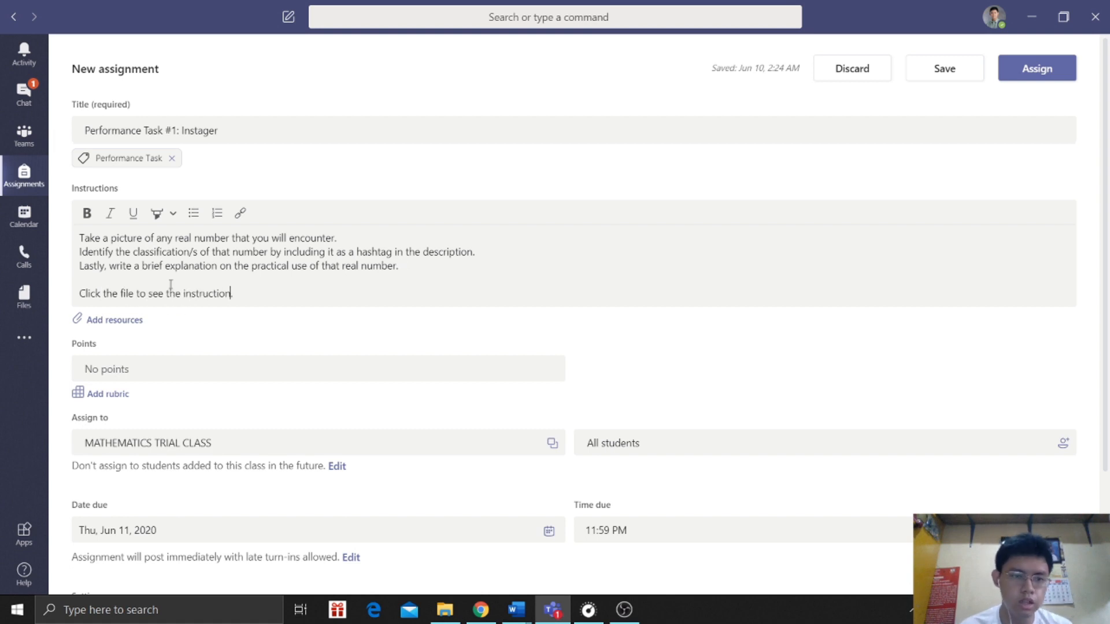
text(example.)
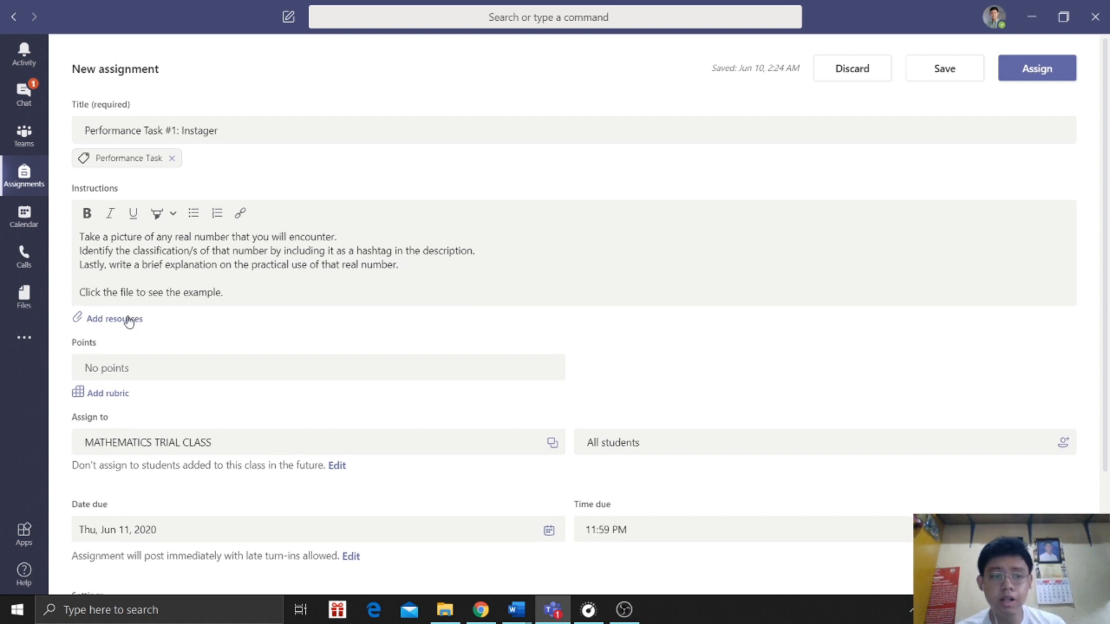
- Browse the Add resources sources: Class Notebook, web link and Teams files
click(114, 319)
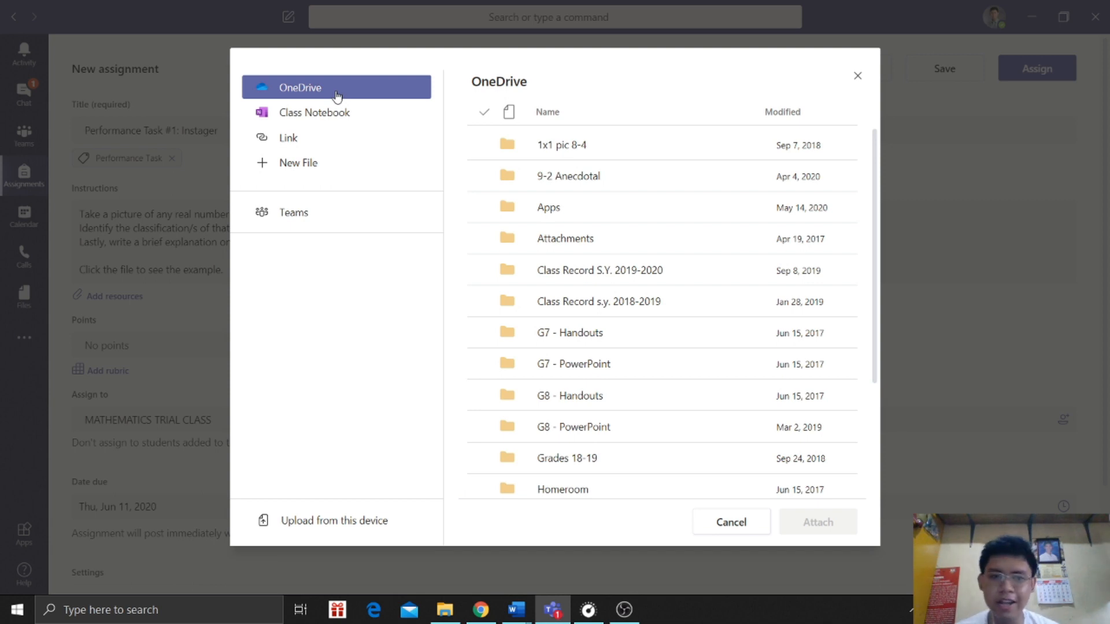
click(315, 112)
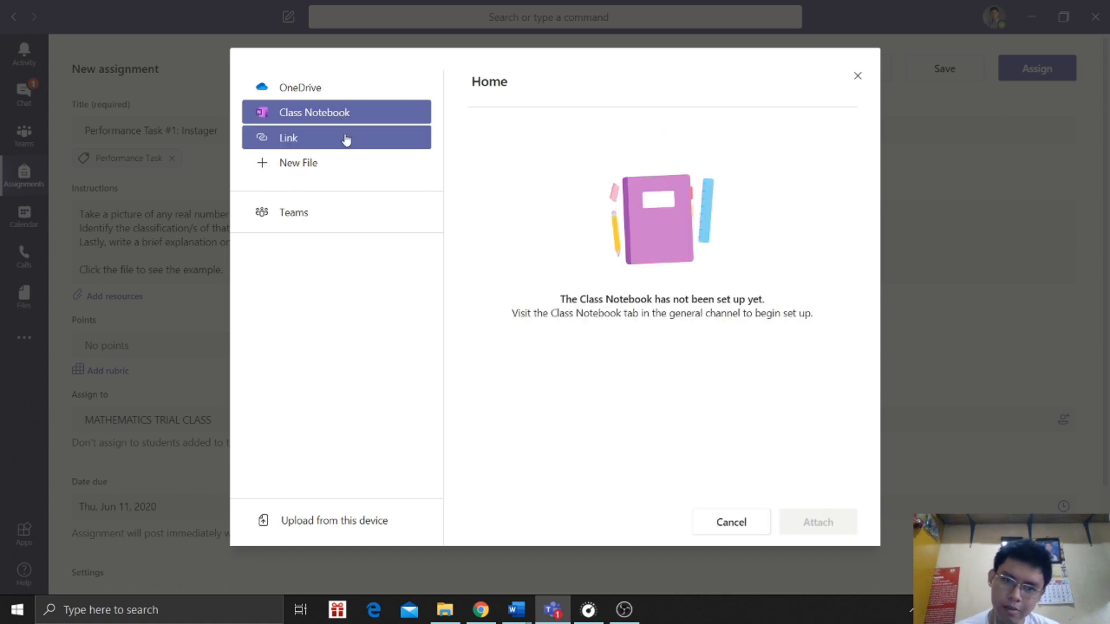
click(288, 137)
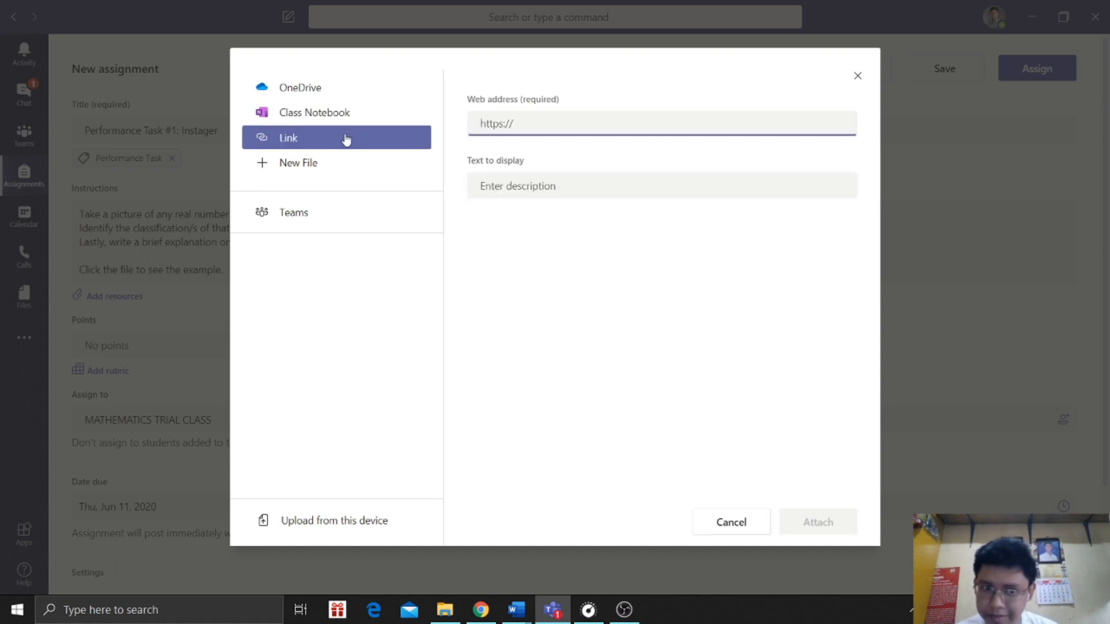
click(299, 162)
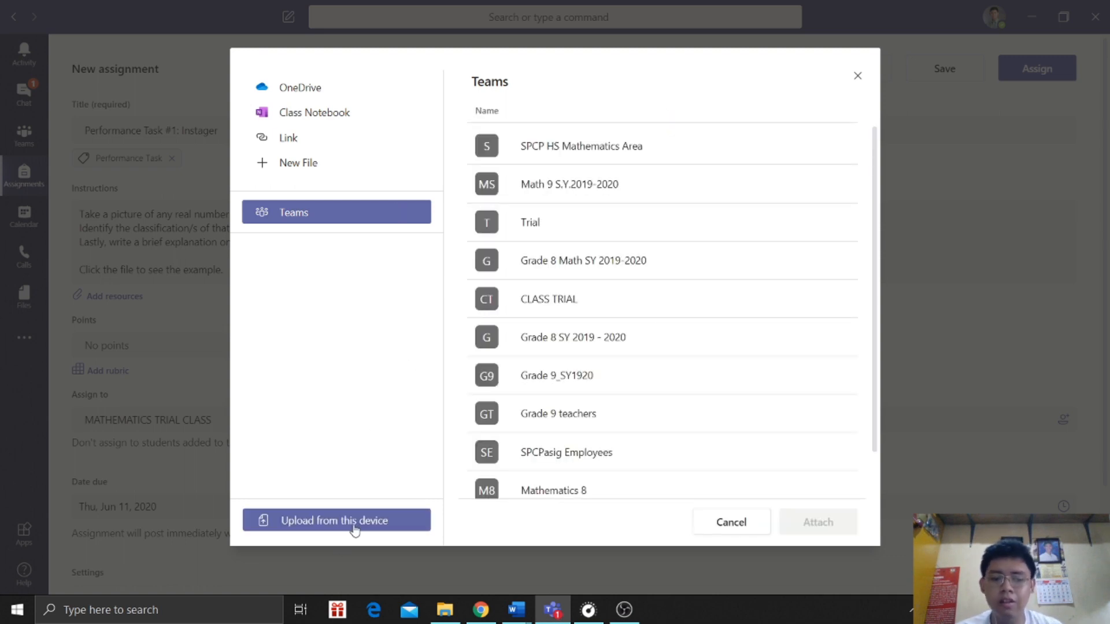
mouse_move(400, 534)
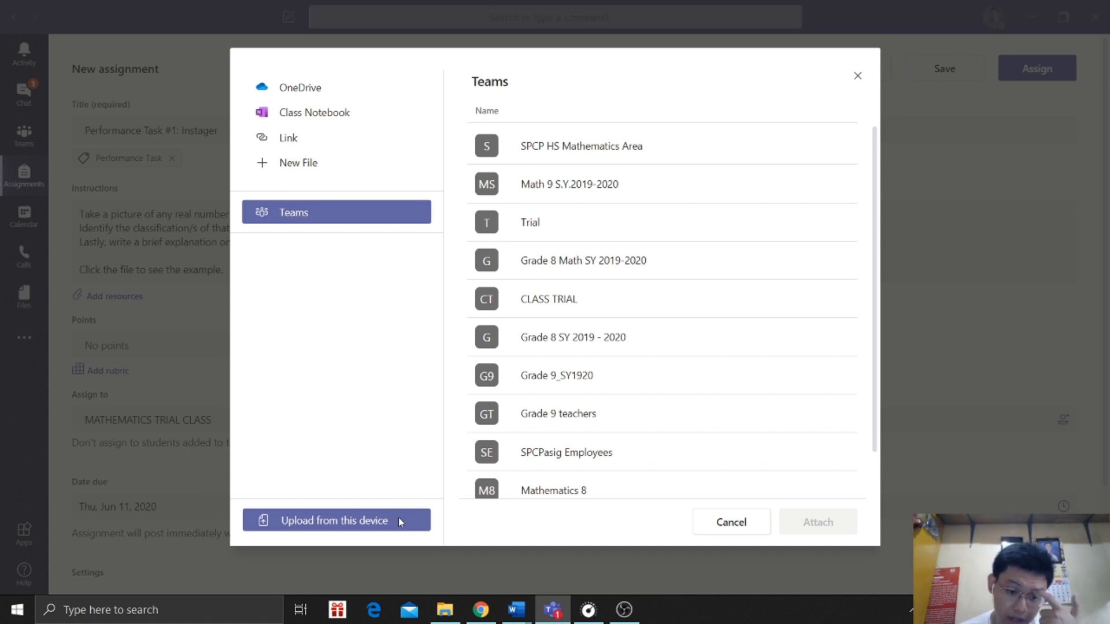
- Upload Instagers Example.jpg from this device, attach it, and preview it
click(335, 520)
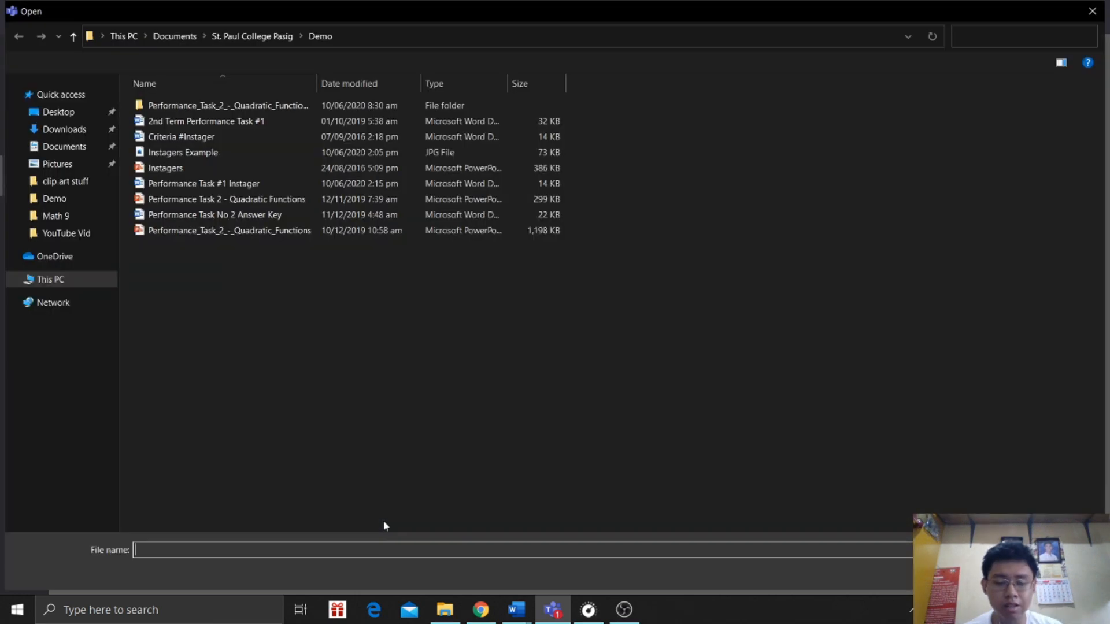
click(183, 153)
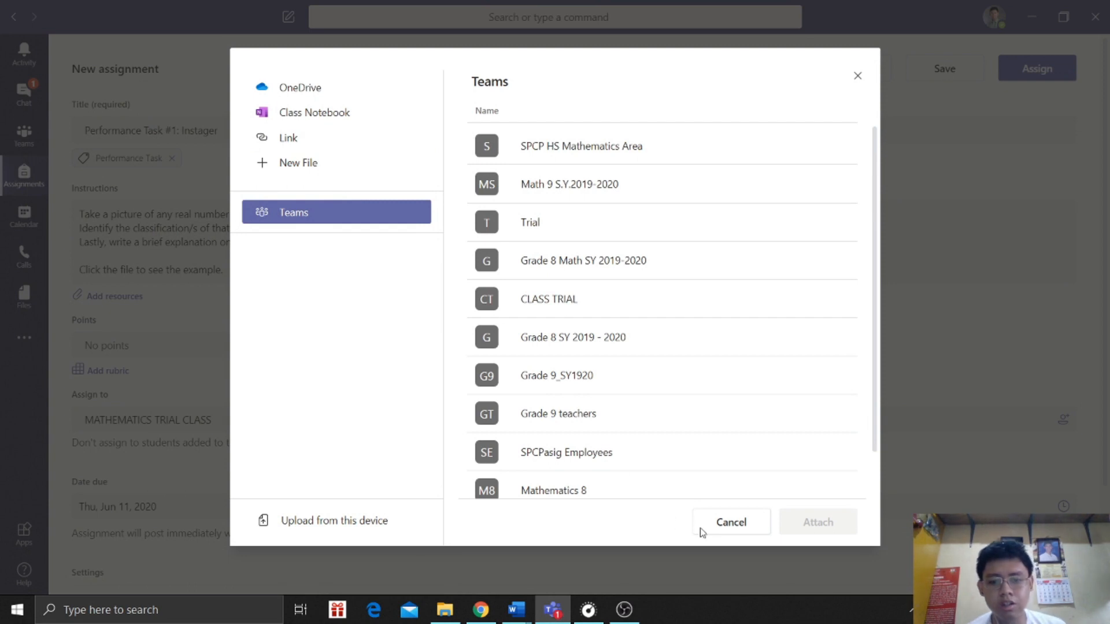
click(333, 520)
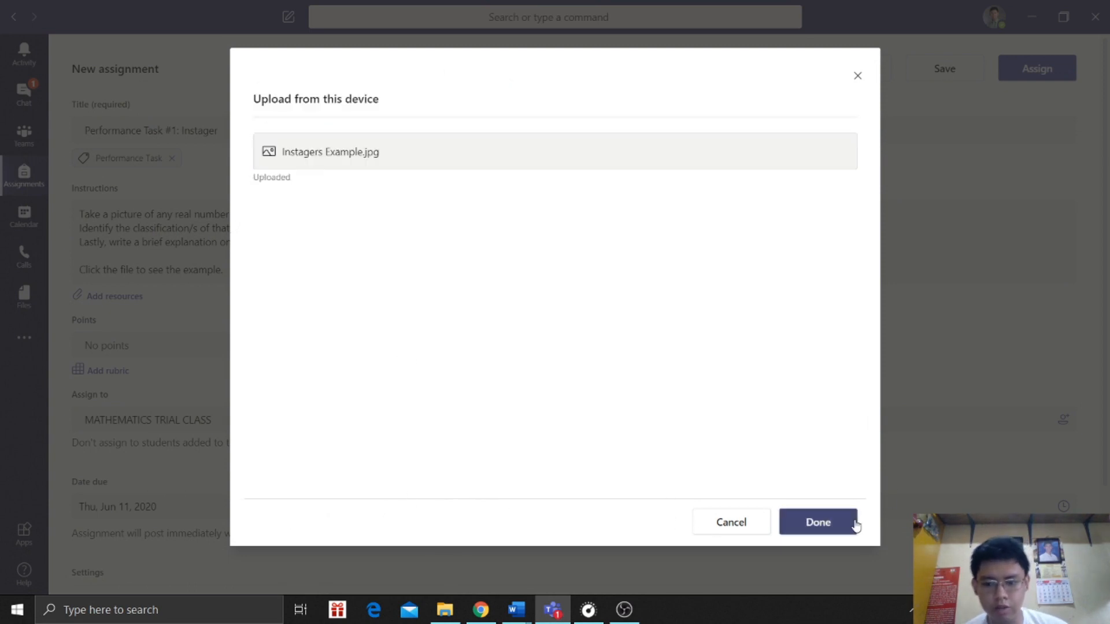
click(817, 523)
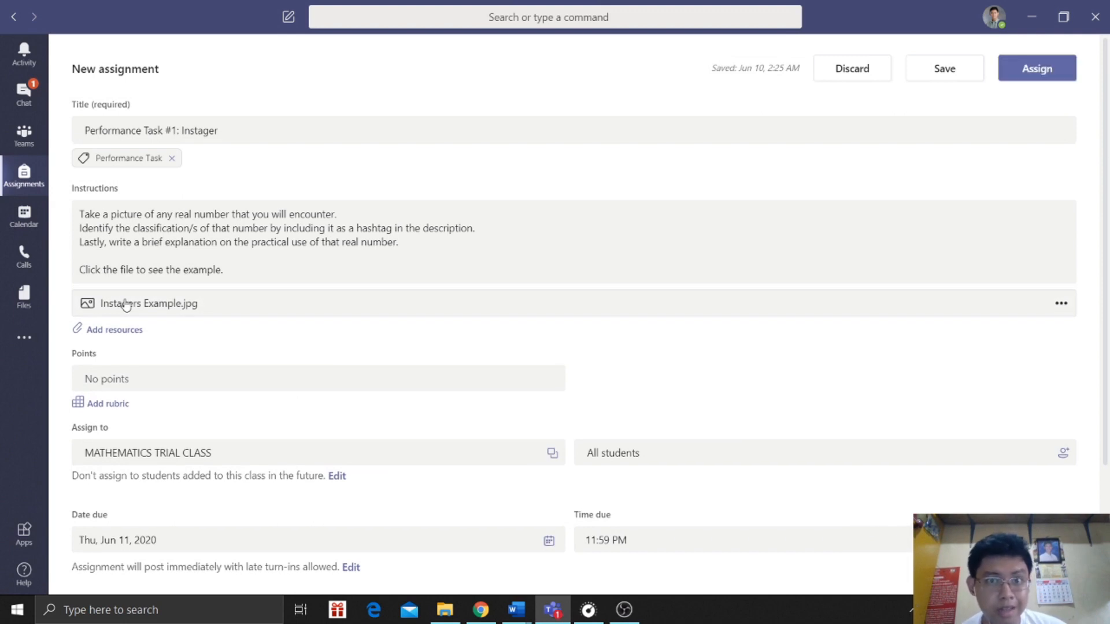
click(148, 303)
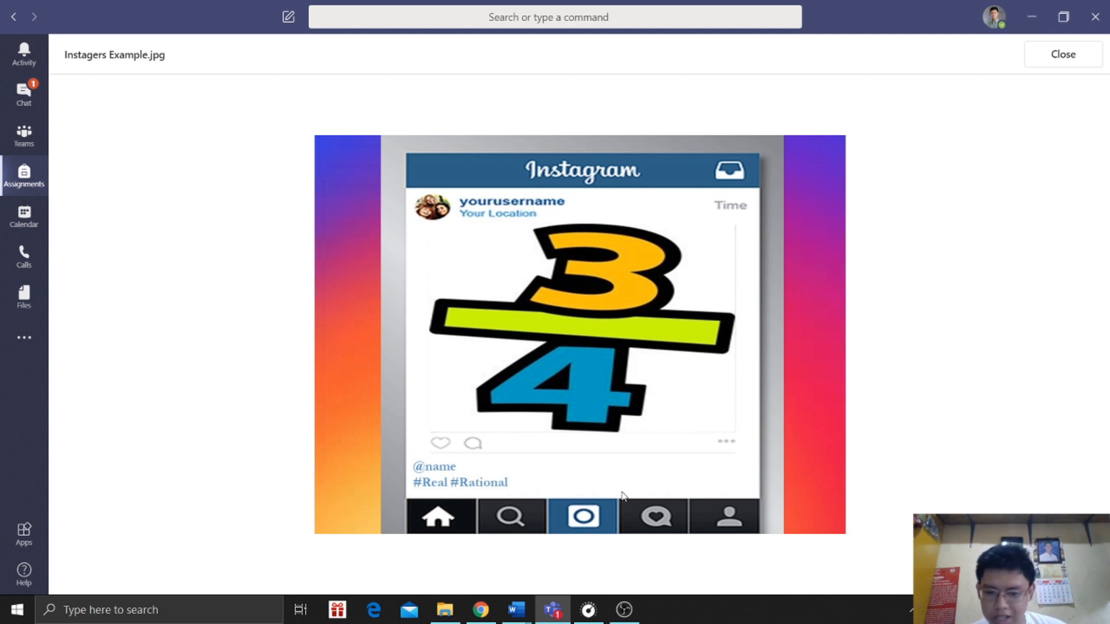
mouse_move(1105, 74)
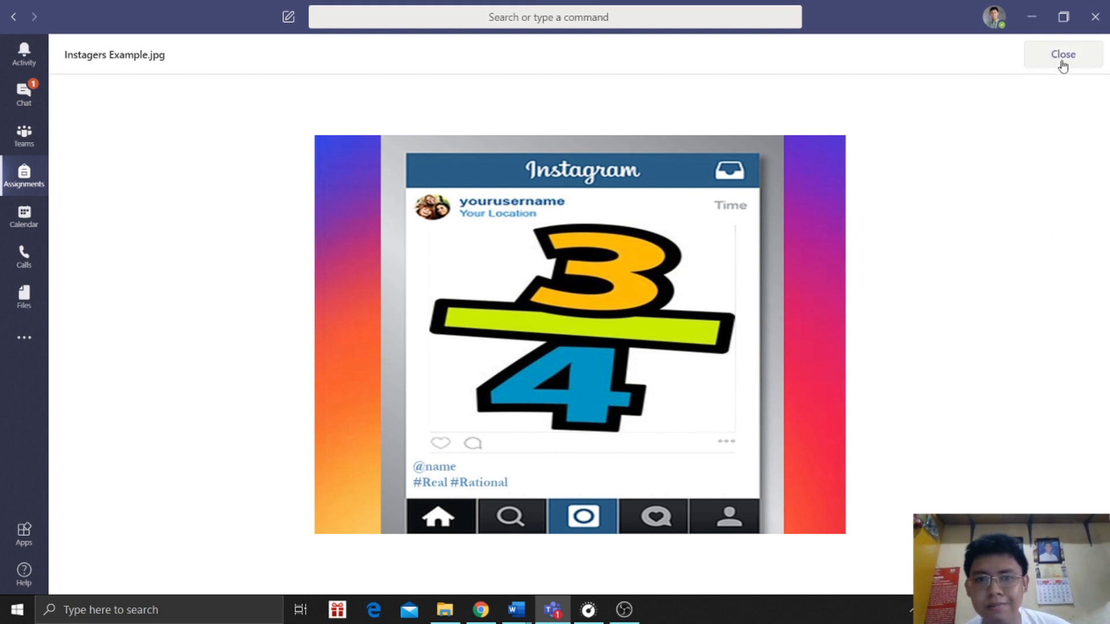
click(1062, 54)
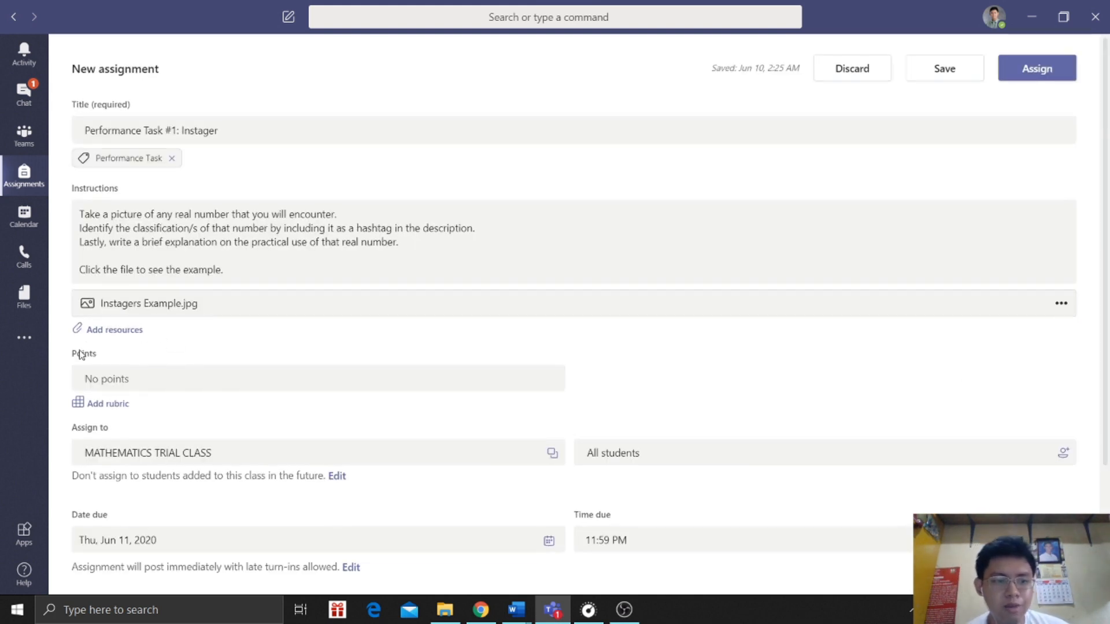
click(195, 378)
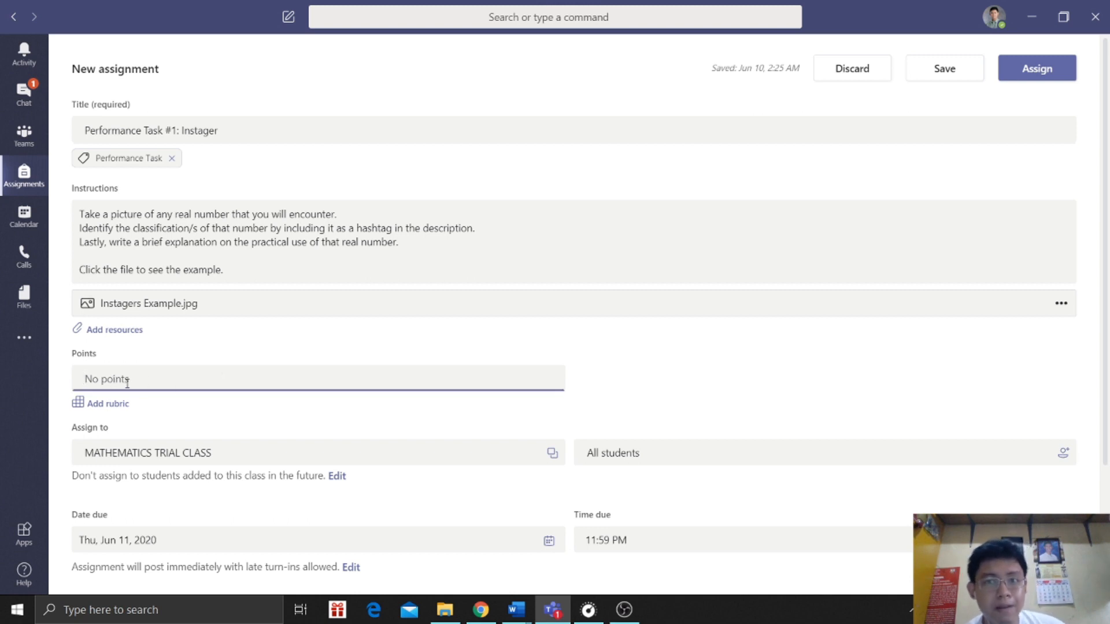
- Set the assignment to 40 points and begin adding a rubric
text(40)
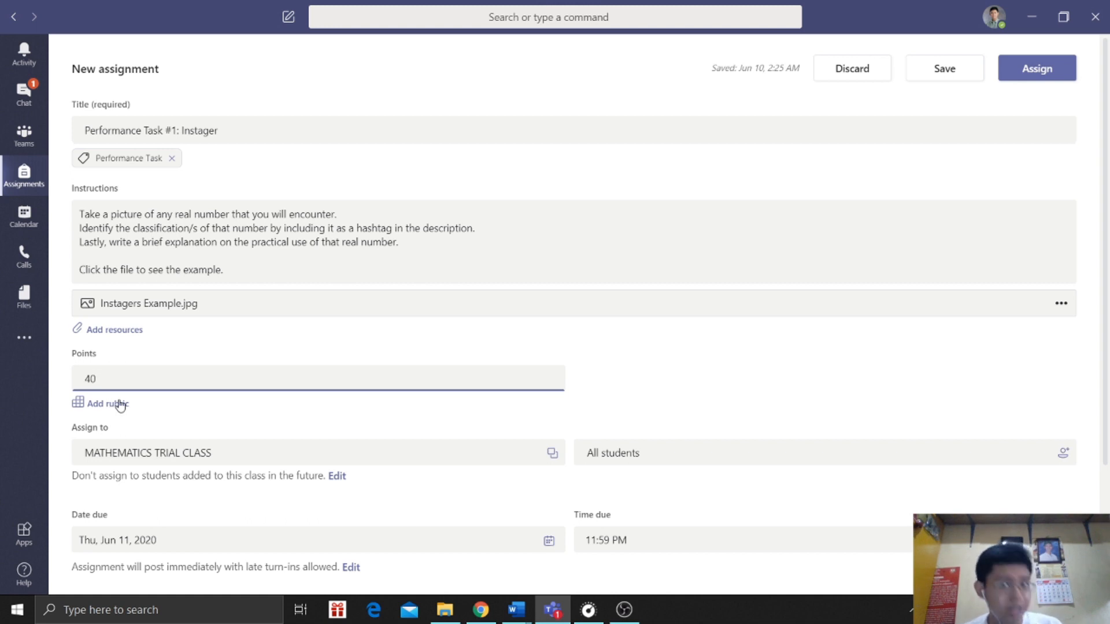
click(106, 403)
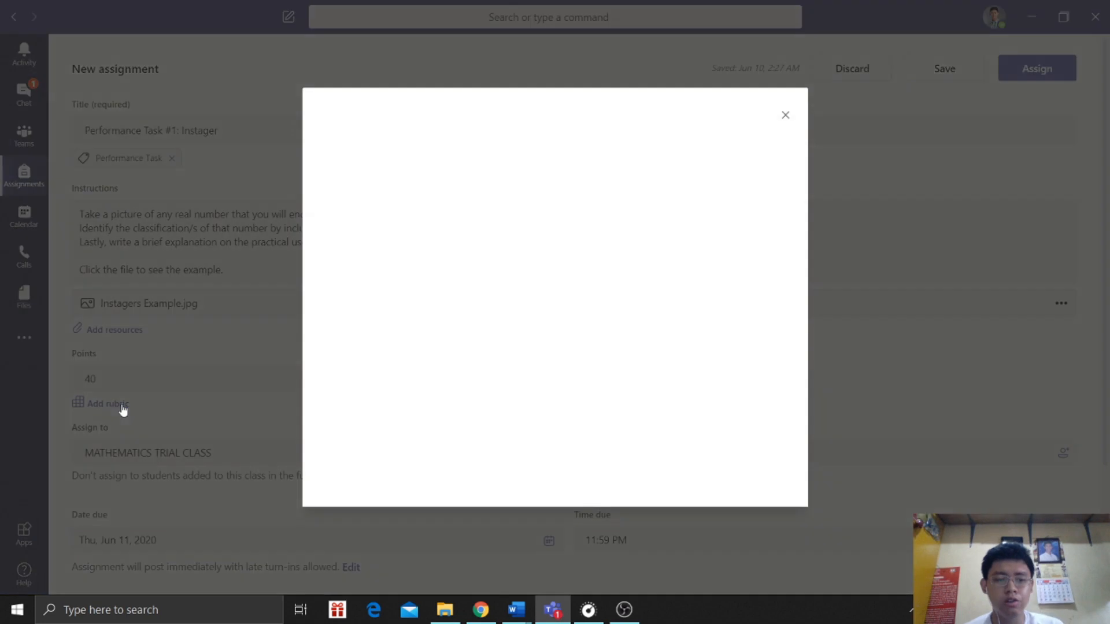
- From Choose a rubric, start a New rubric with Excellent, Good, Fair and Poor levels
click(106, 404)
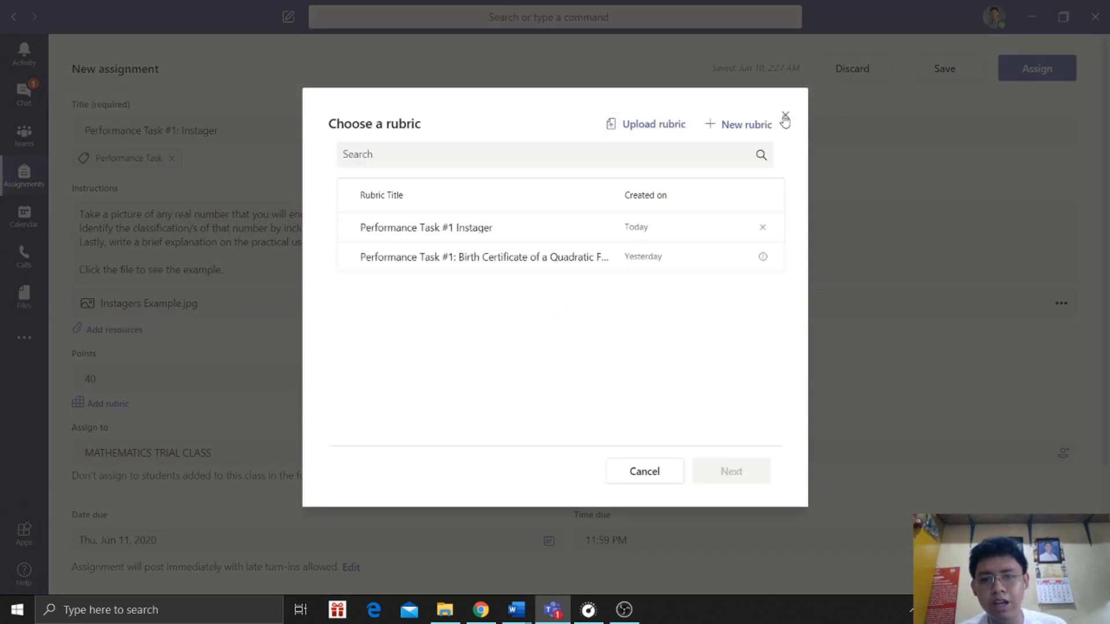
mouse_move(661, 124)
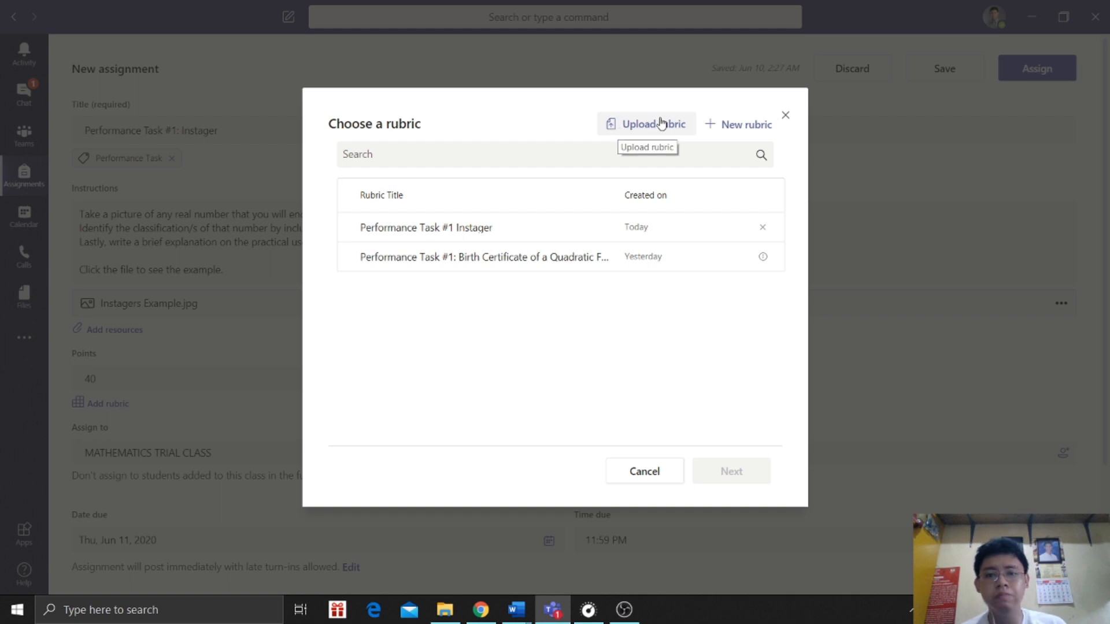
mouse_move(750, 133)
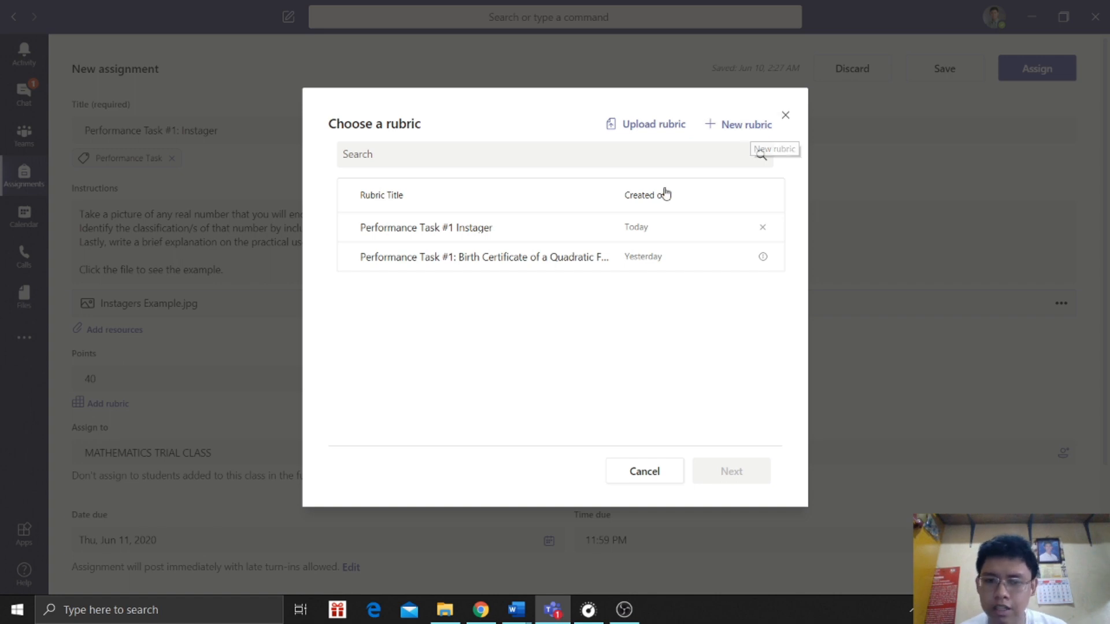
mouse_move(716, 130)
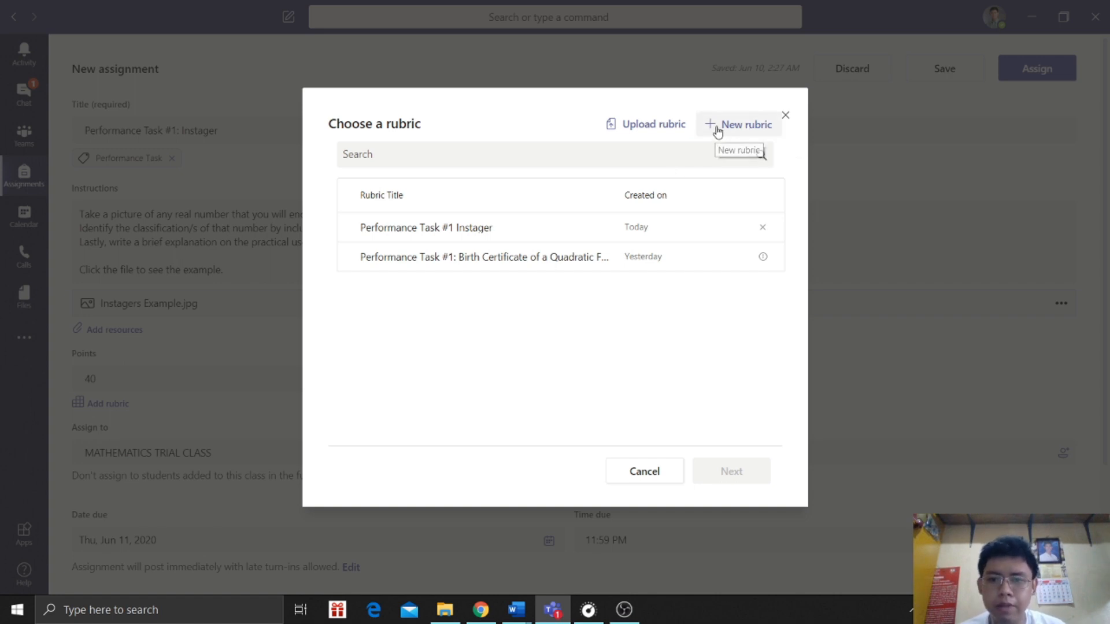
click(746, 125)
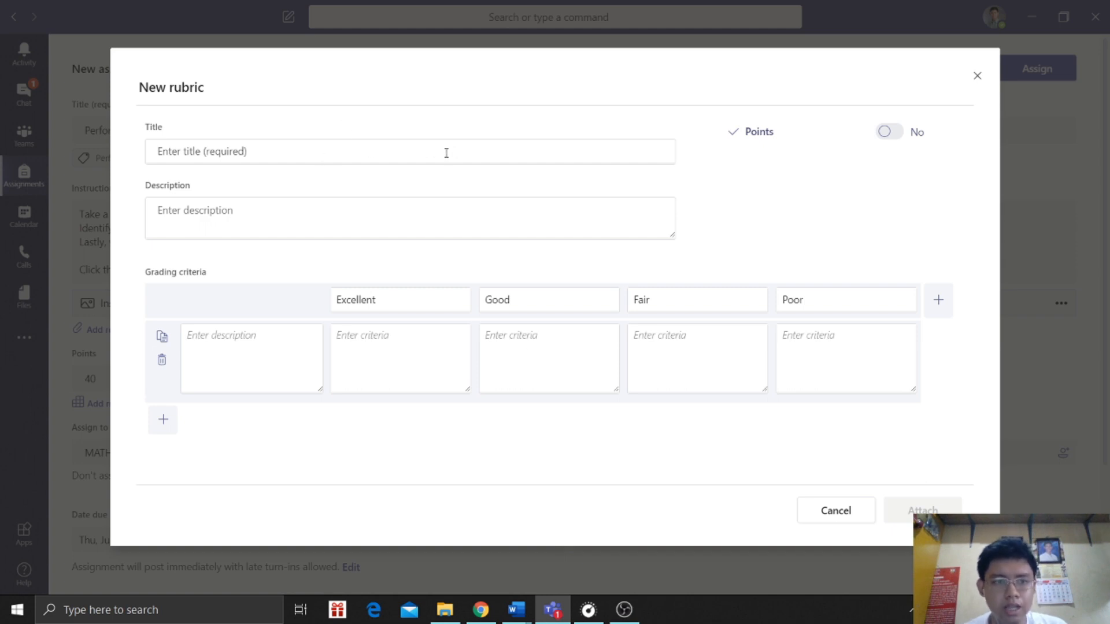
- Turn rubric Points on (Excellent 4 to Poor 1) and name the first criterion Creativity
click(409, 150)
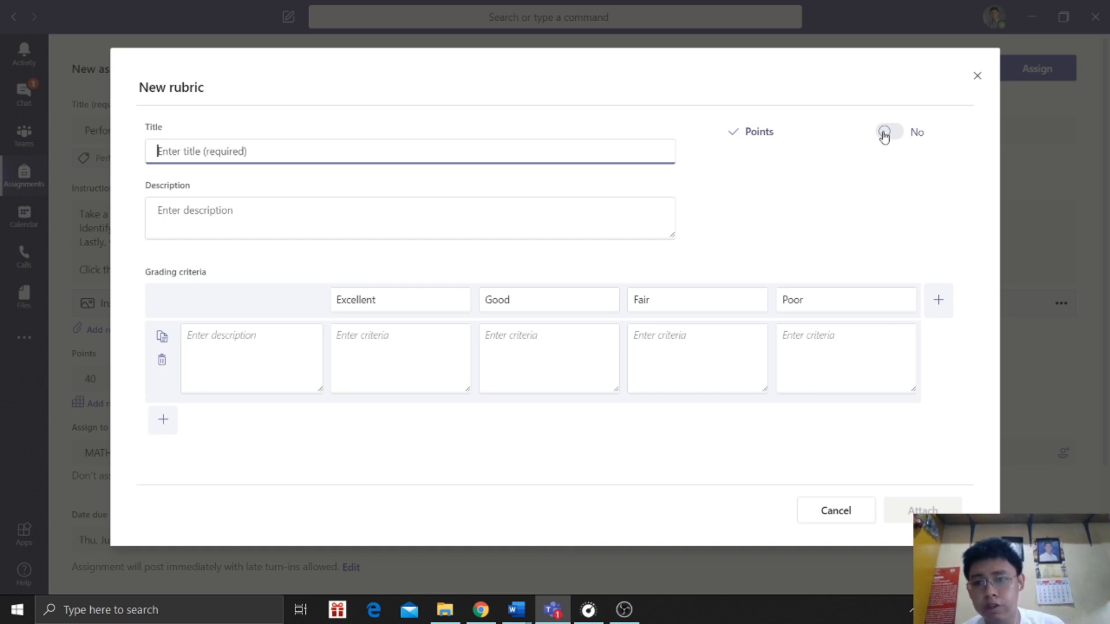
click(888, 132)
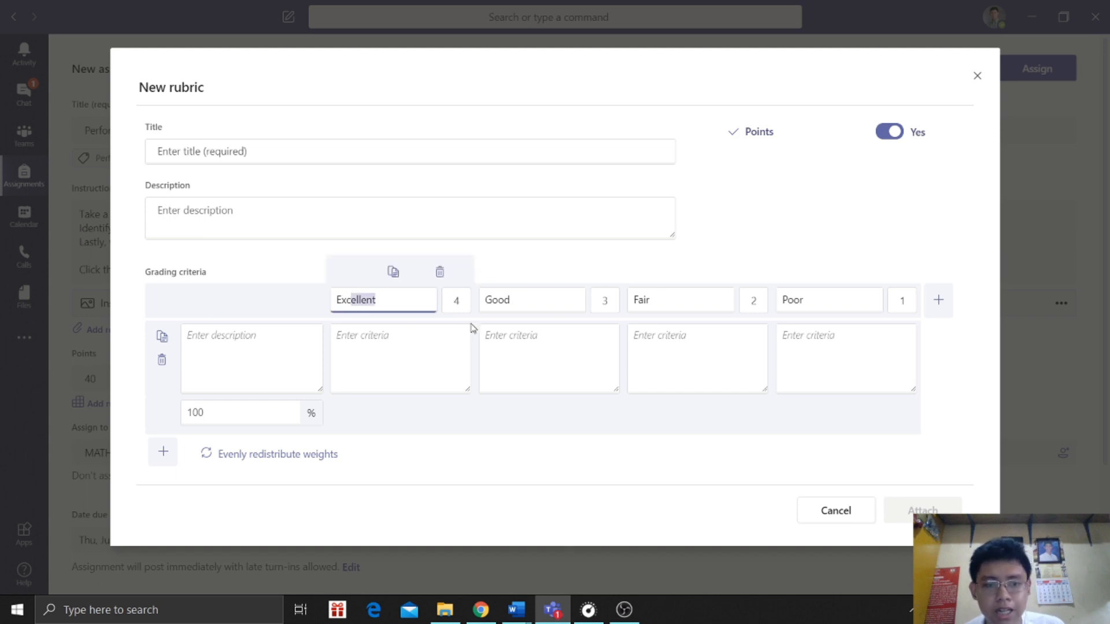
click(251, 358)
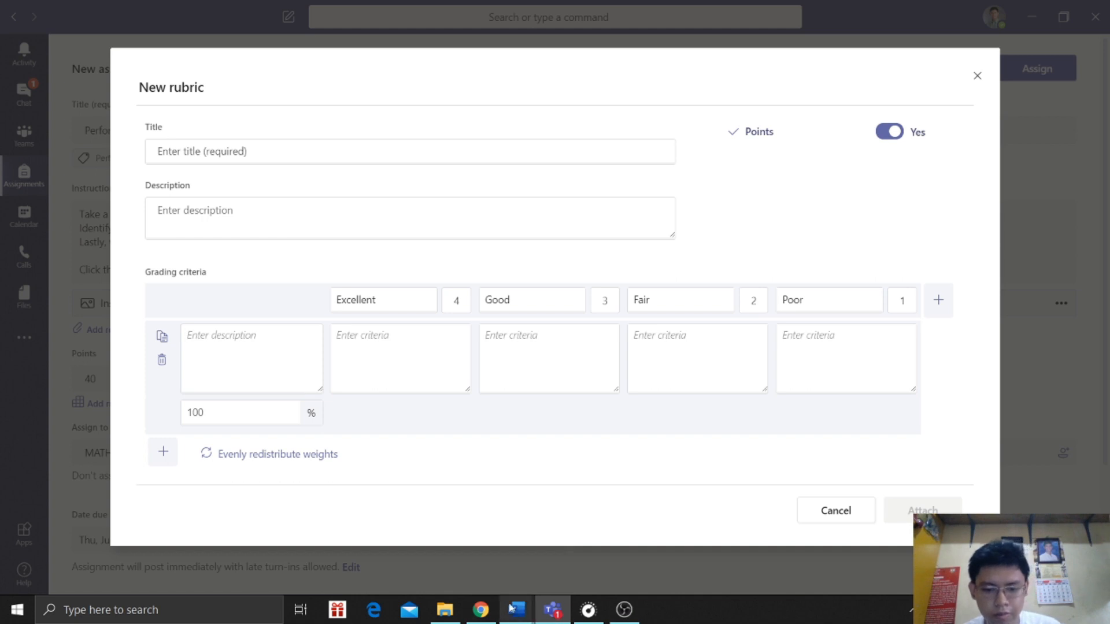
click(516, 610)
text(C)
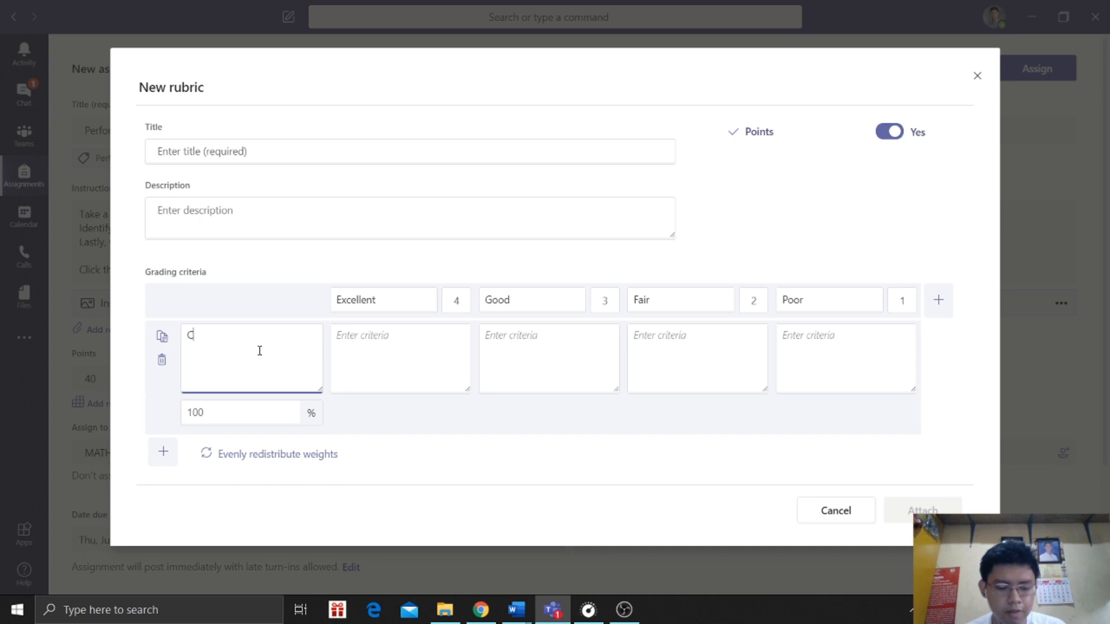
text(reativity)
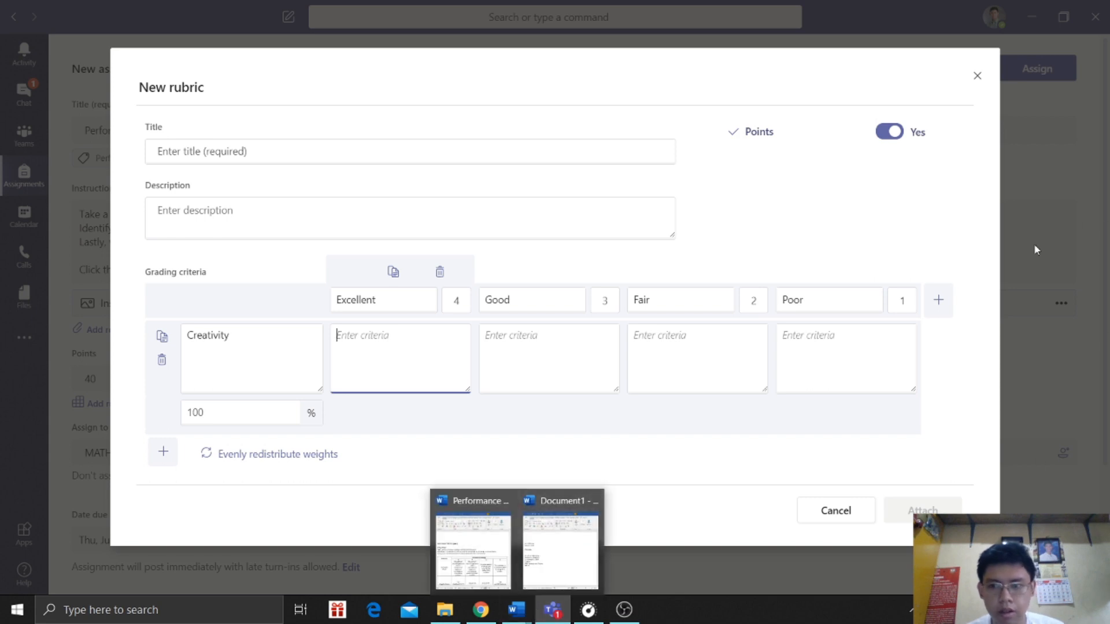
mouse_move(1031, 120)
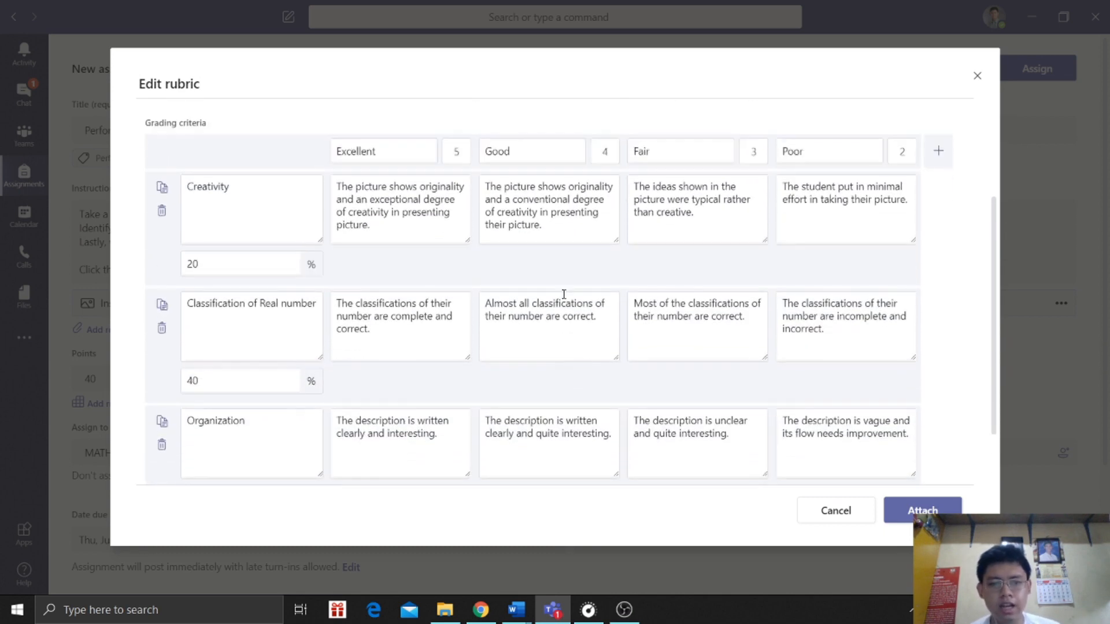
- Review the criteria and 20/40/40 weights, then attach the 'Performance Task #1 Instager' rubric
scroll(down, 3)
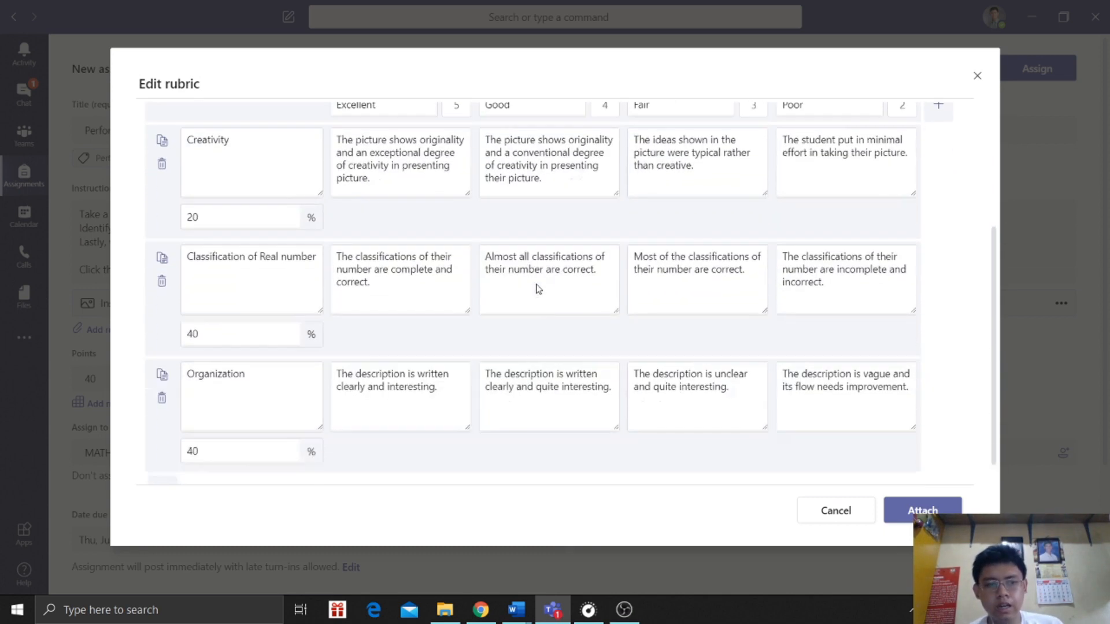
scroll(down, 3)
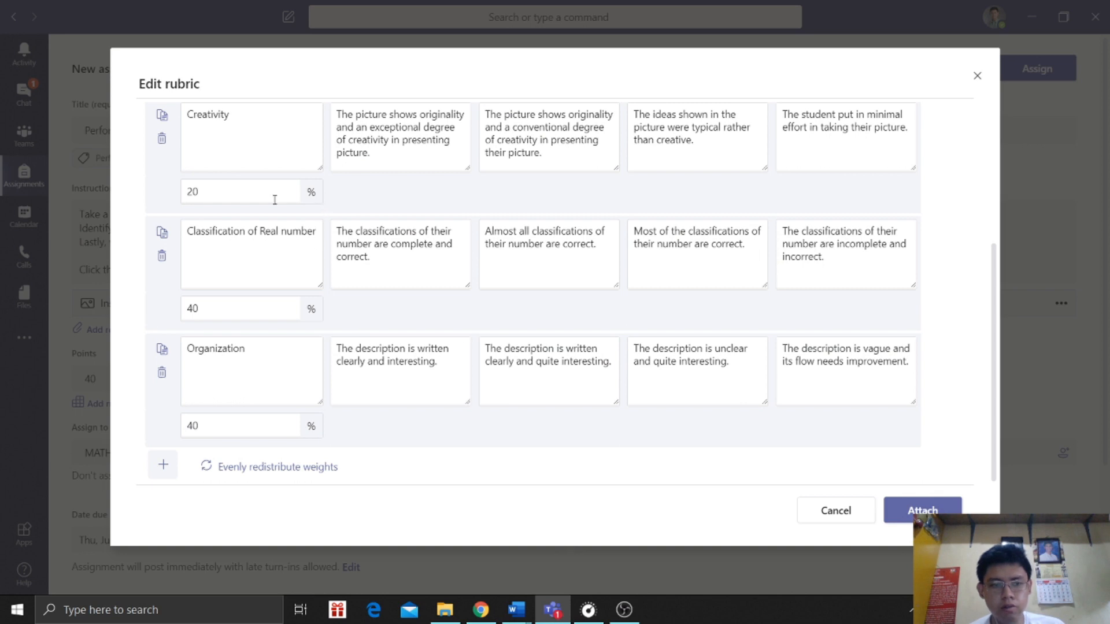
scroll(up, 3)
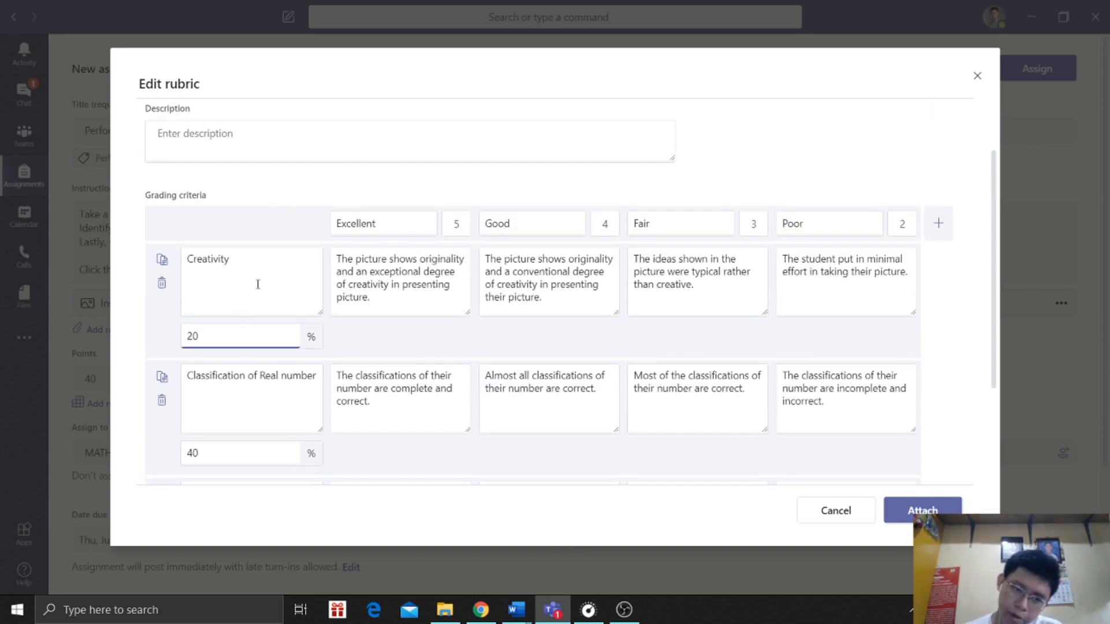
scroll(down, 3)
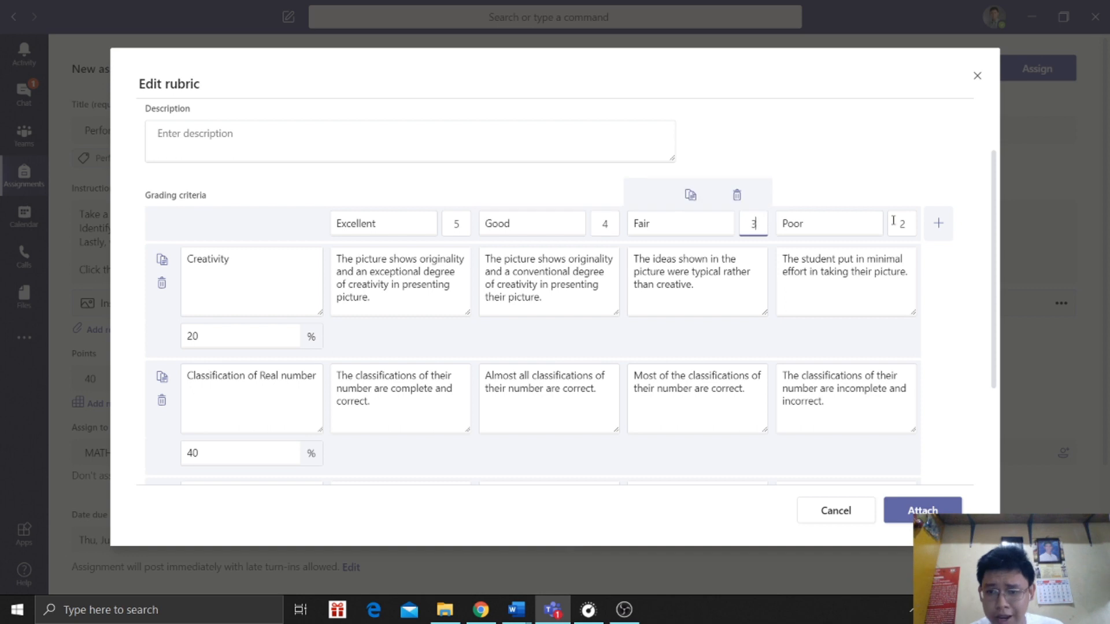
scroll(down, 3)
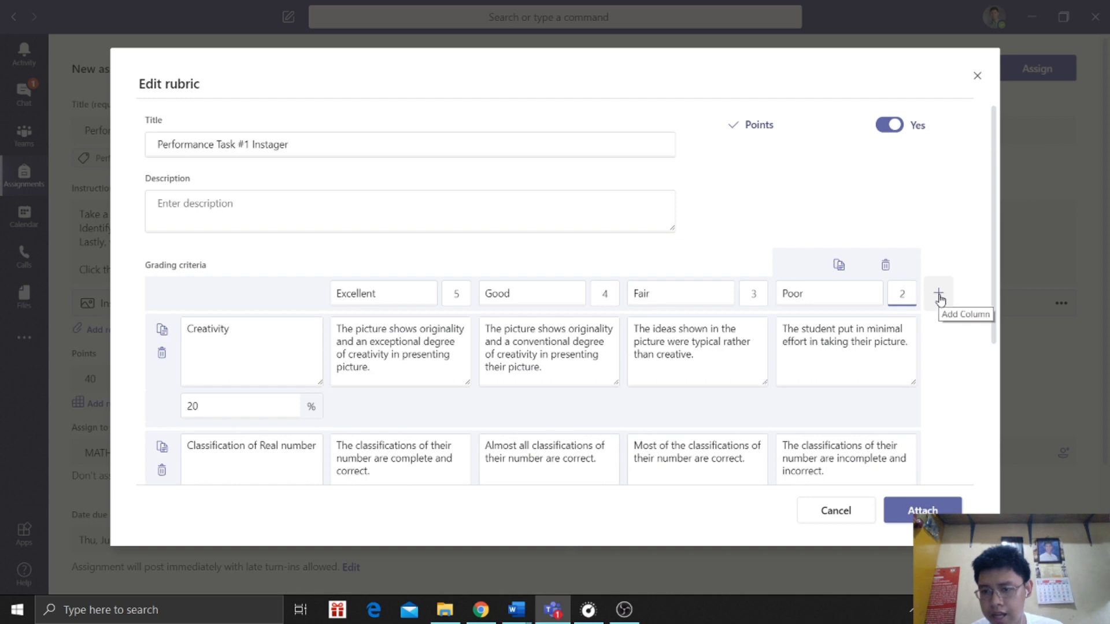
scroll(down, 3)
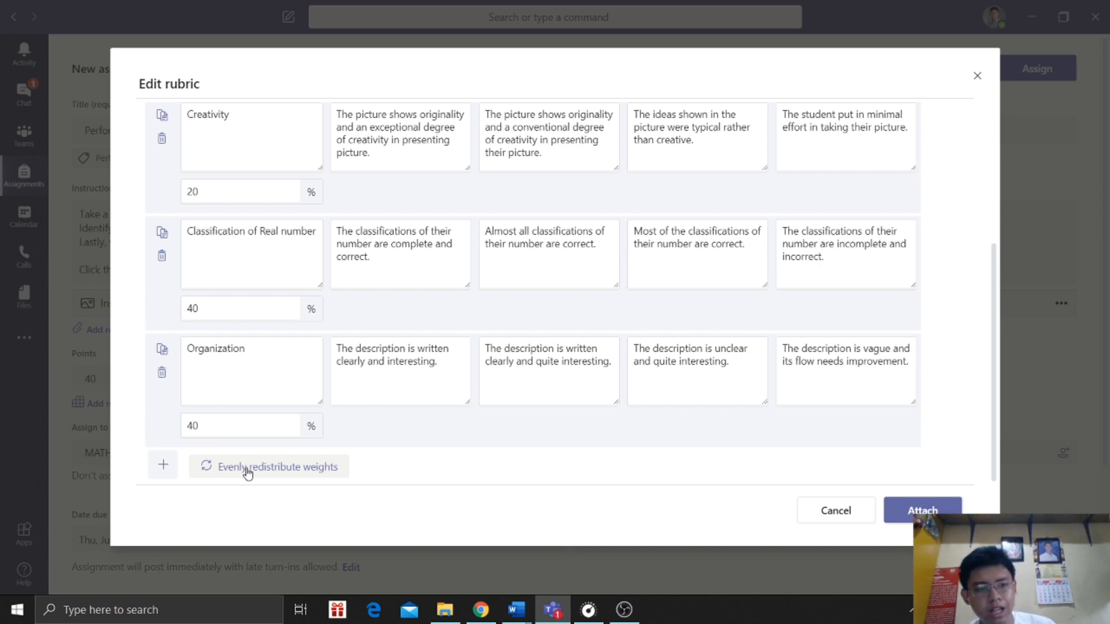
mouse_move(297, 447)
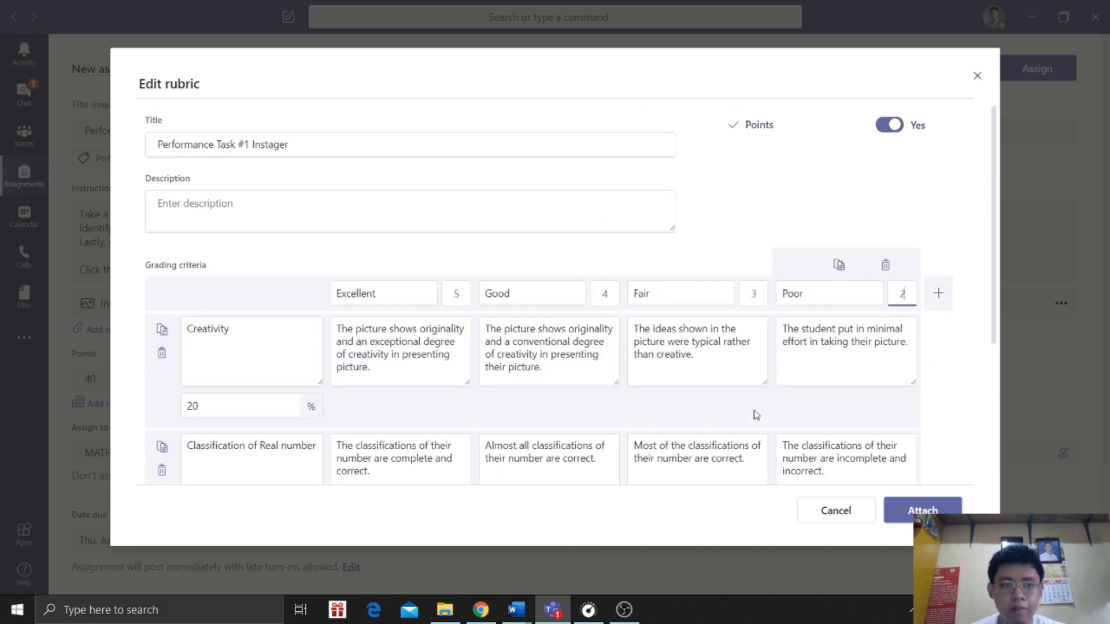
click(923, 510)
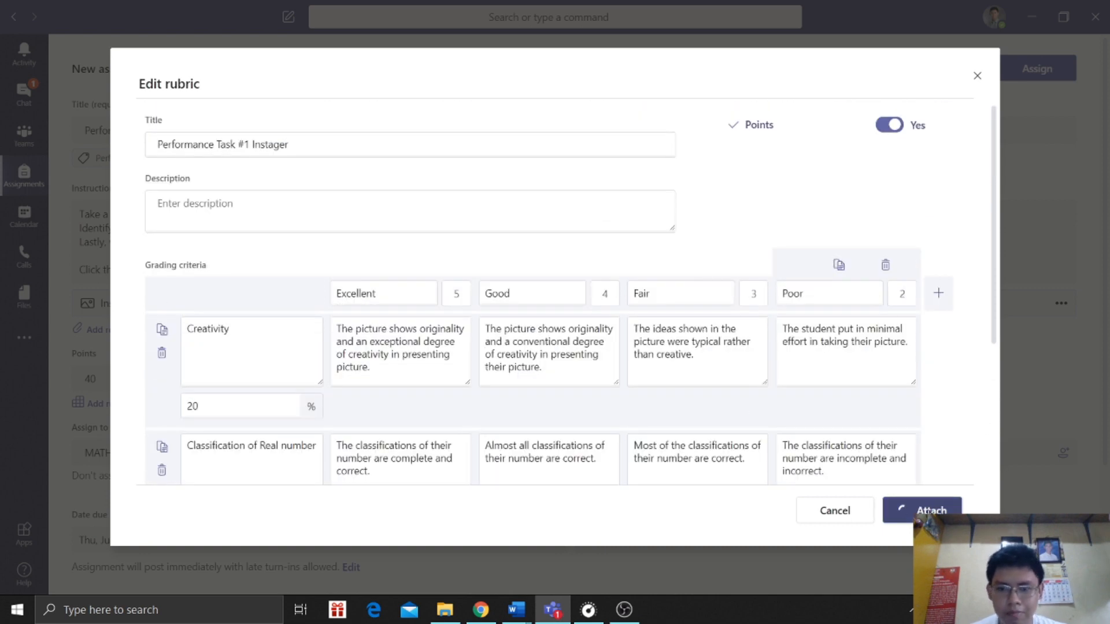
click(922, 510)
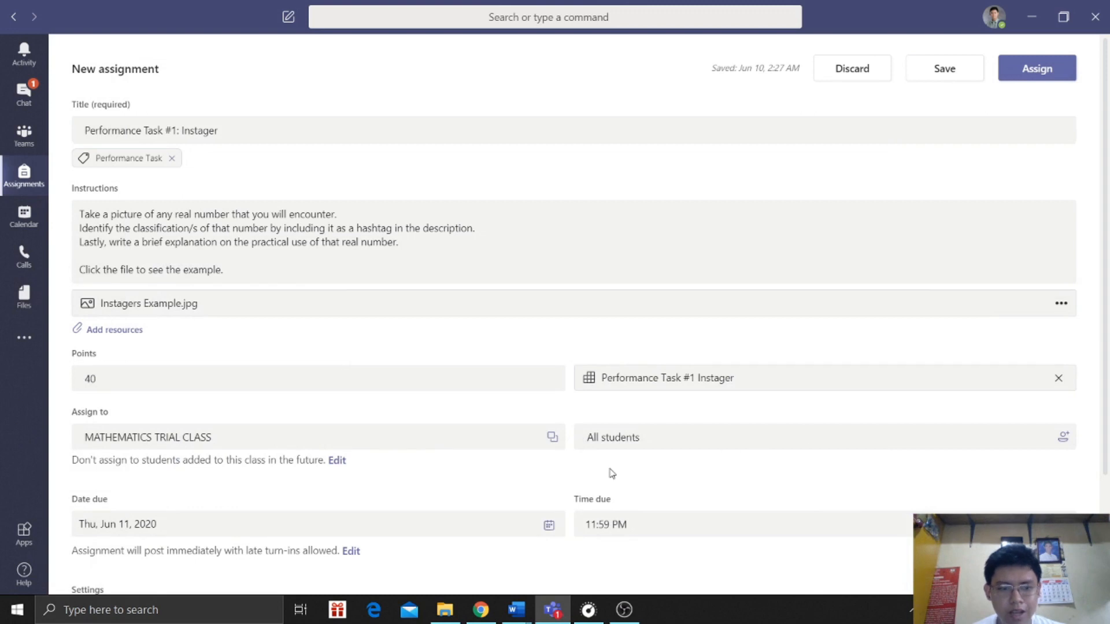
scroll(down, 3)
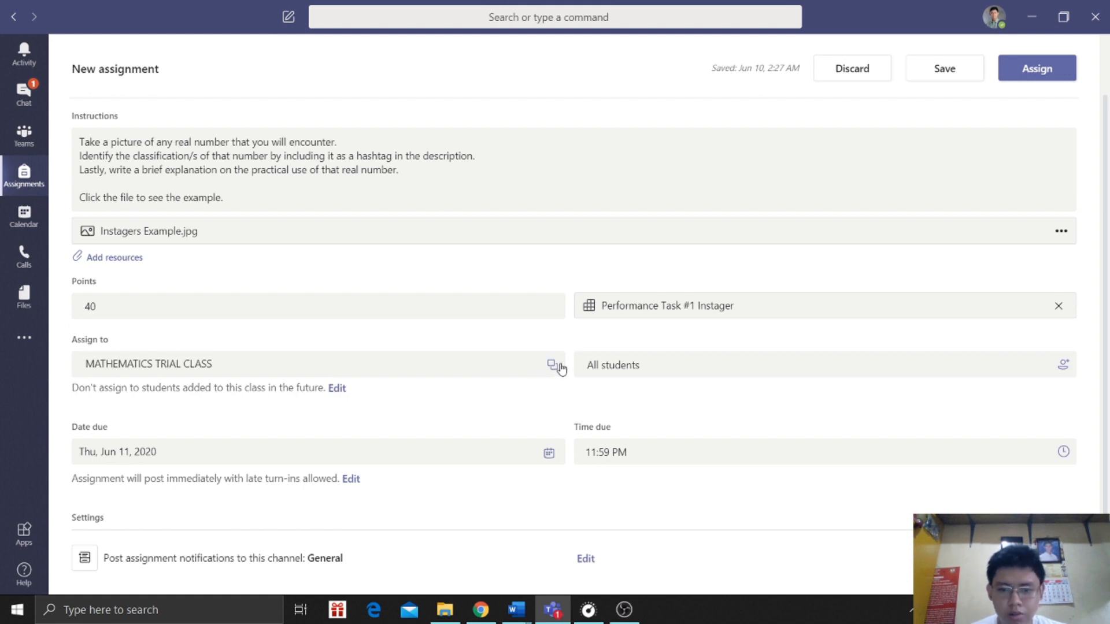
click(553, 367)
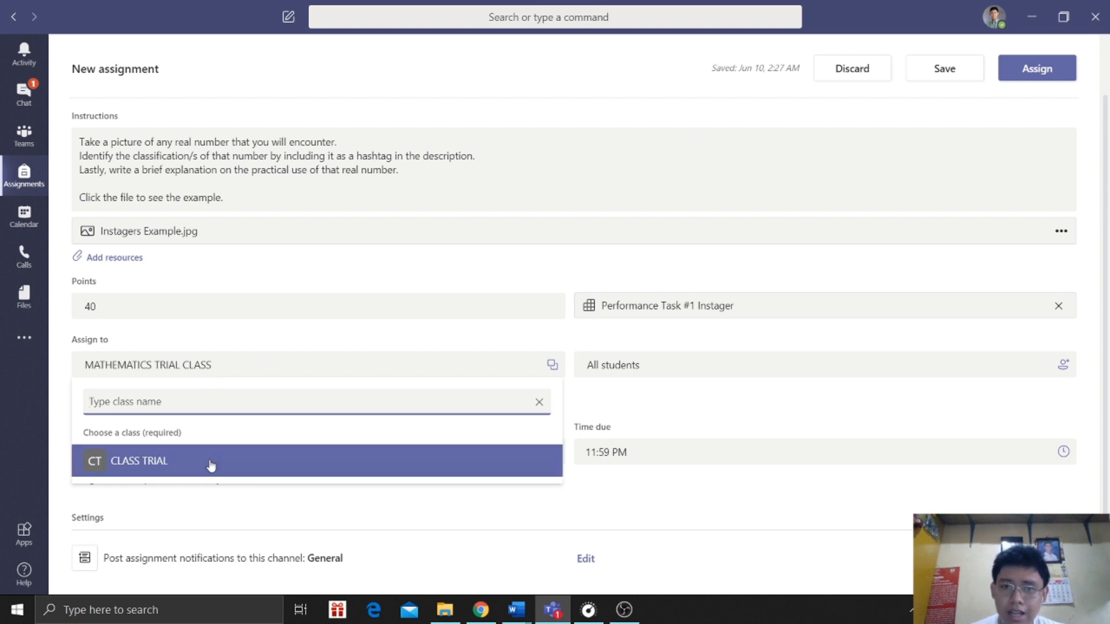
mouse_move(235, 474)
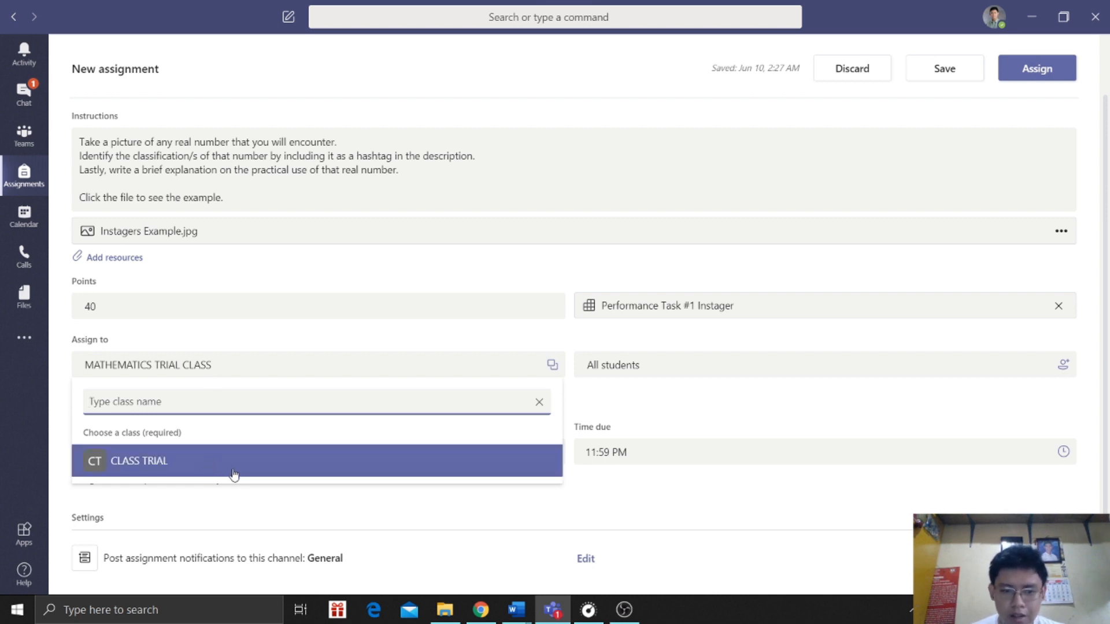
mouse_move(882, 492)
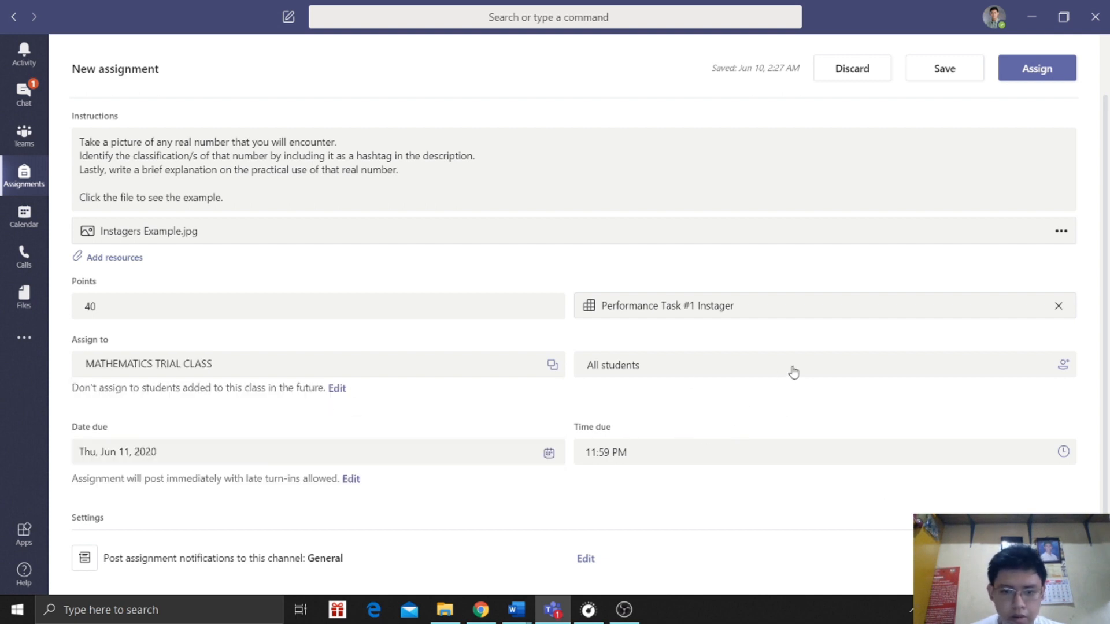
mouse_move(1069, 367)
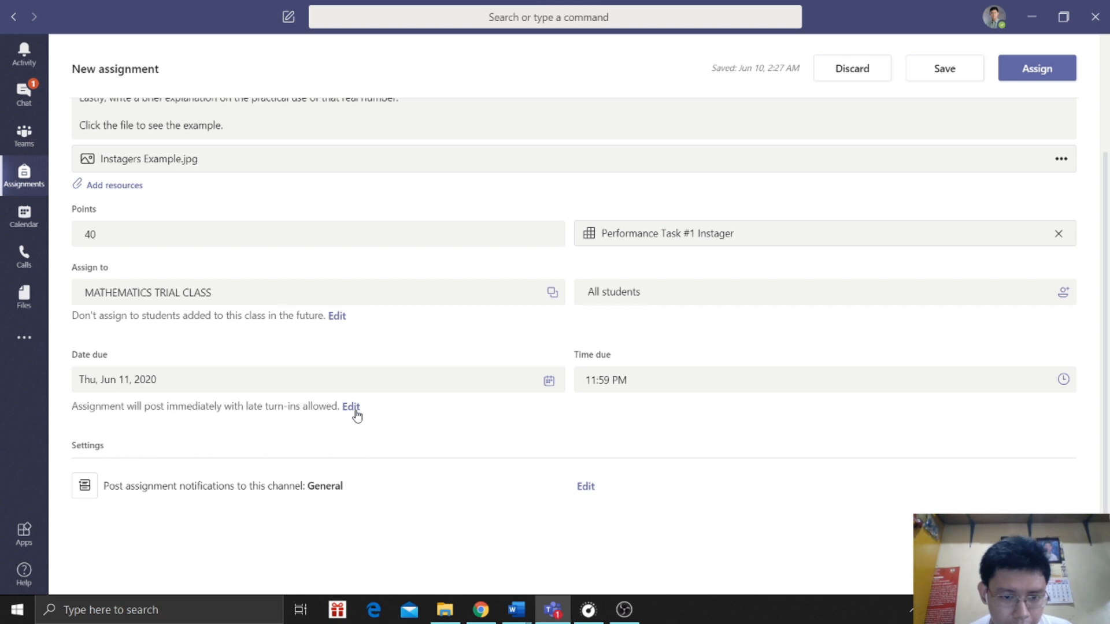
- In the assignment timeline, enable future scheduling and keep June 11 as the posting date
click(350, 406)
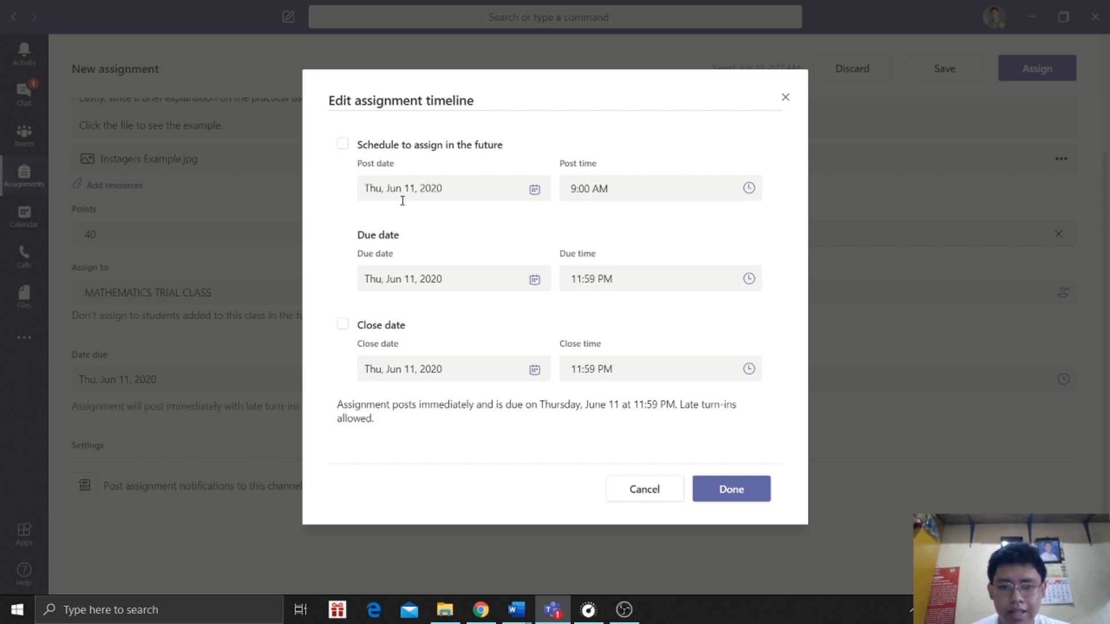
click(343, 143)
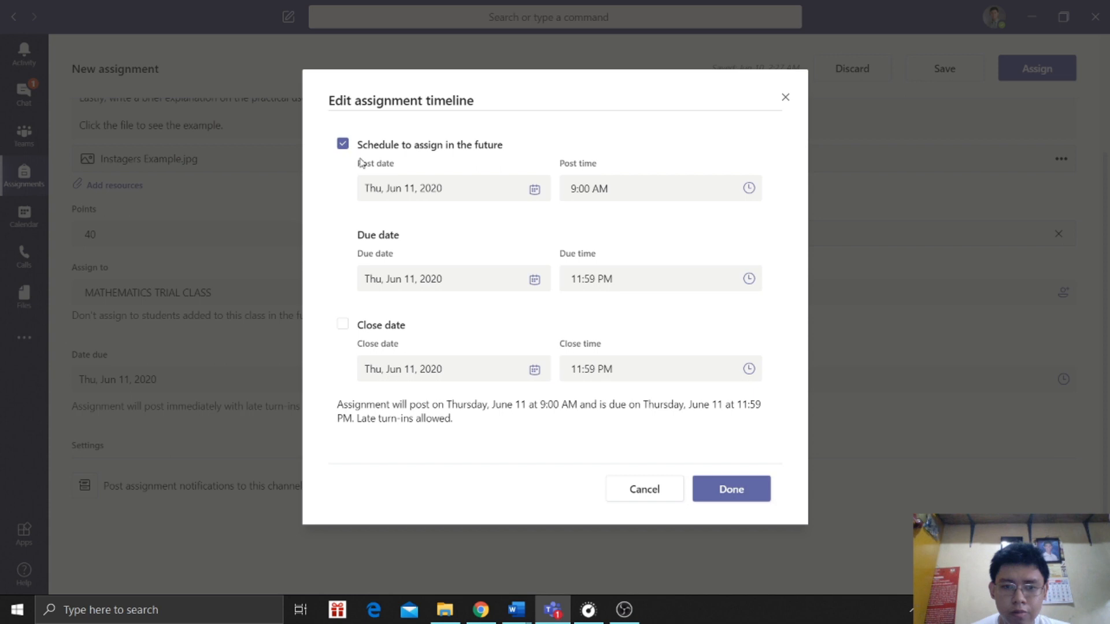
mouse_move(420, 158)
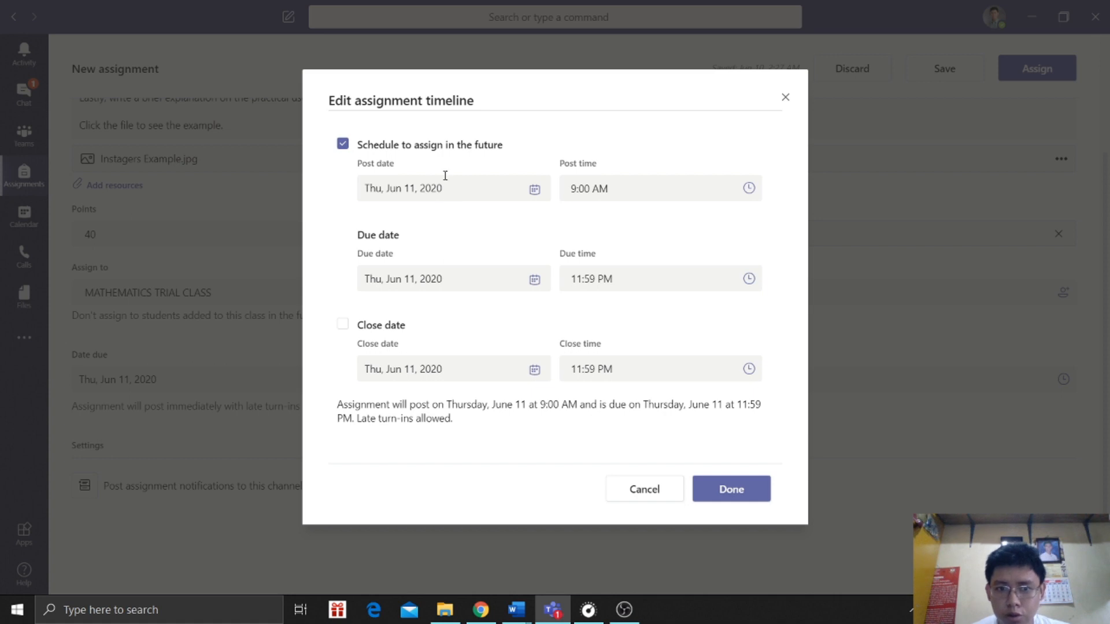
mouse_move(579, 214)
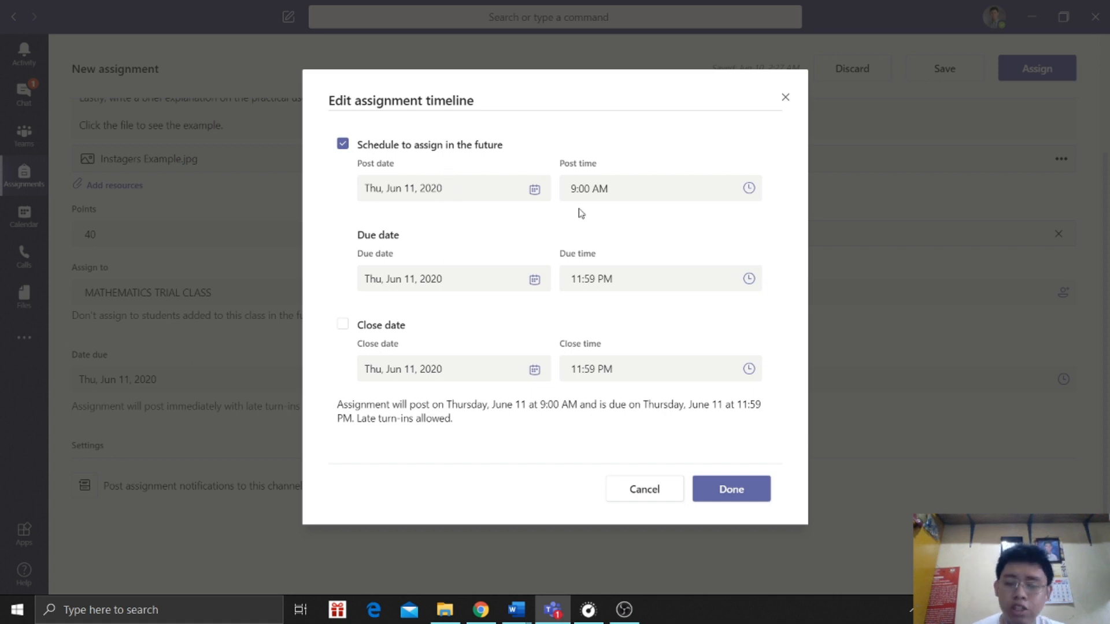
mouse_move(537, 189)
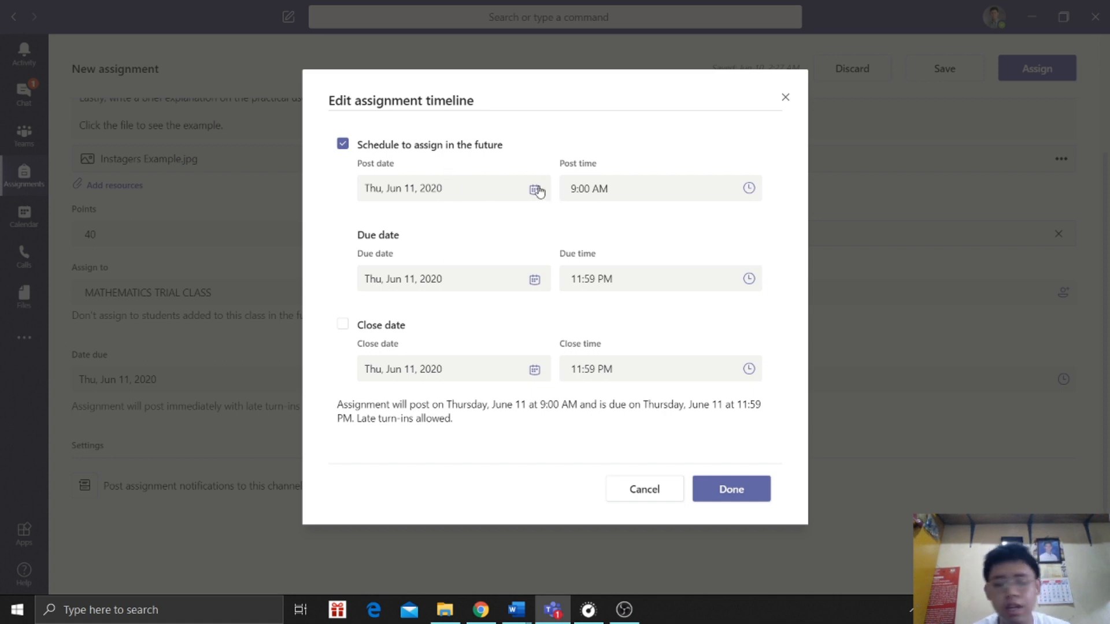
click(535, 188)
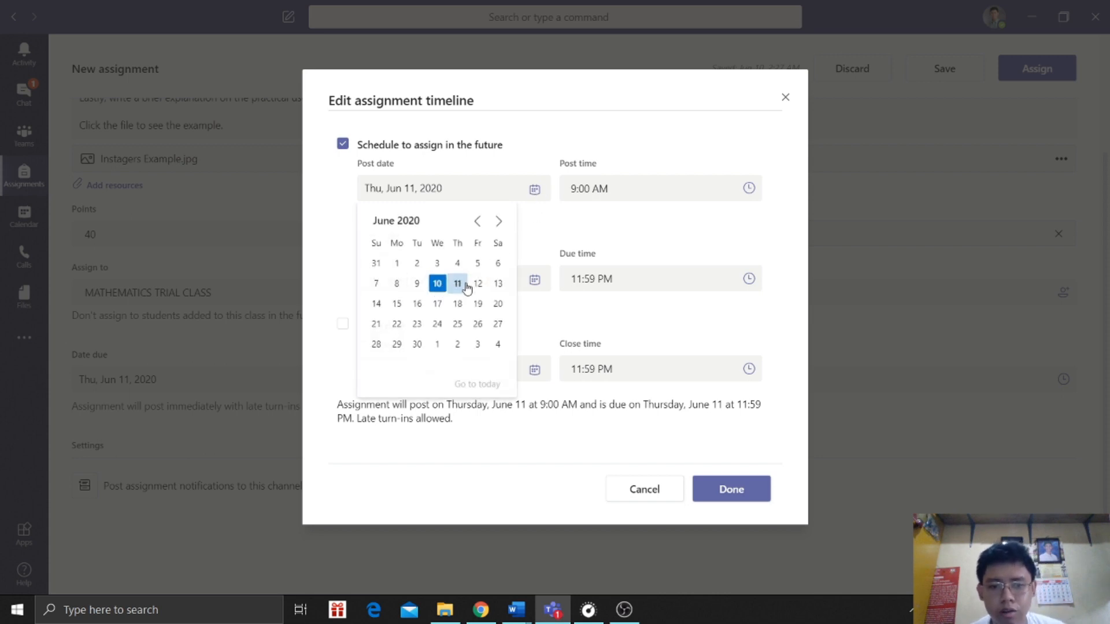
click(458, 283)
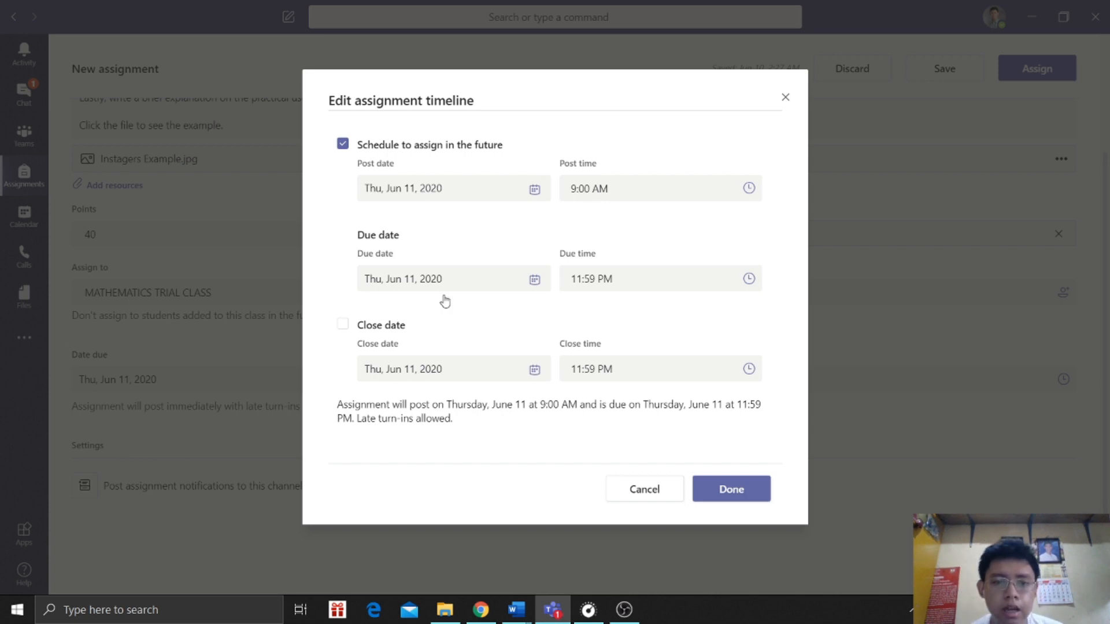
- Set the due date to June 18 at 11:59 PM
click(452, 279)
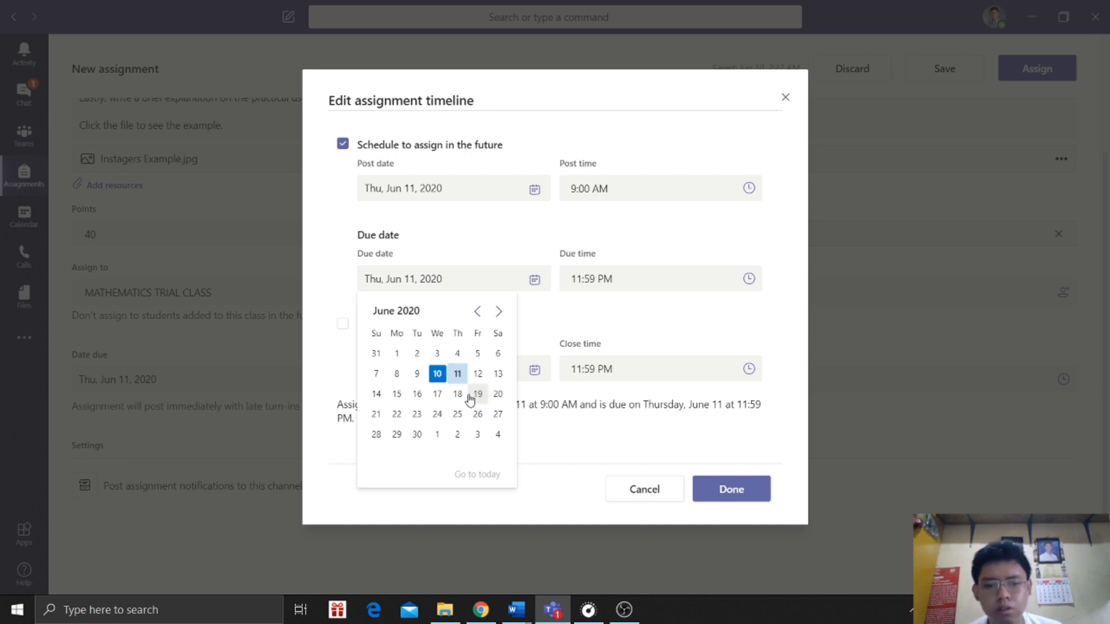
click(458, 394)
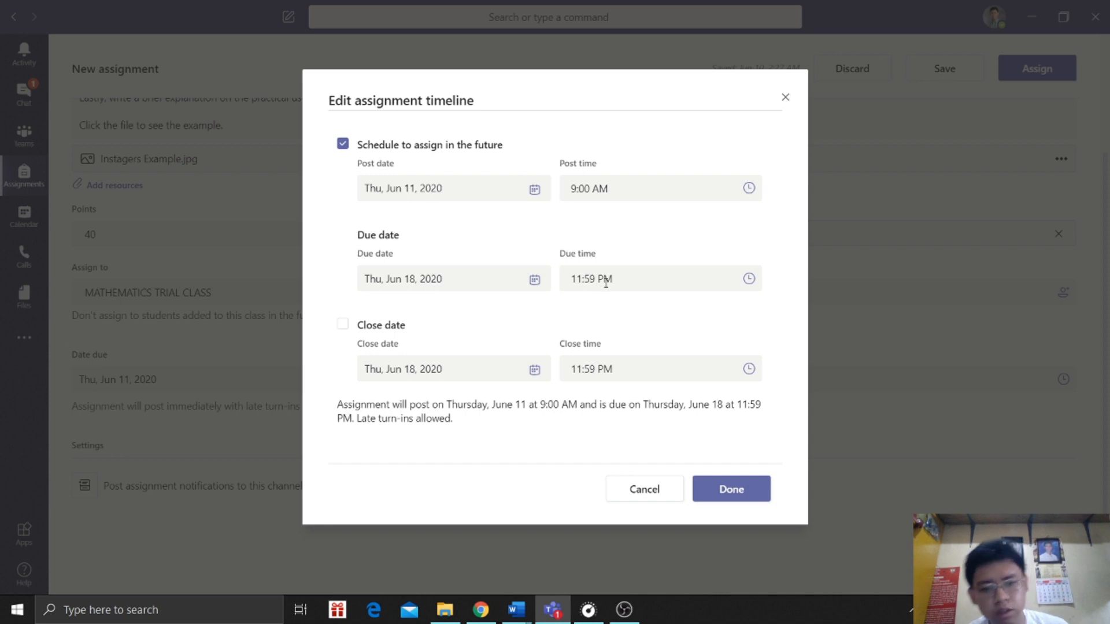
mouse_move(572, 315)
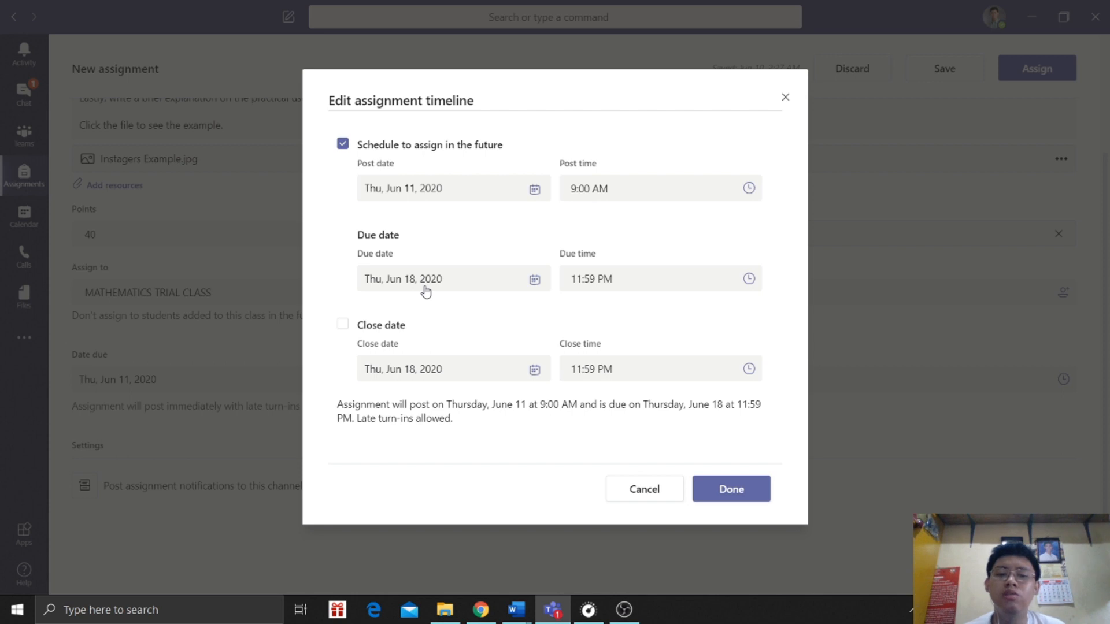
mouse_move(423, 369)
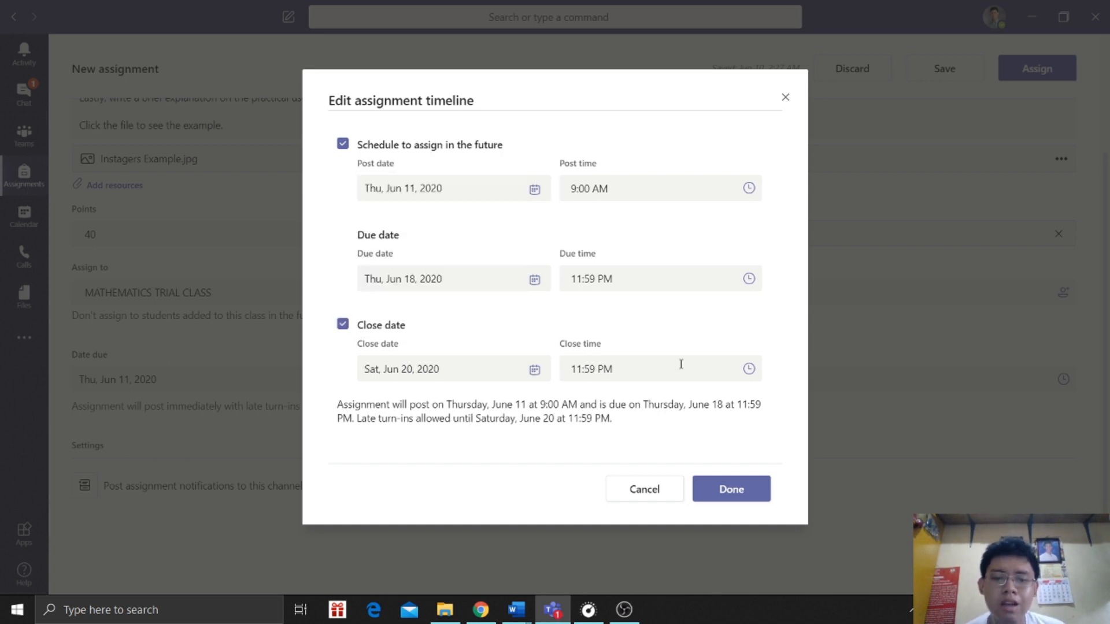
- Set late turn-ins to close at 10:00 AM on June 20 and apply the timeline with Done
click(662, 368)
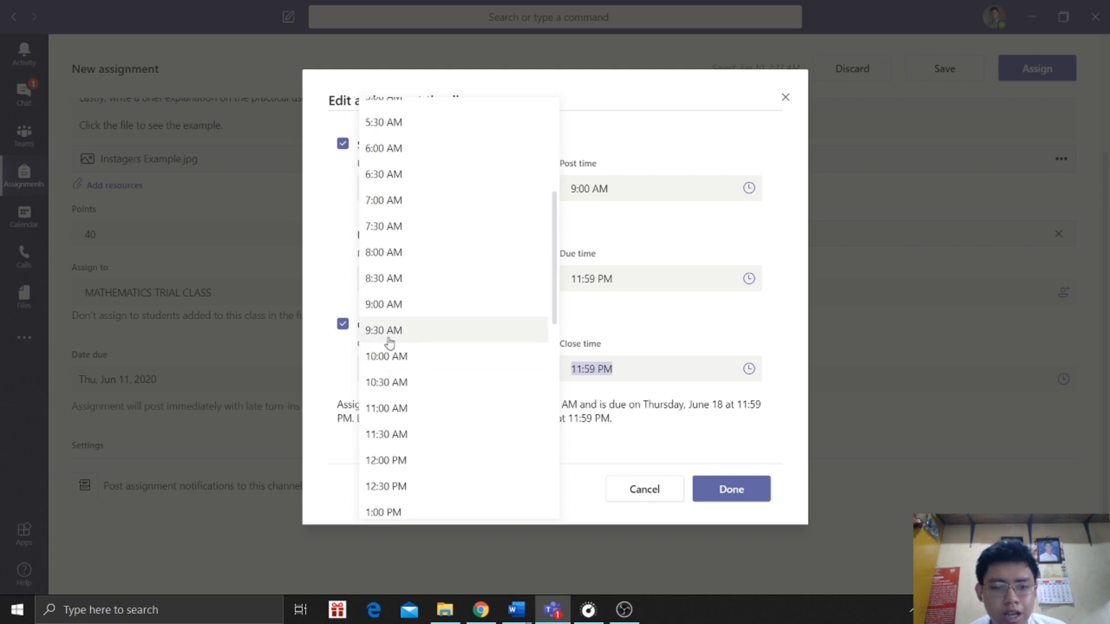
click(386, 356)
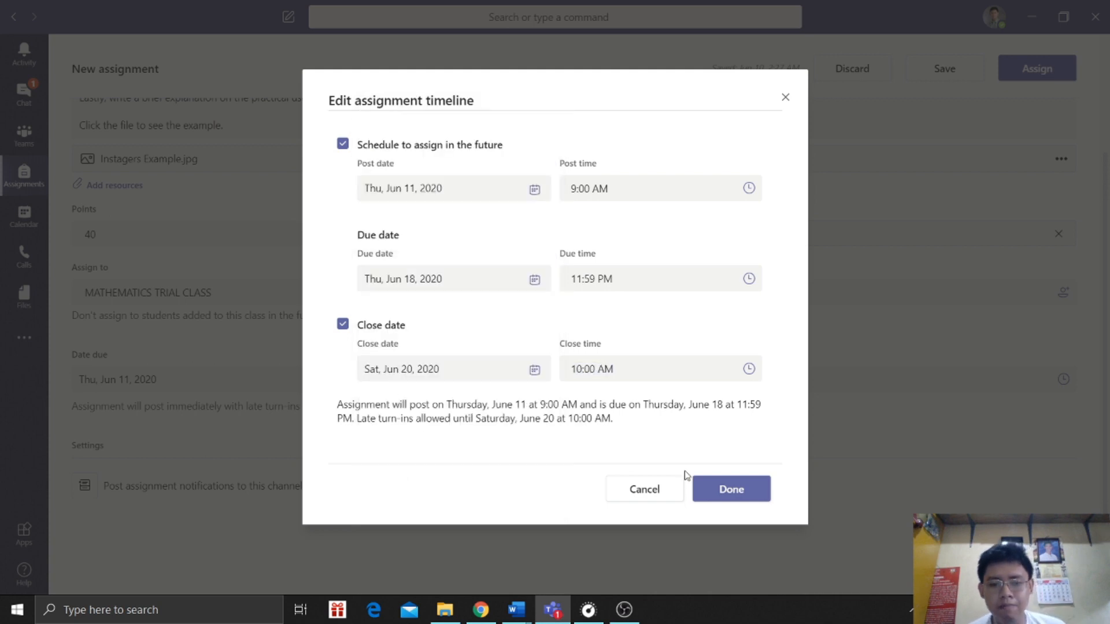
mouse_move(390, 283)
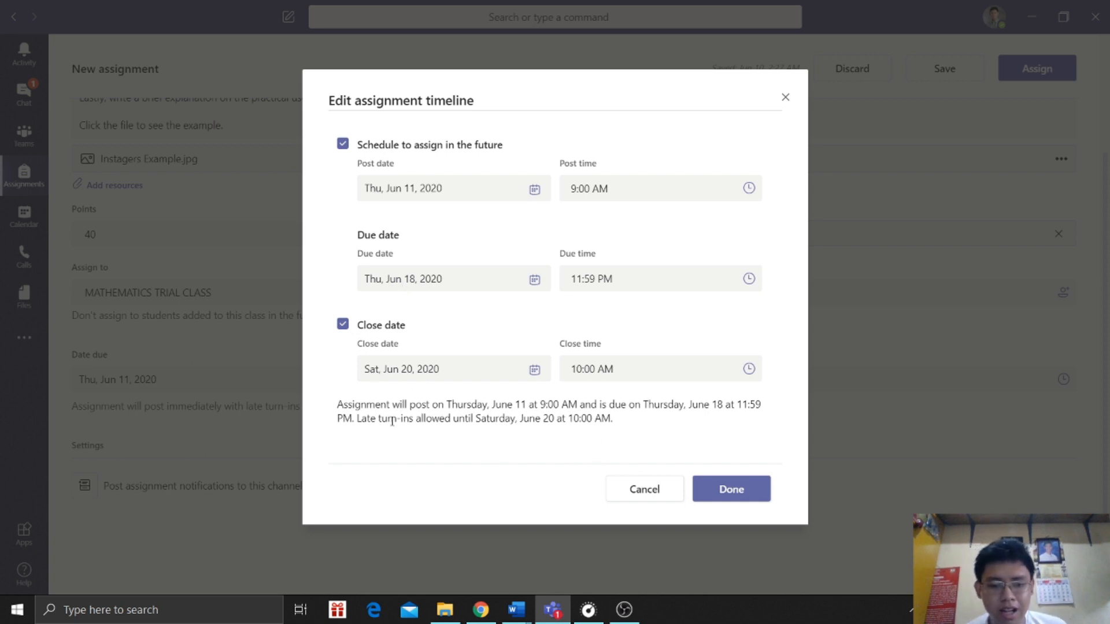
mouse_move(737, 450)
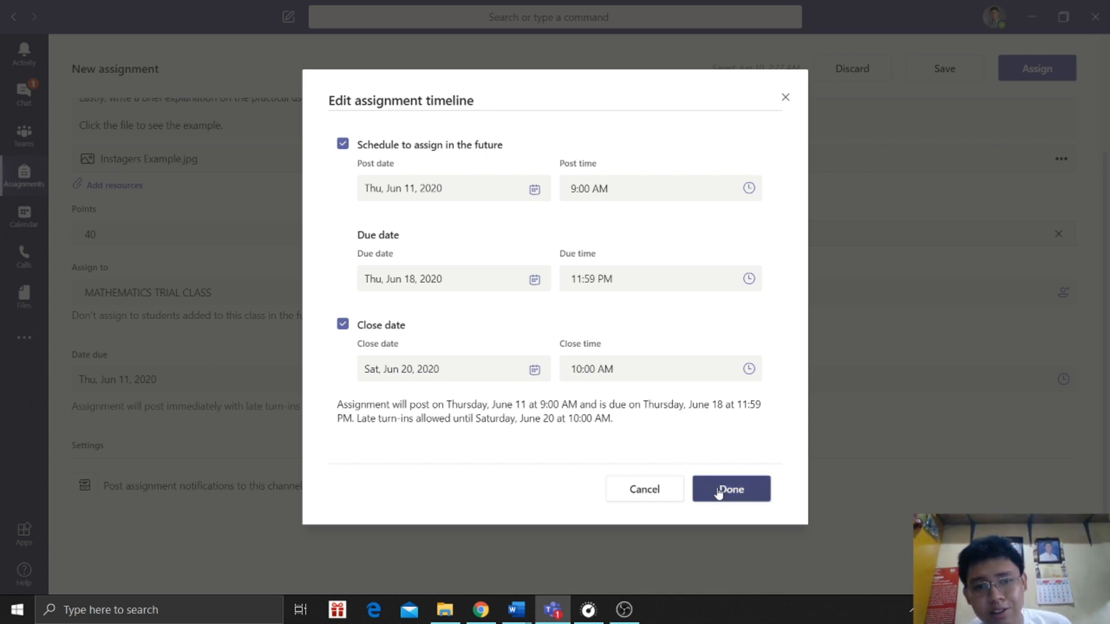
click(731, 488)
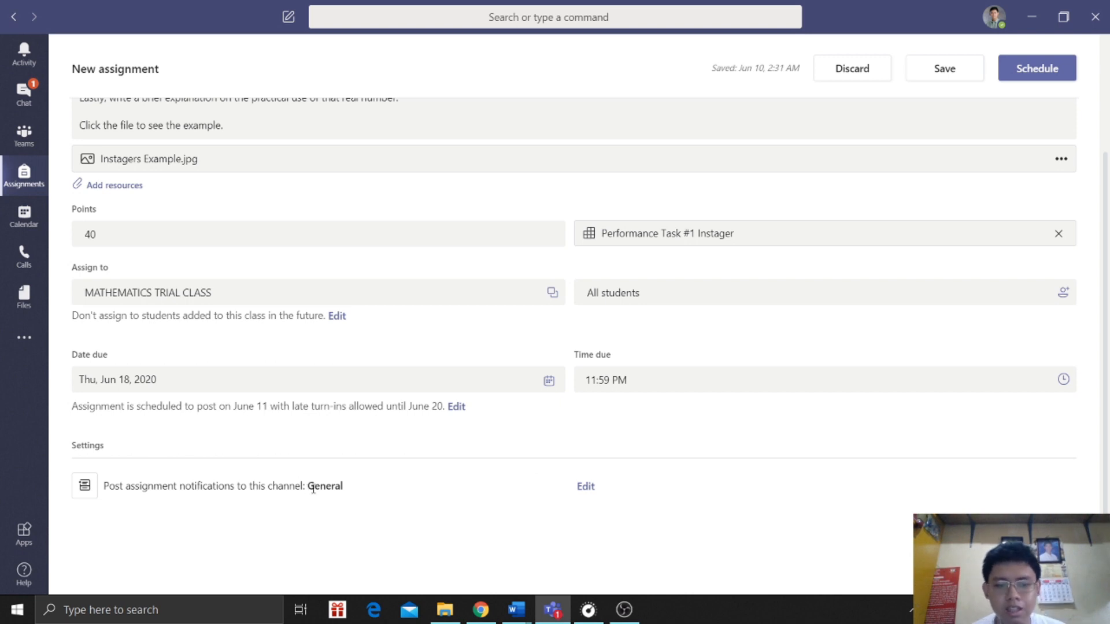
- Schedule the finished 'Performance Task #1: Instager' assignment to the class
double_click(325, 487)
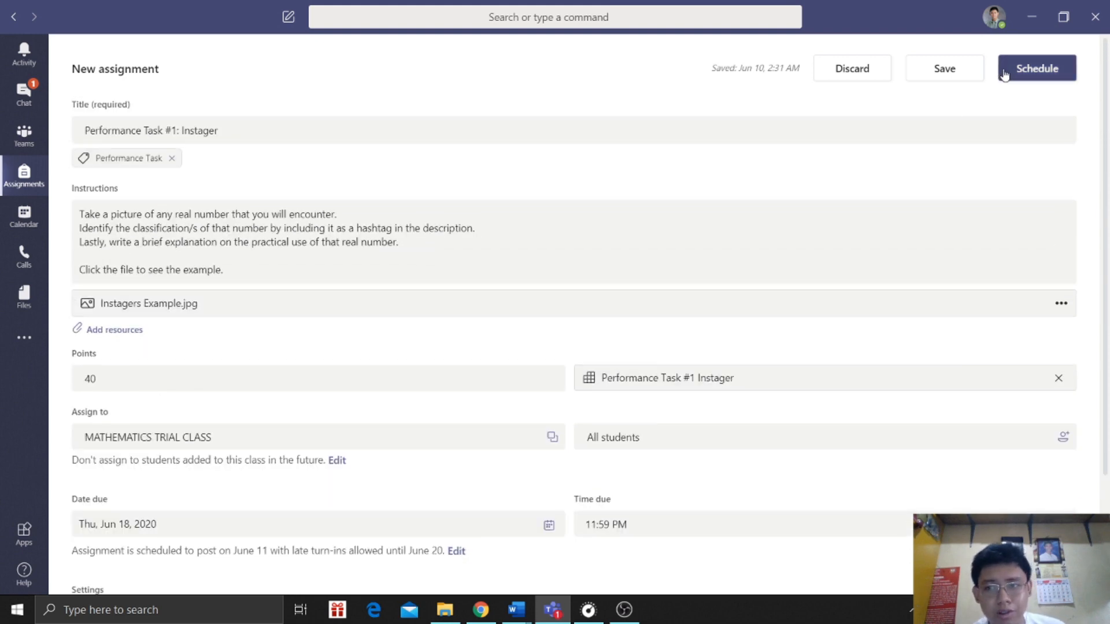
click(1036, 68)
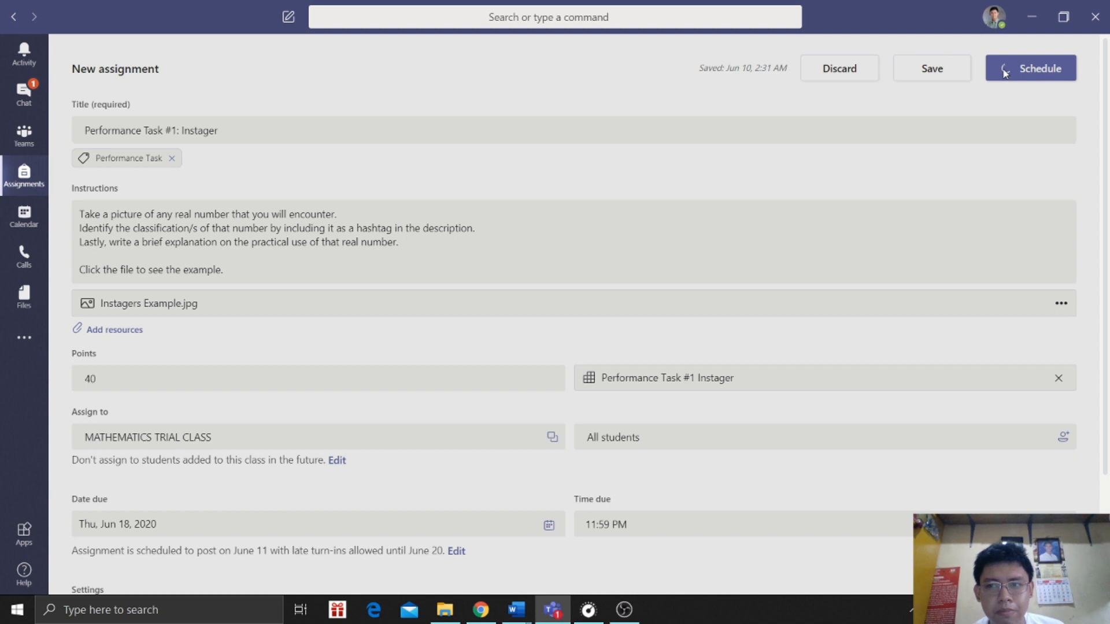
click(1031, 68)
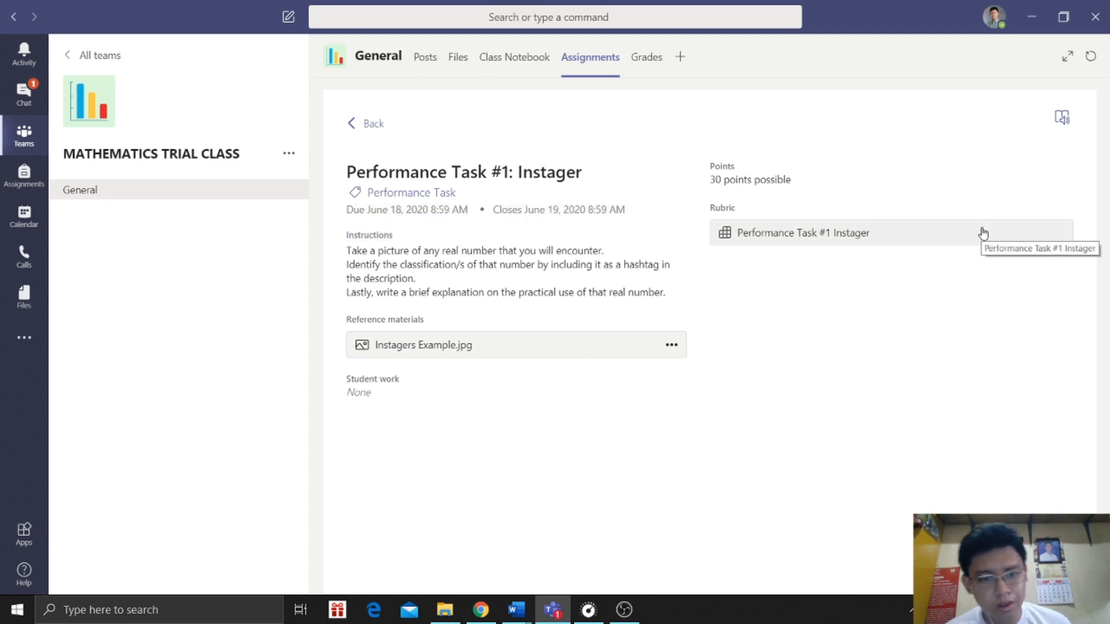
mouse_move(588, 479)
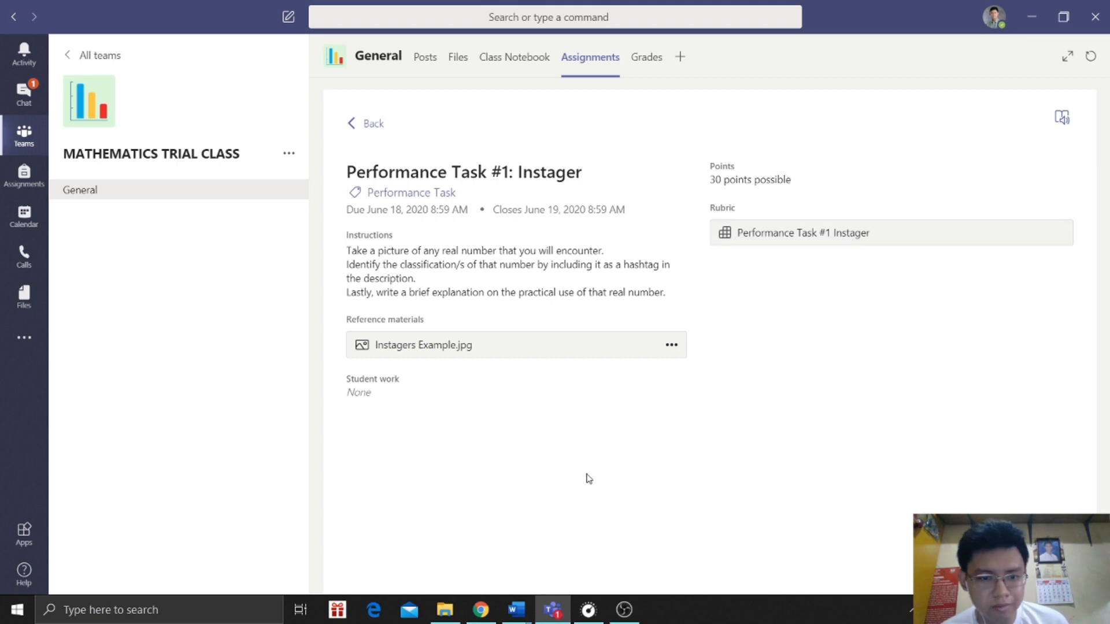
mouse_move(372, 124)
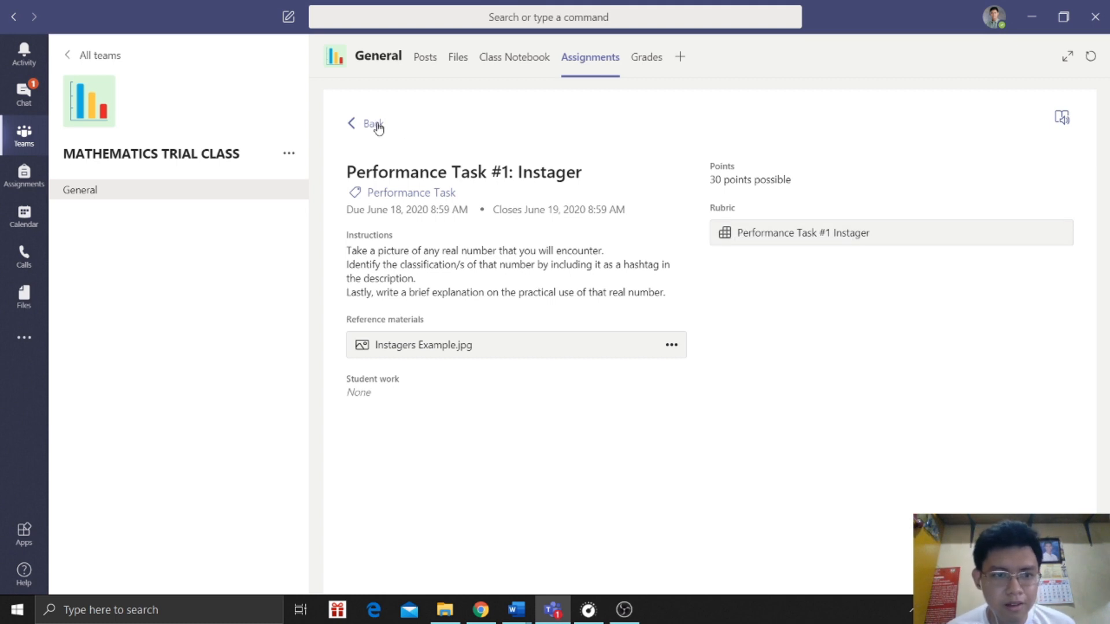